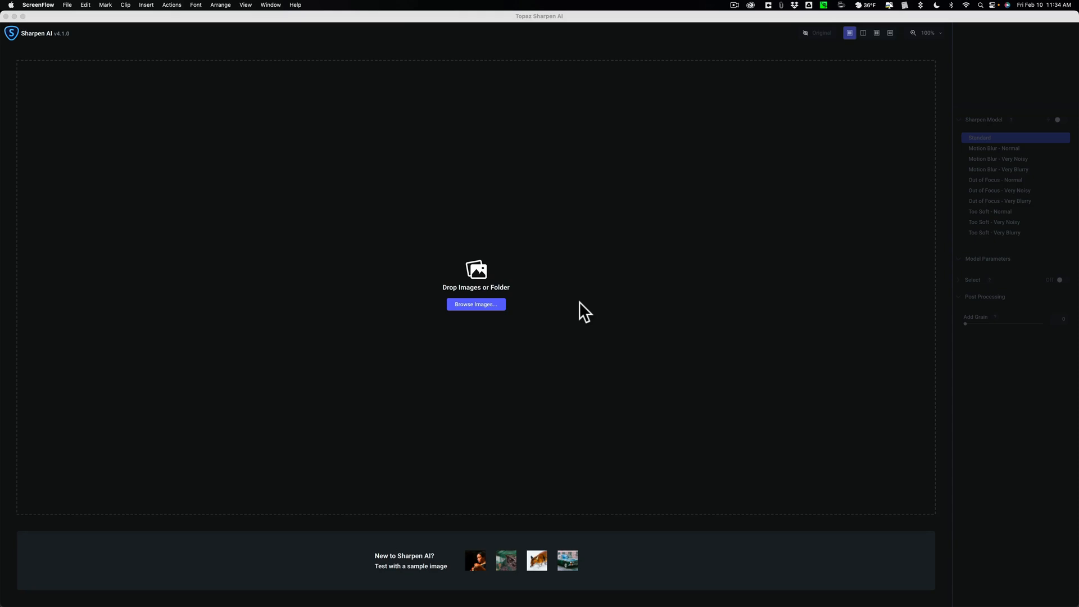
pyautogui.moveTo(574, 307)
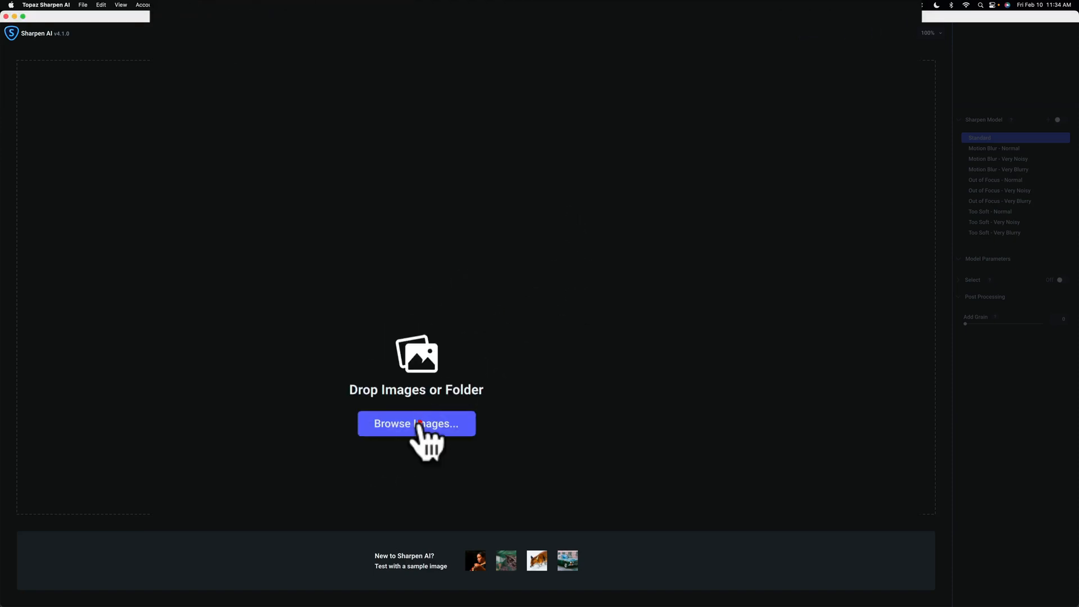
# Browse the Desktop folder and select _DSC4488-DeNoiseAI-clear.dng
pyautogui.click(416, 424)
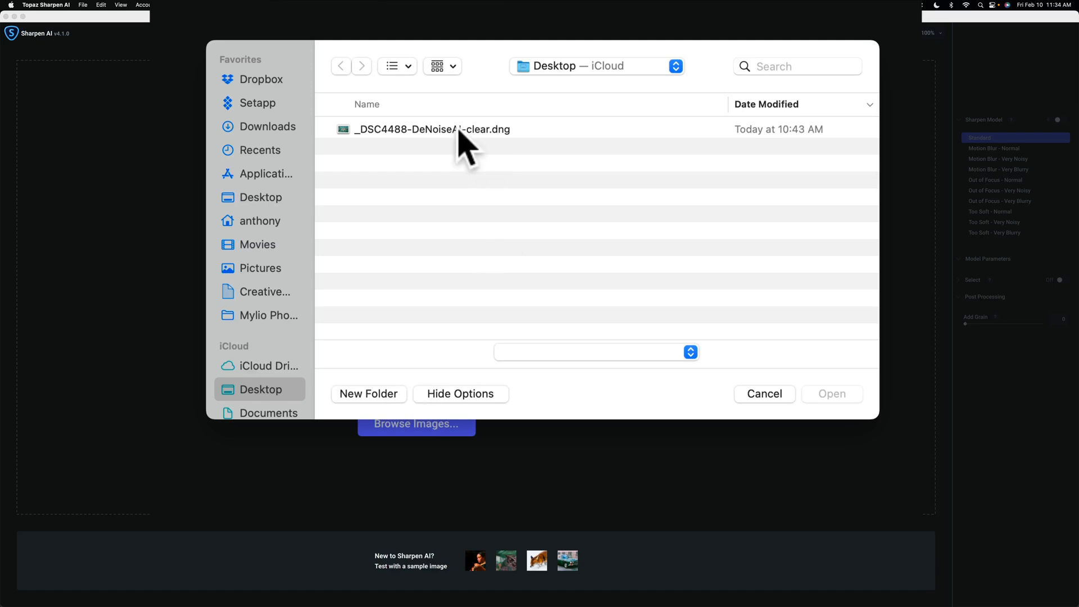
pyautogui.click(432, 129)
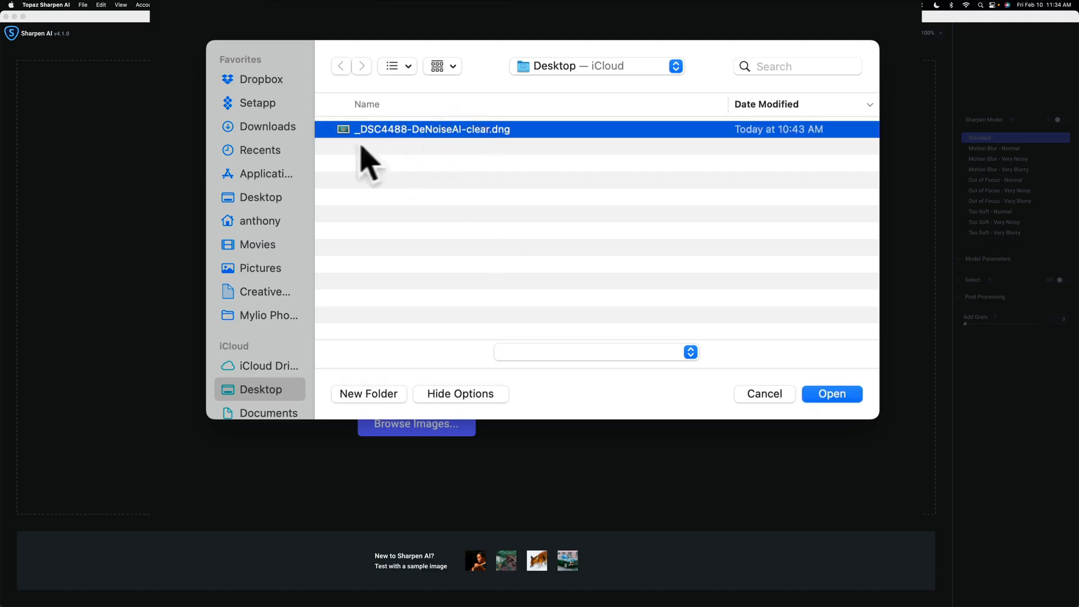
pyautogui.moveTo(371, 155)
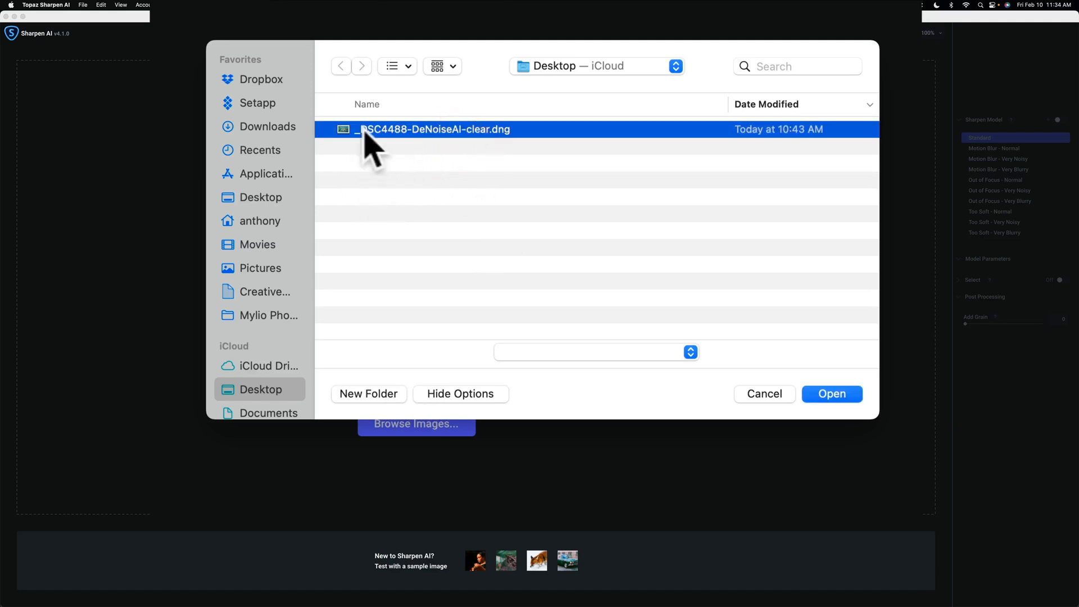
pyautogui.moveTo(426, 151)
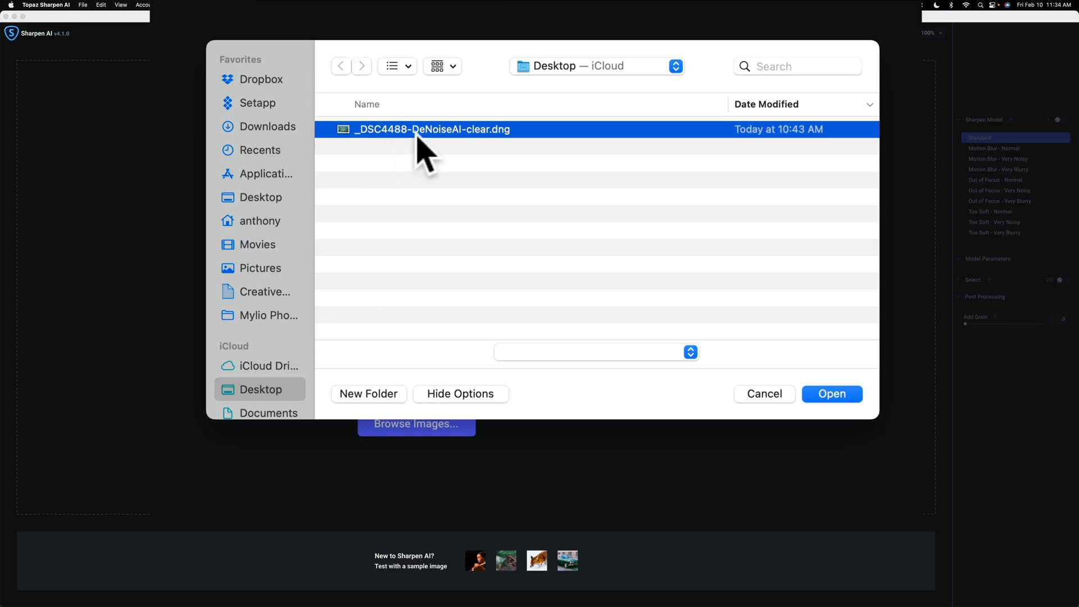
pyautogui.moveTo(417, 155)
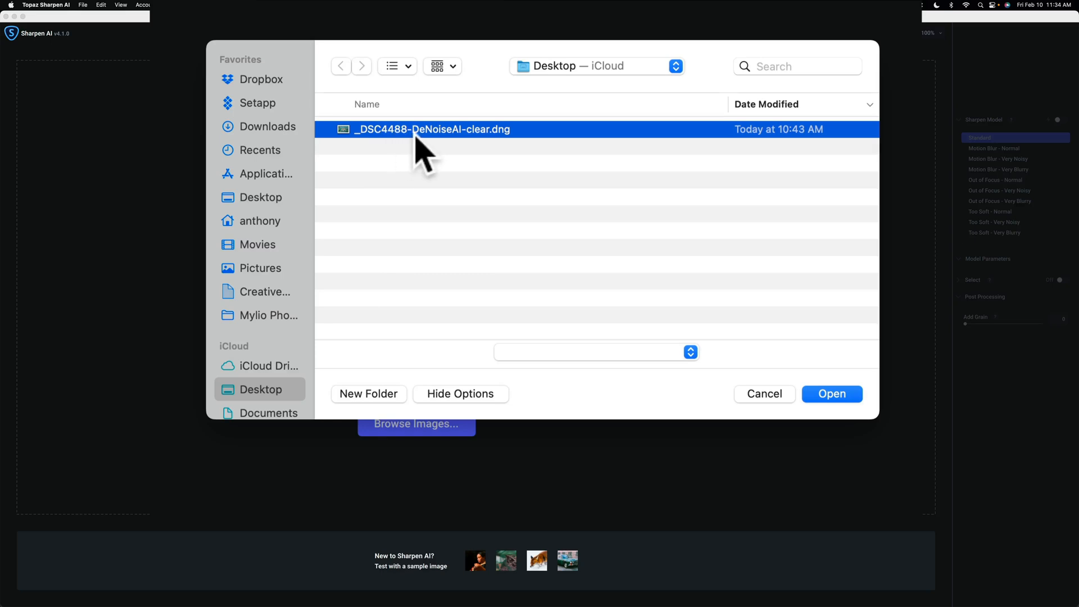
pyautogui.moveTo(493, 153)
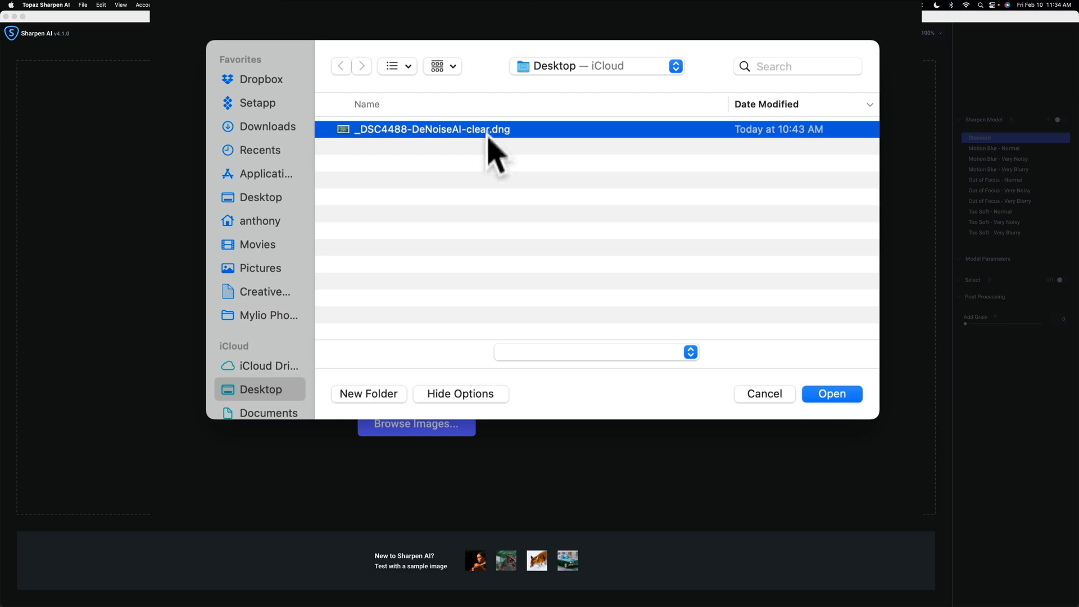
pyautogui.moveTo(497, 186)
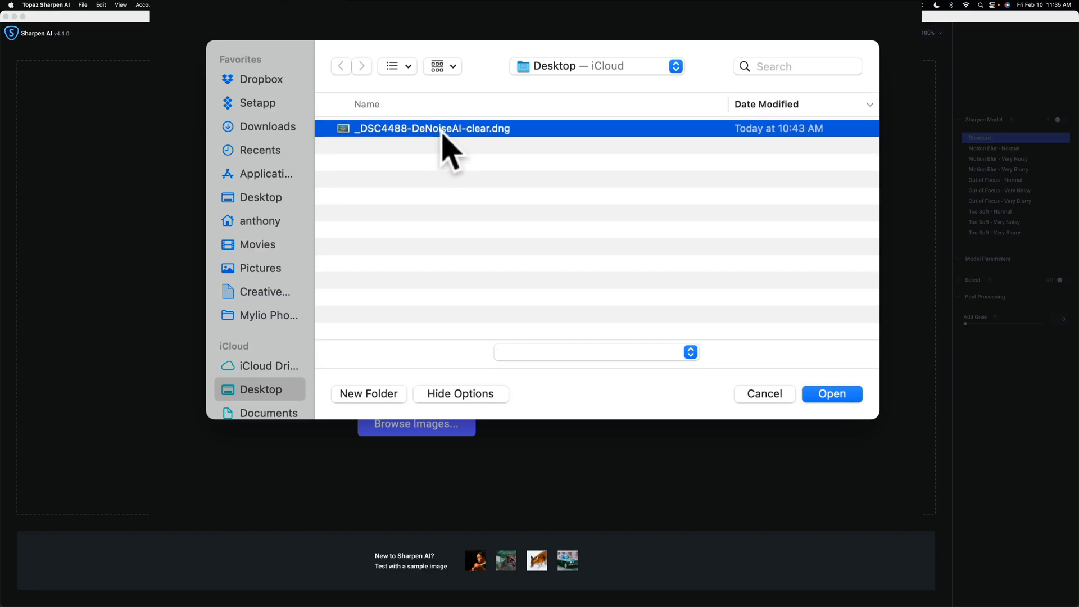
pyautogui.moveTo(492, 151)
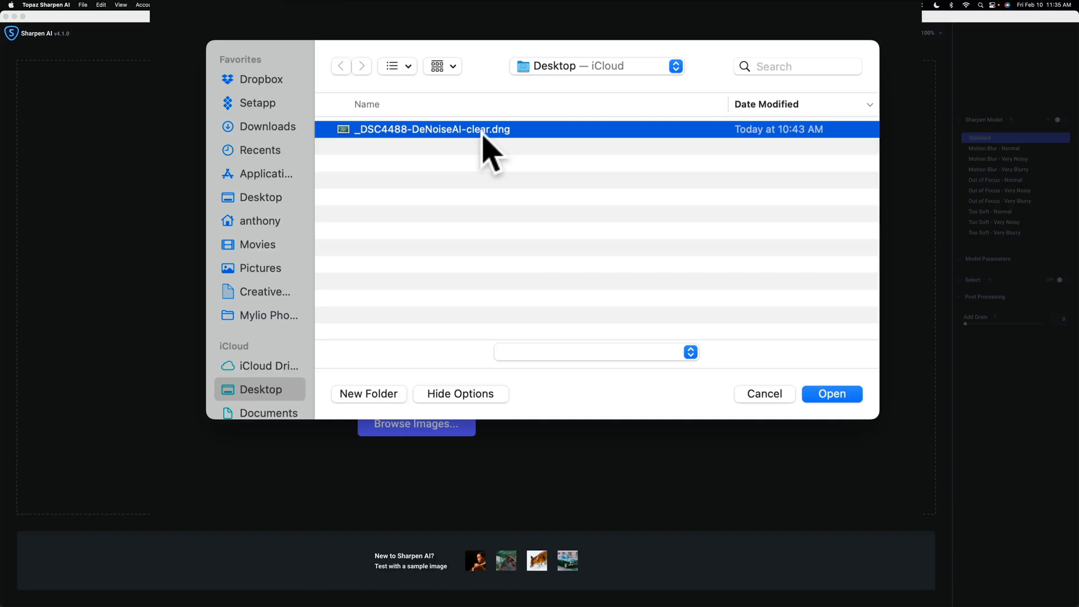
pyautogui.moveTo(534, 148)
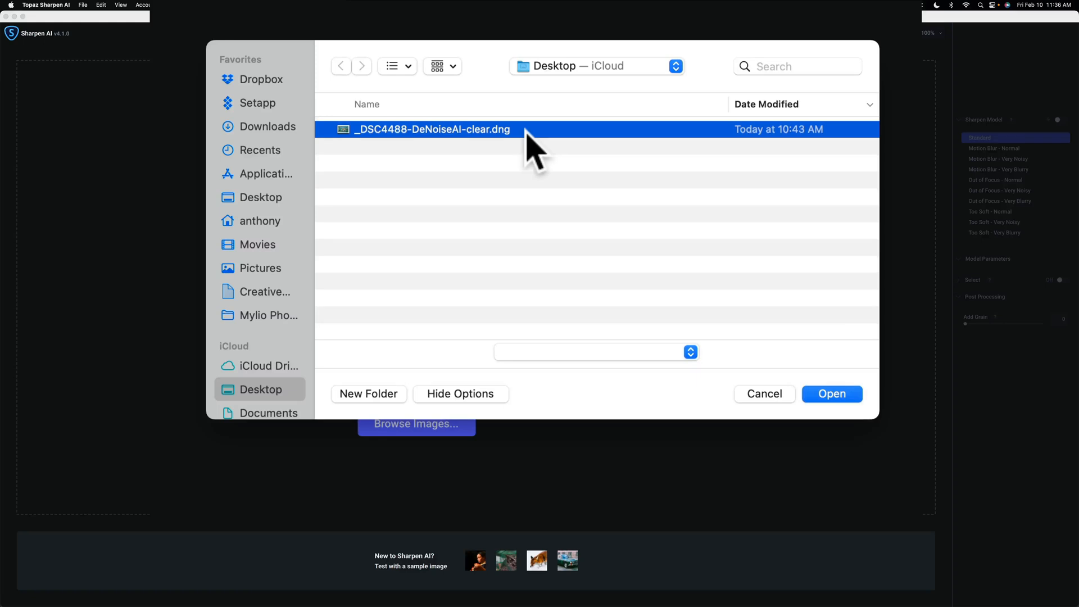
pyautogui.moveTo(496, 151)
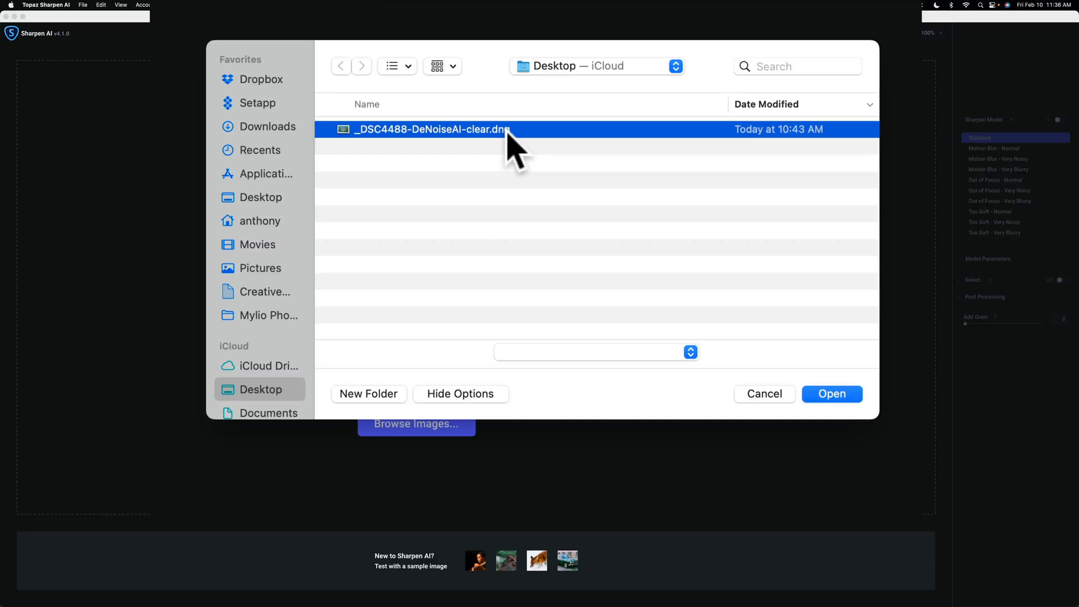
pyautogui.moveTo(893, 433)
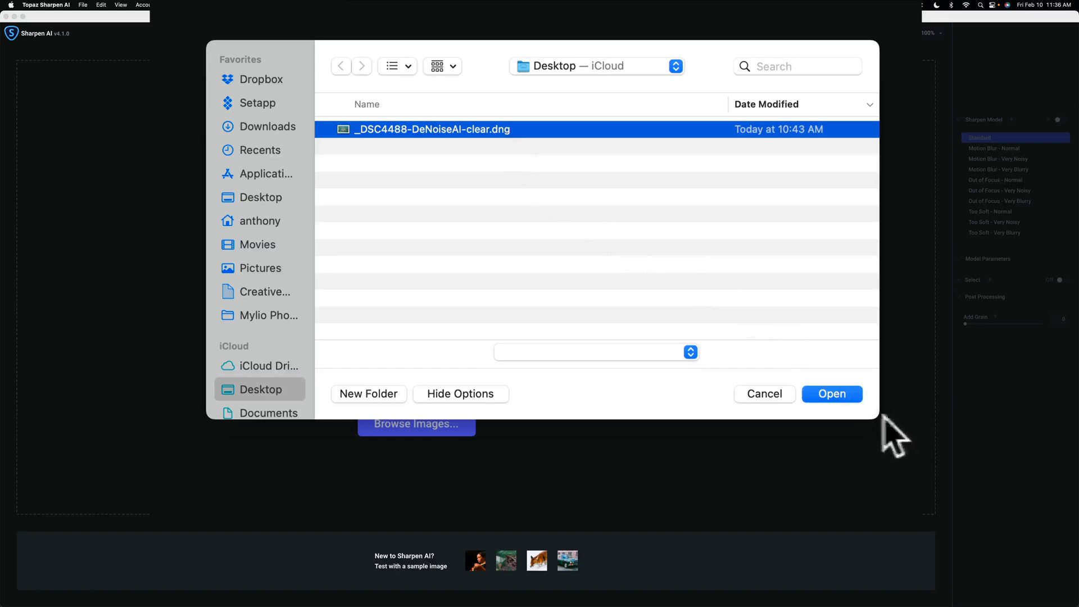
# Open the tiger DNG, auto-sharpened with Out of Focus - Very Noisy (Remove Blur 54, Suppress Noise 3)
pyautogui.click(832, 393)
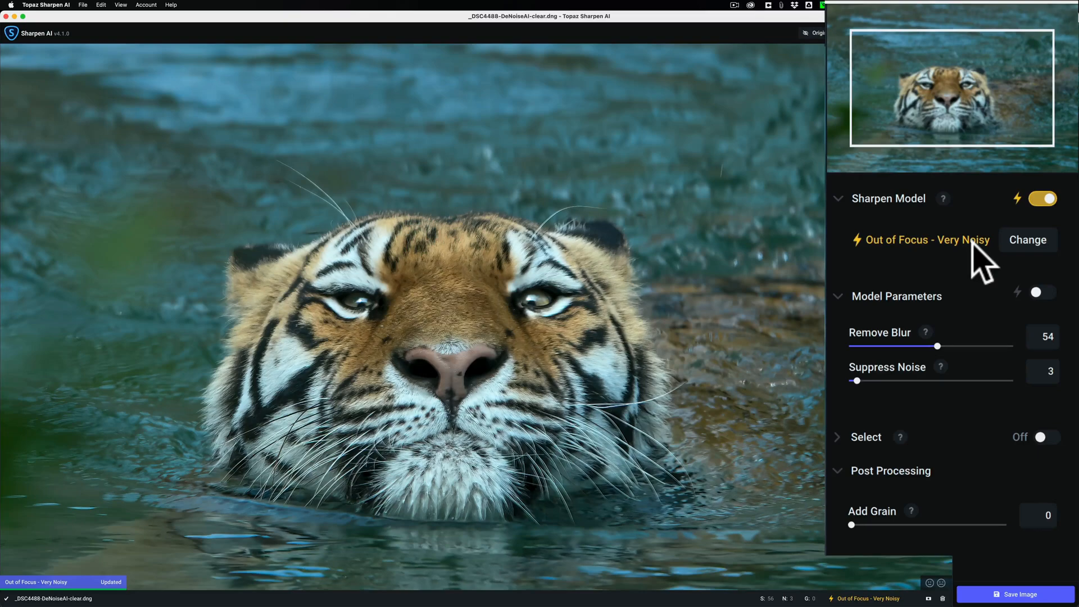
pyautogui.moveTo(1046, 199)
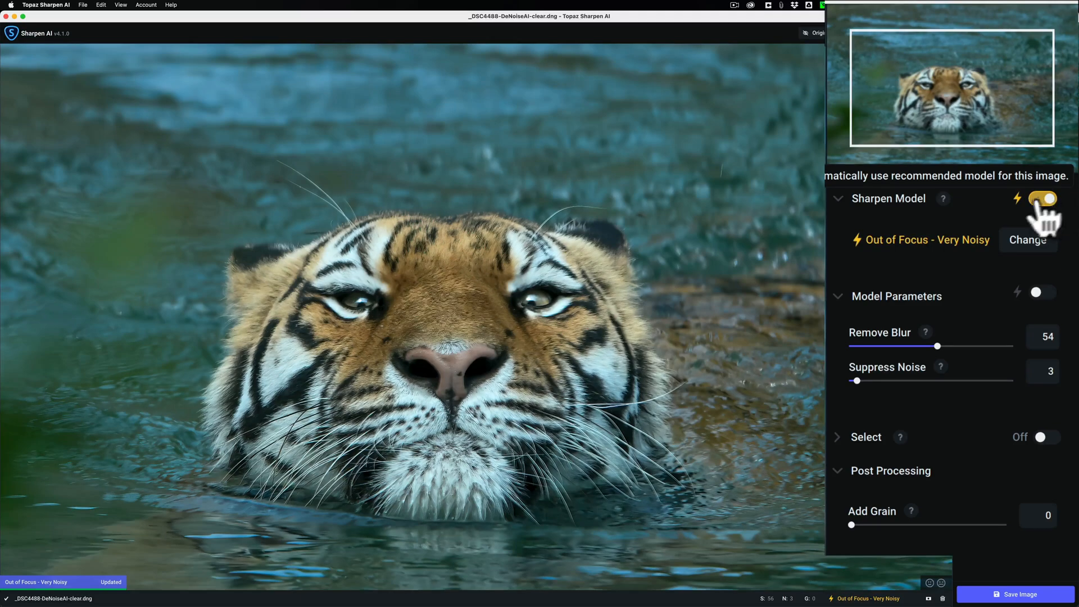
pyautogui.moveTo(957, 268)
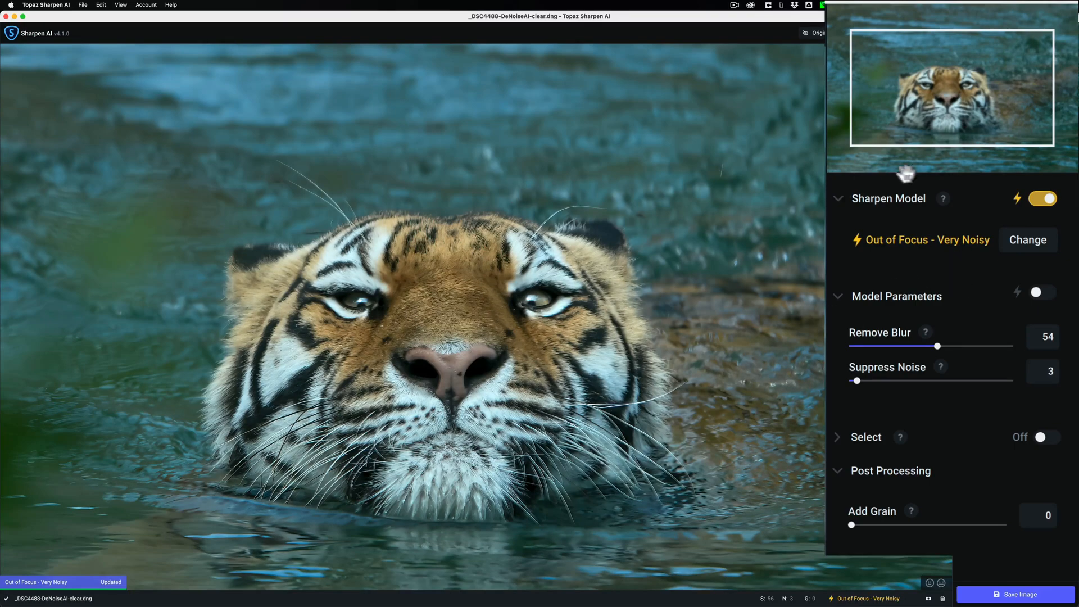
pyautogui.moveTo(670, 230)
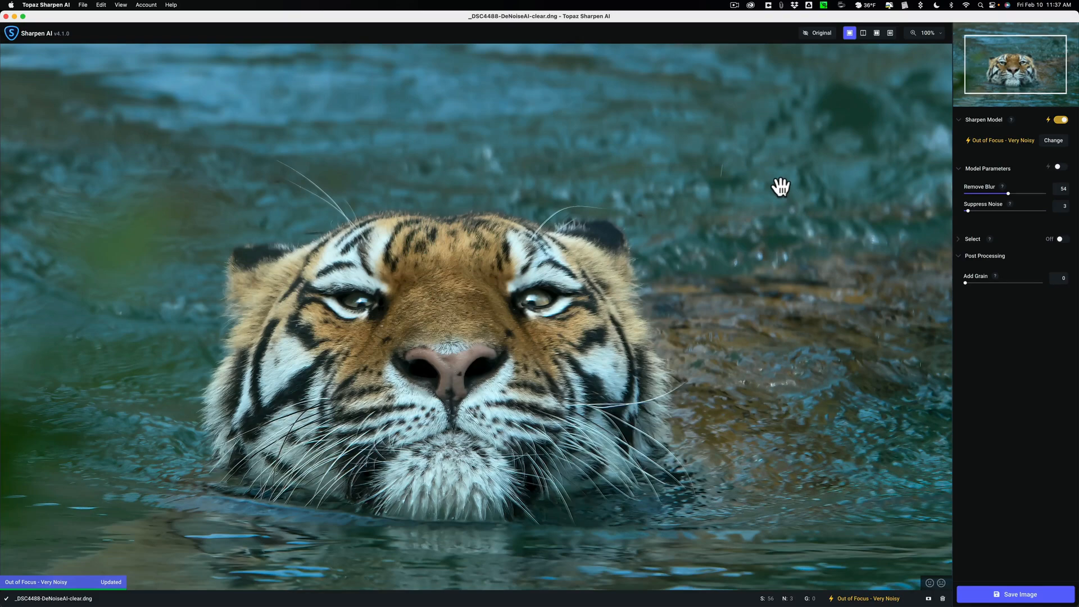
pyautogui.moveTo(892, 62)
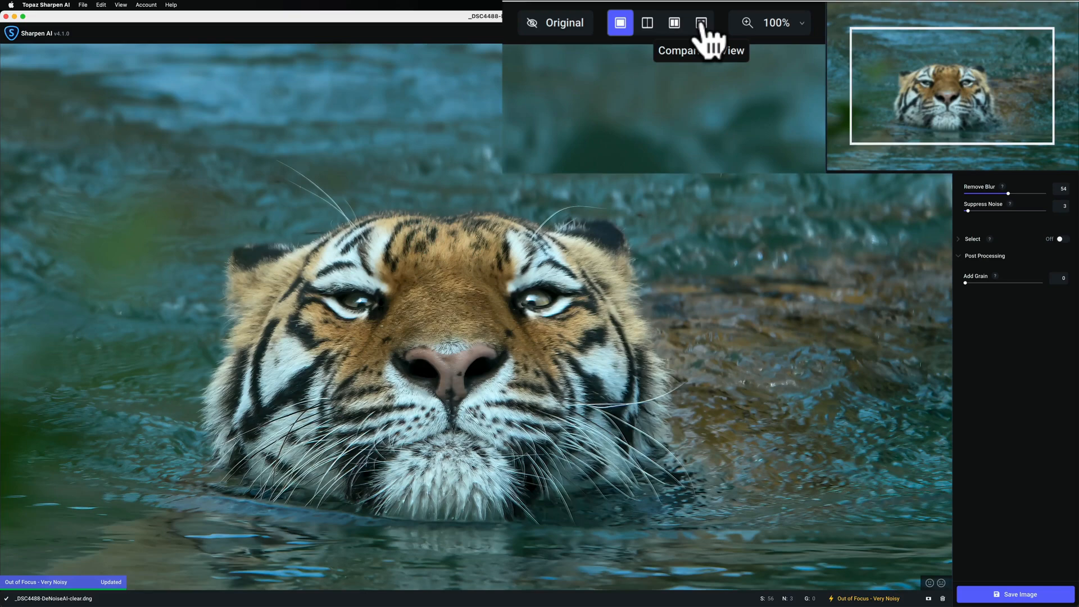
# Show four models side by side with Auto parameters on, previewing Motion Blur - Very Blurry
pyautogui.click(701, 23)
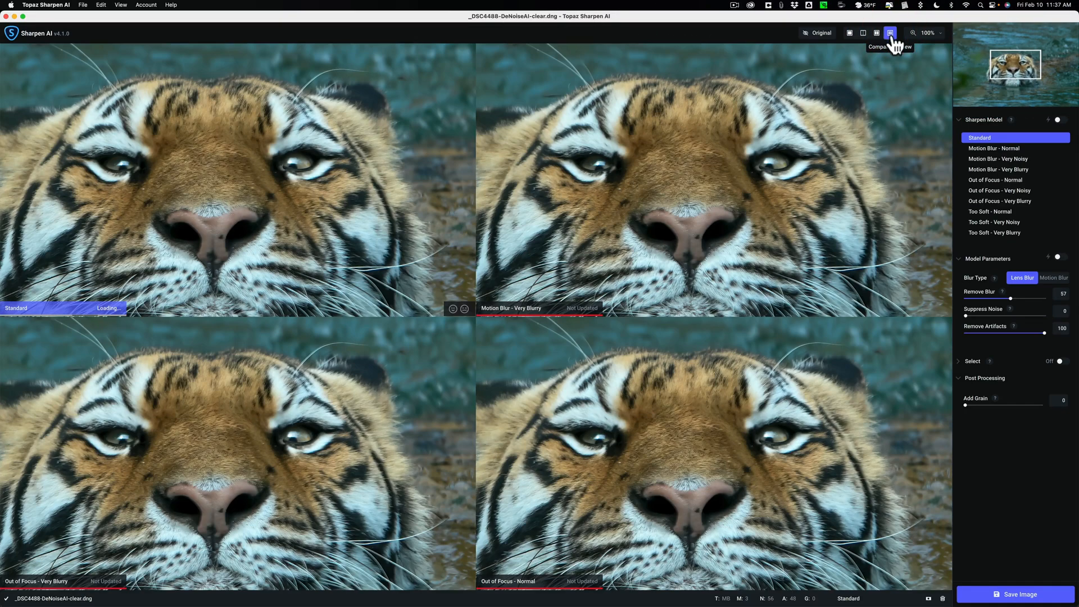
pyautogui.click(889, 32)
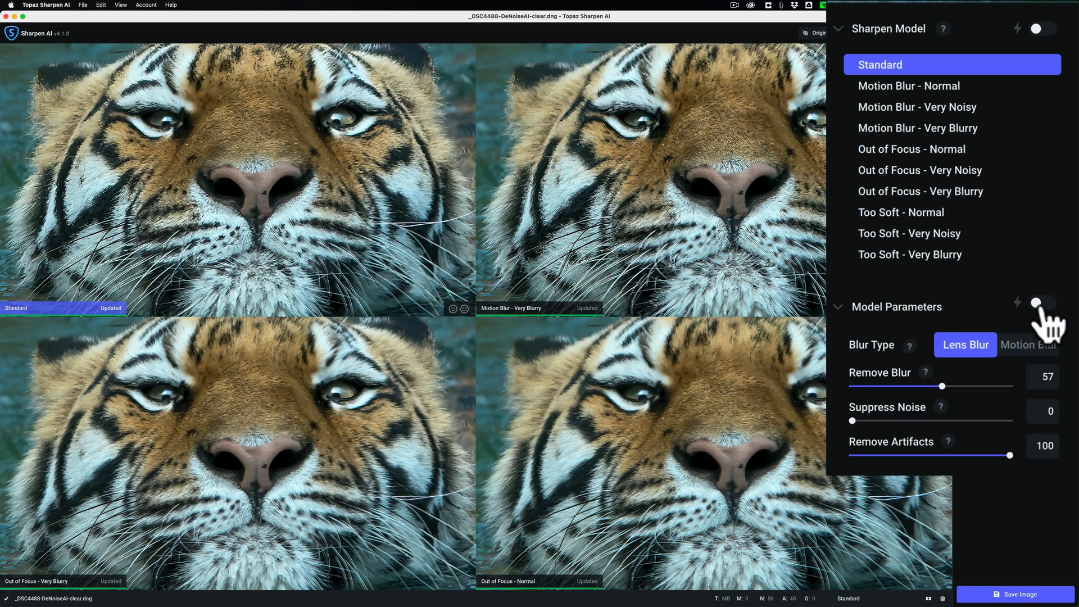
pyautogui.click(1041, 303)
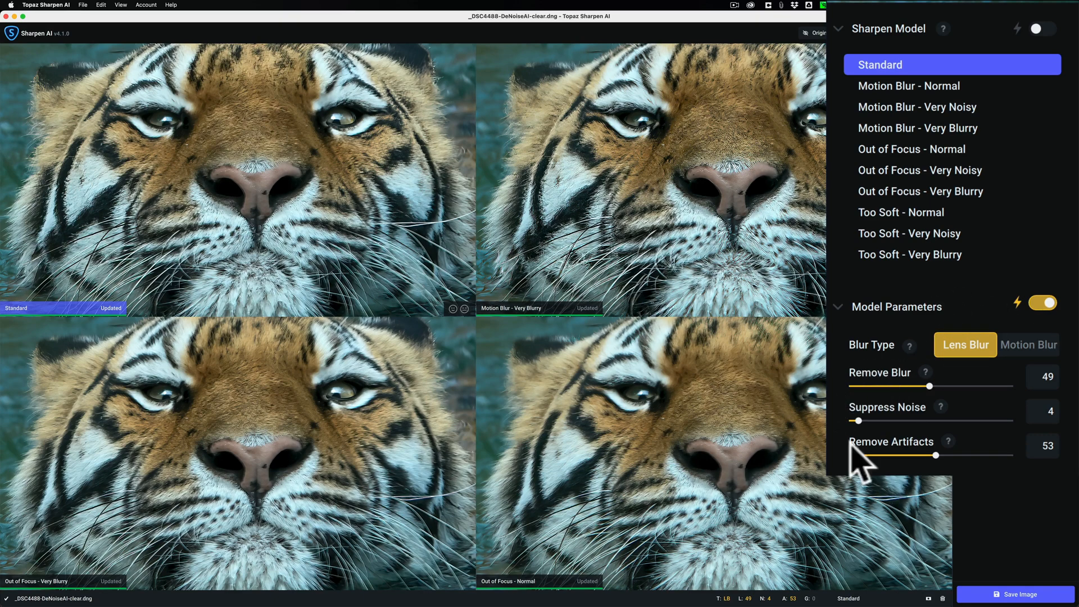
pyautogui.moveTo(966, 478)
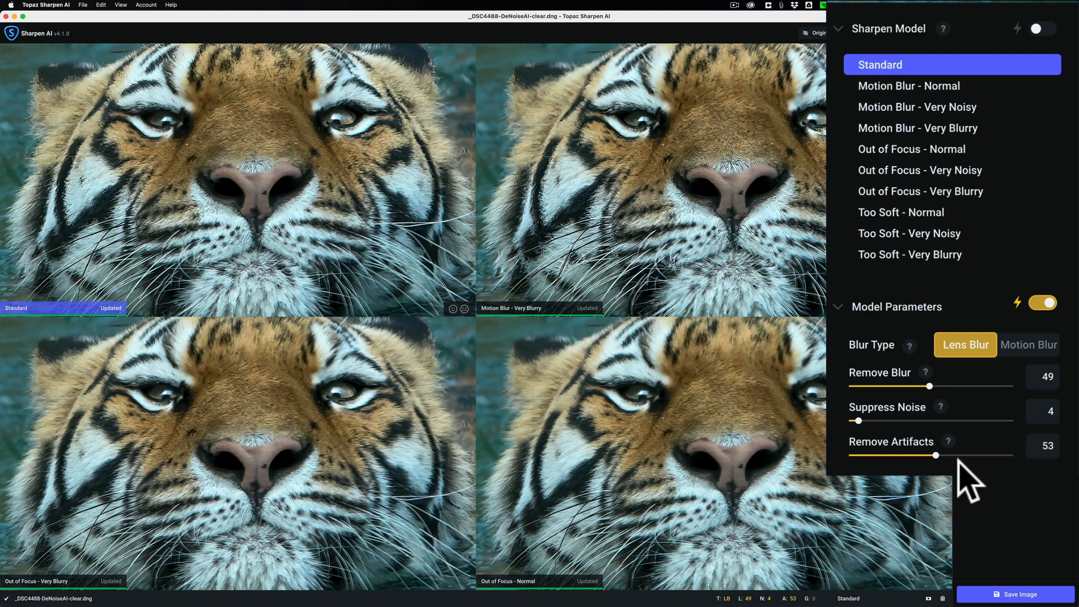
pyautogui.moveTo(971, 454)
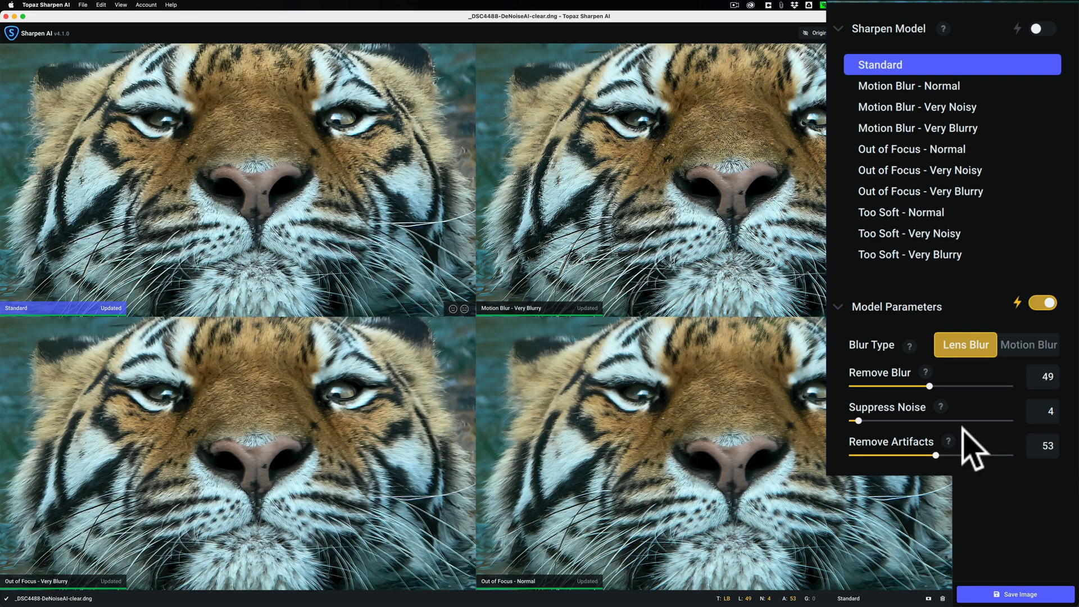
pyautogui.moveTo(959, 442)
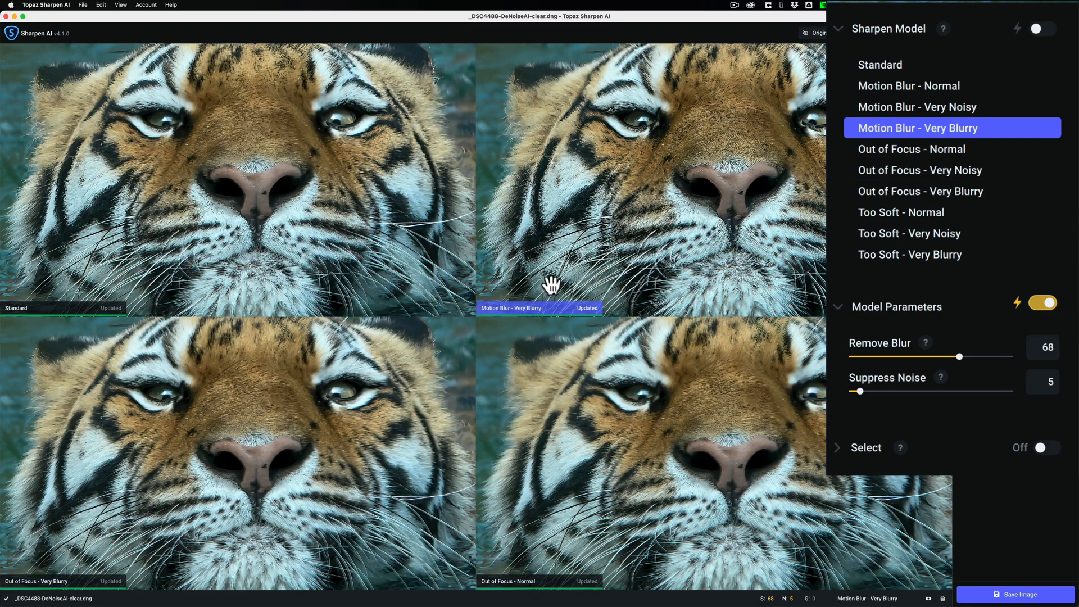
pyautogui.click(951, 190)
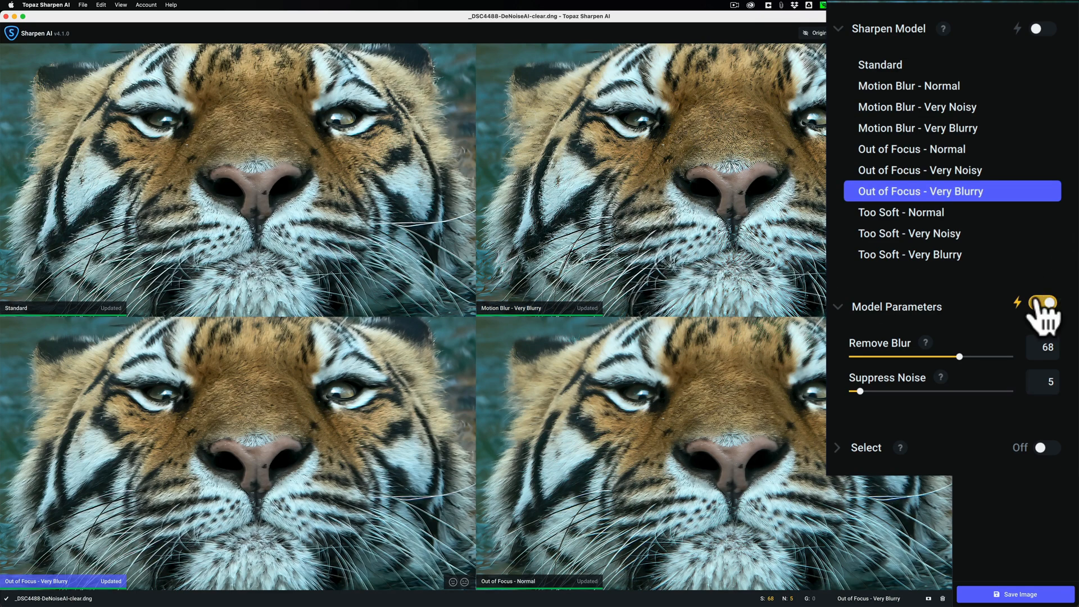
# Make the Out of Focus - Normal pane active, auto-tuned to Remove Blur 68
pyautogui.click(1042, 302)
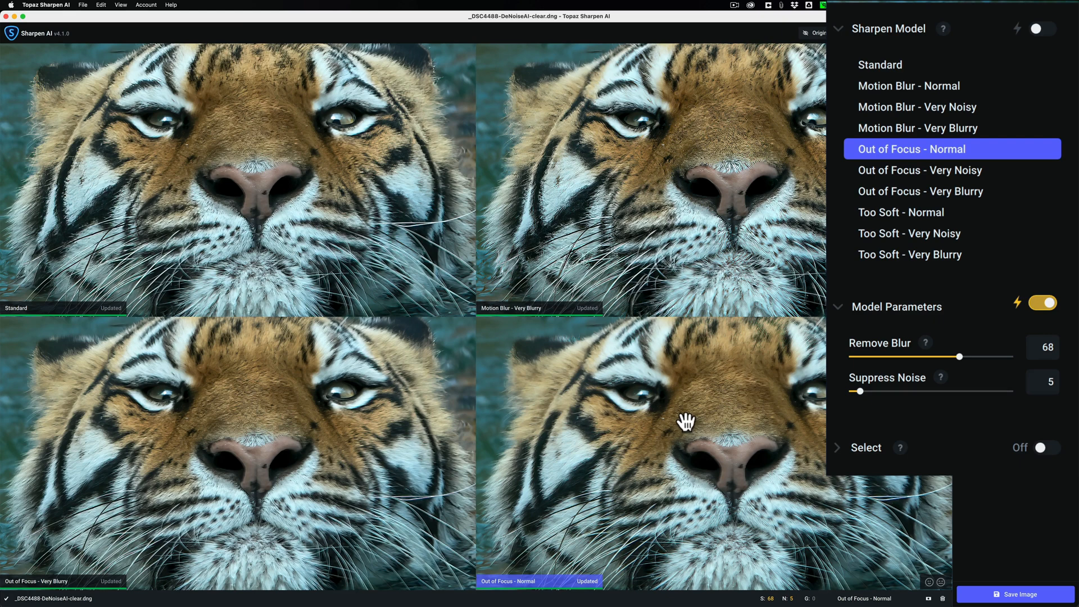
pyautogui.moveTo(697, 417)
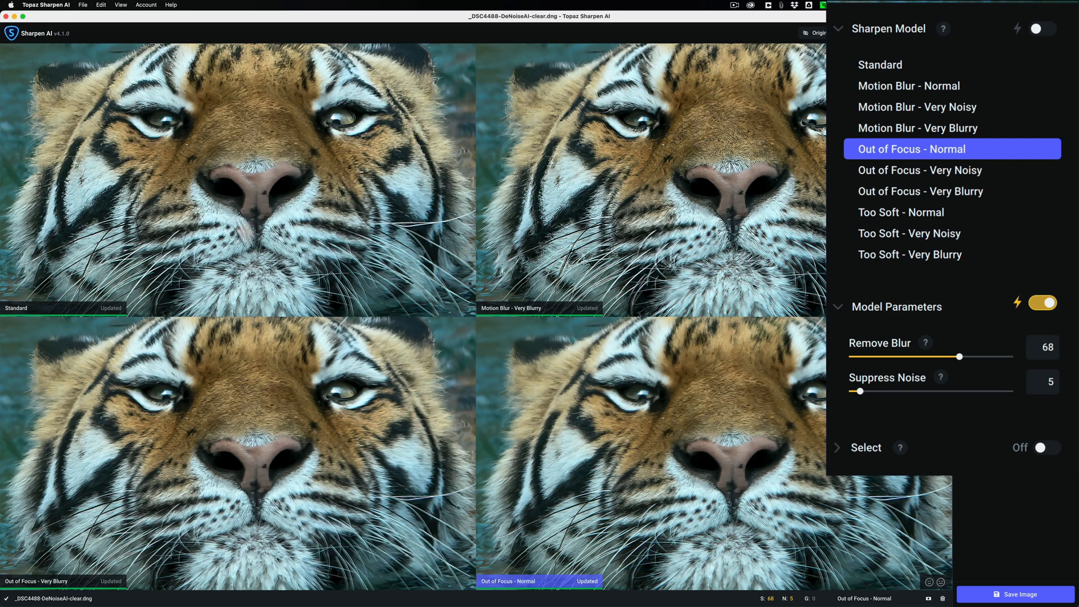
pyautogui.moveTo(821, 382)
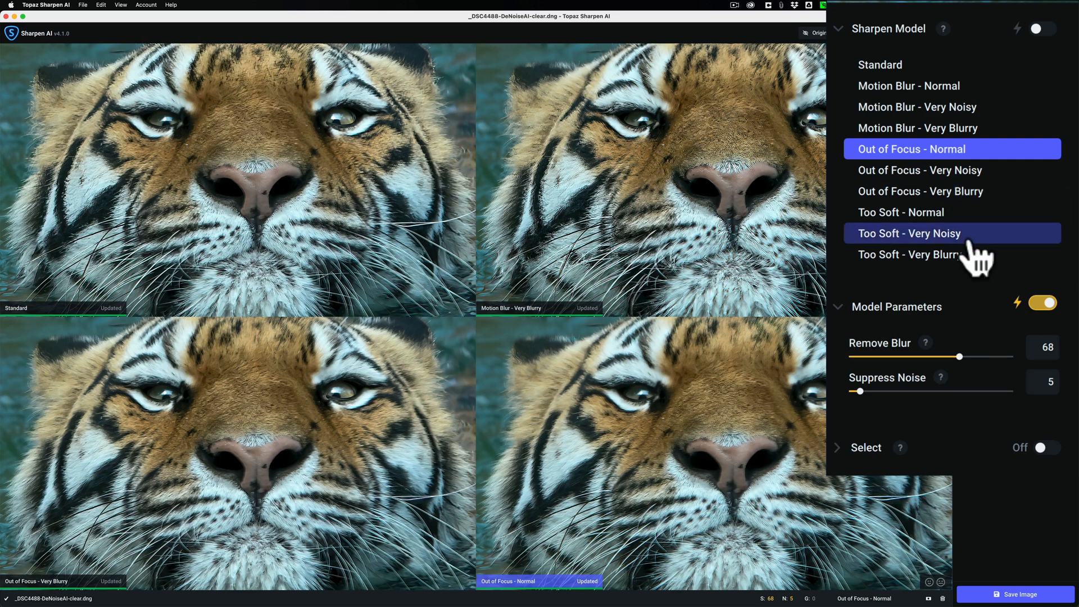
pyautogui.moveTo(922, 214)
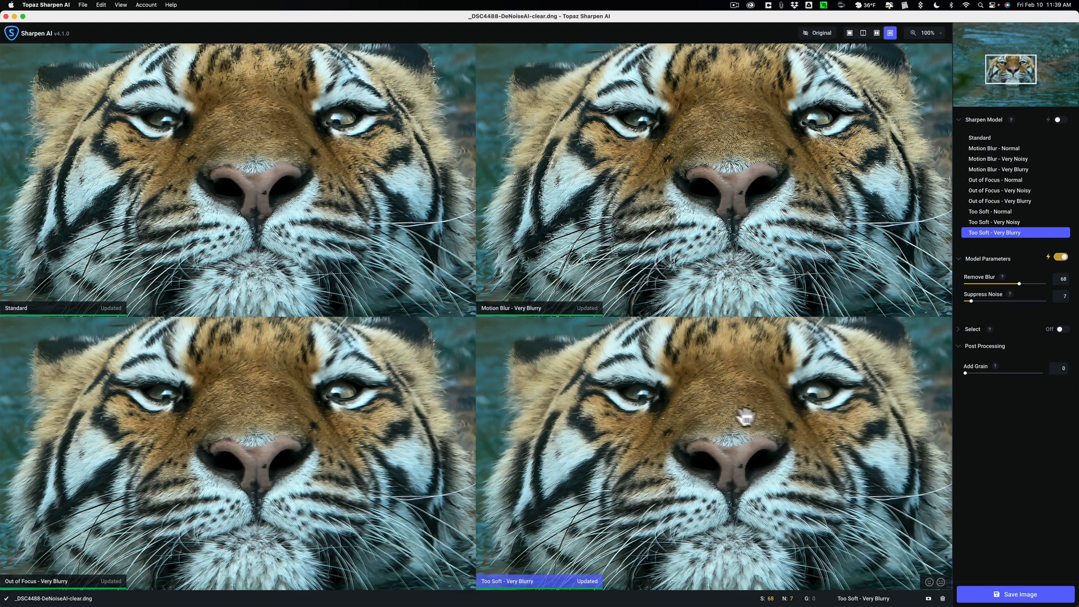
pyautogui.moveTo(377, 192)
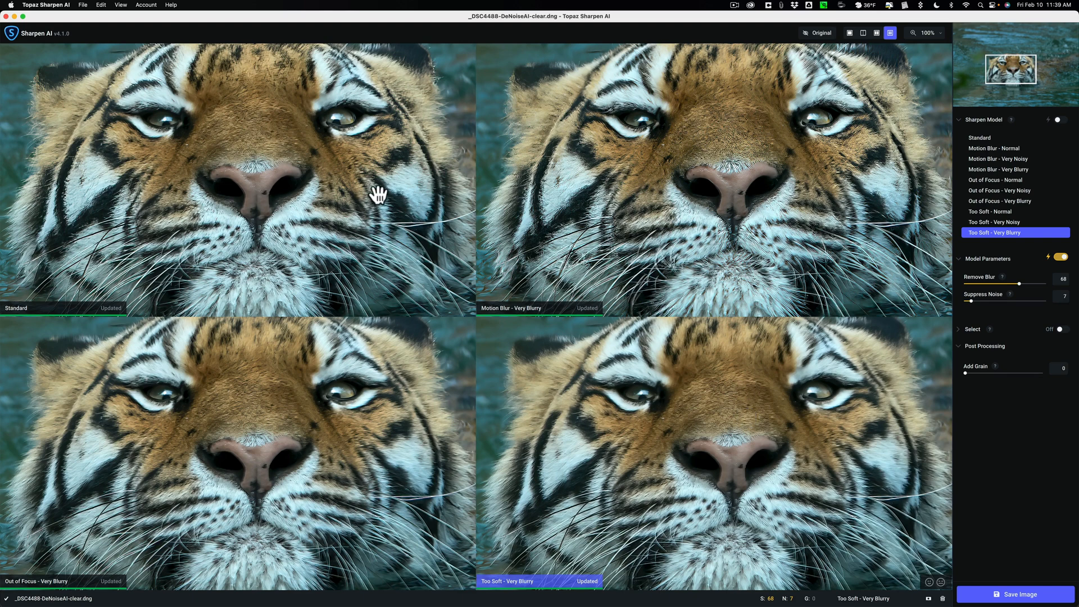
pyautogui.moveTo(681, 189)
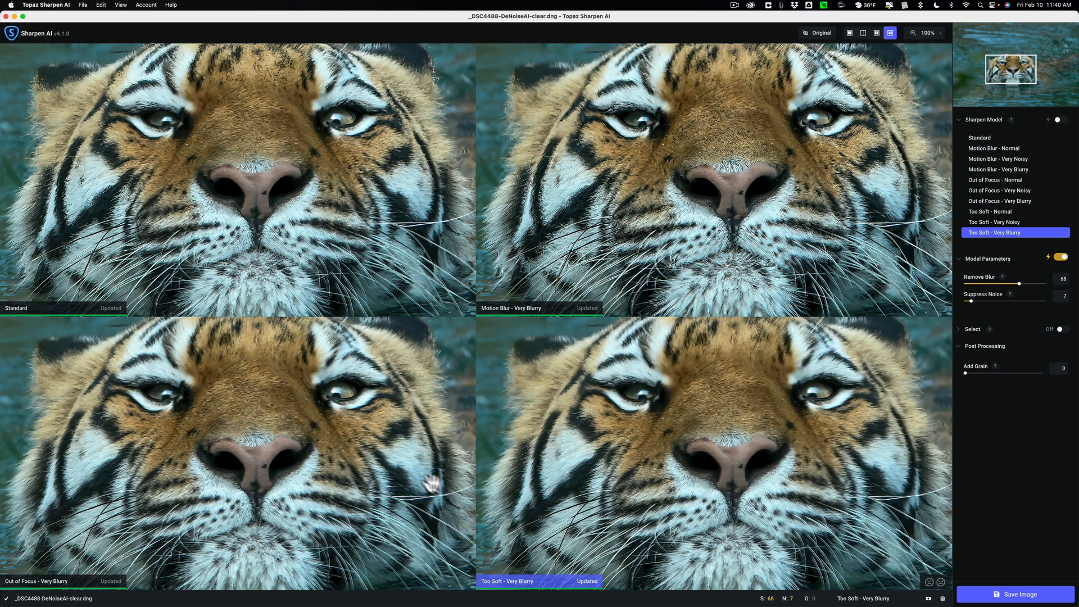
pyautogui.moveTo(76, 506)
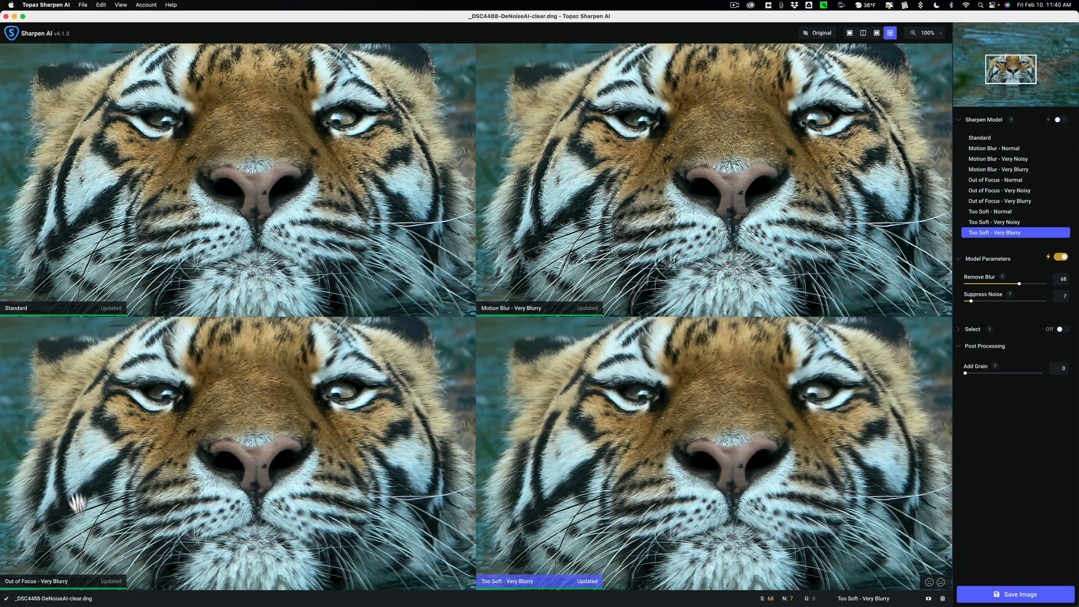
pyautogui.moveTo(241, 383)
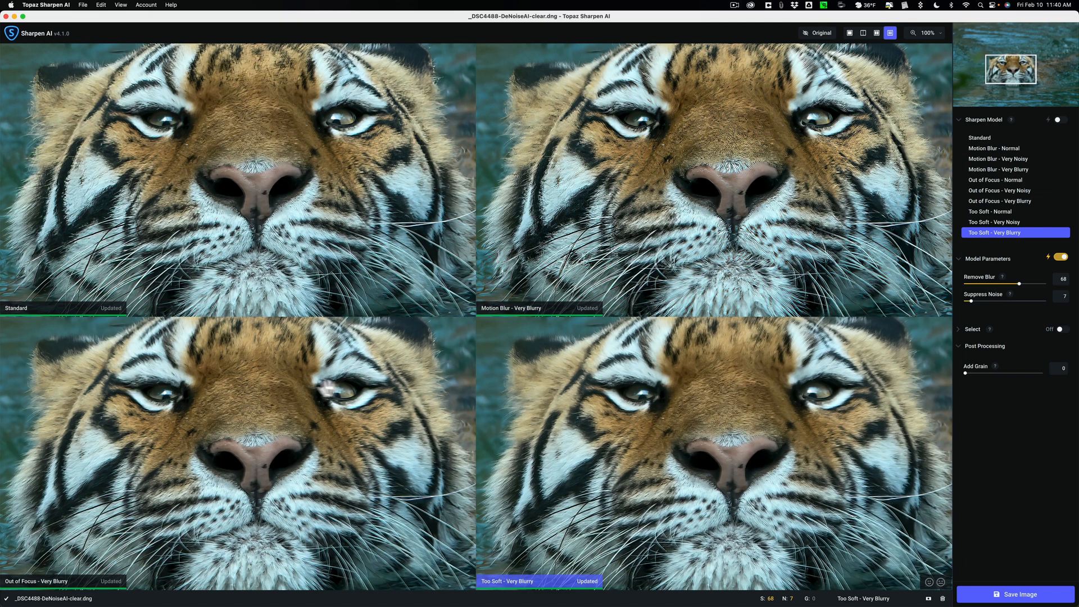
pyautogui.moveTo(352, 391)
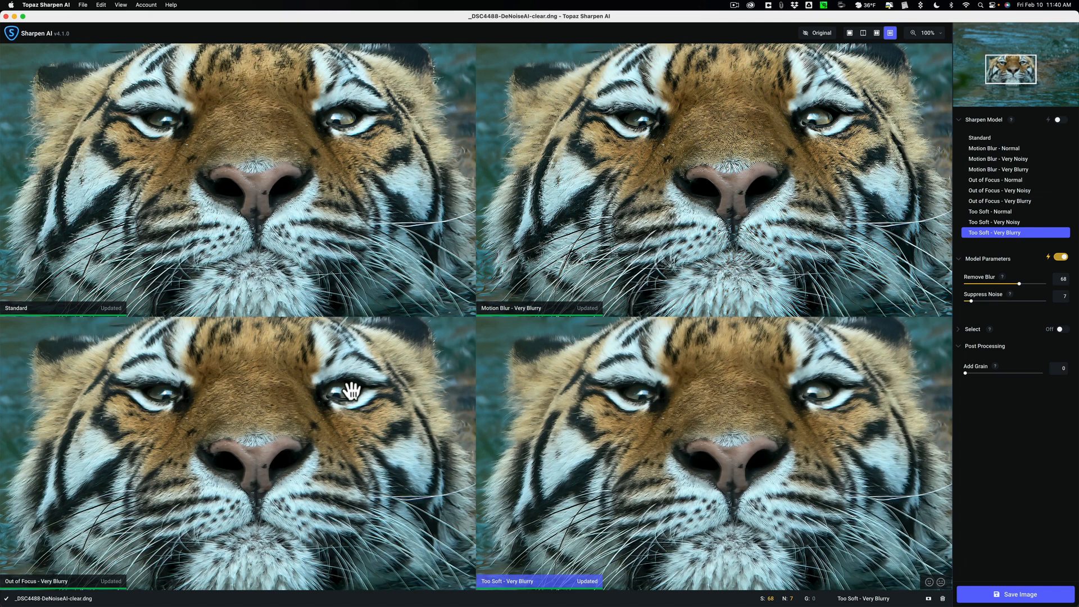
pyautogui.moveTo(351, 391)
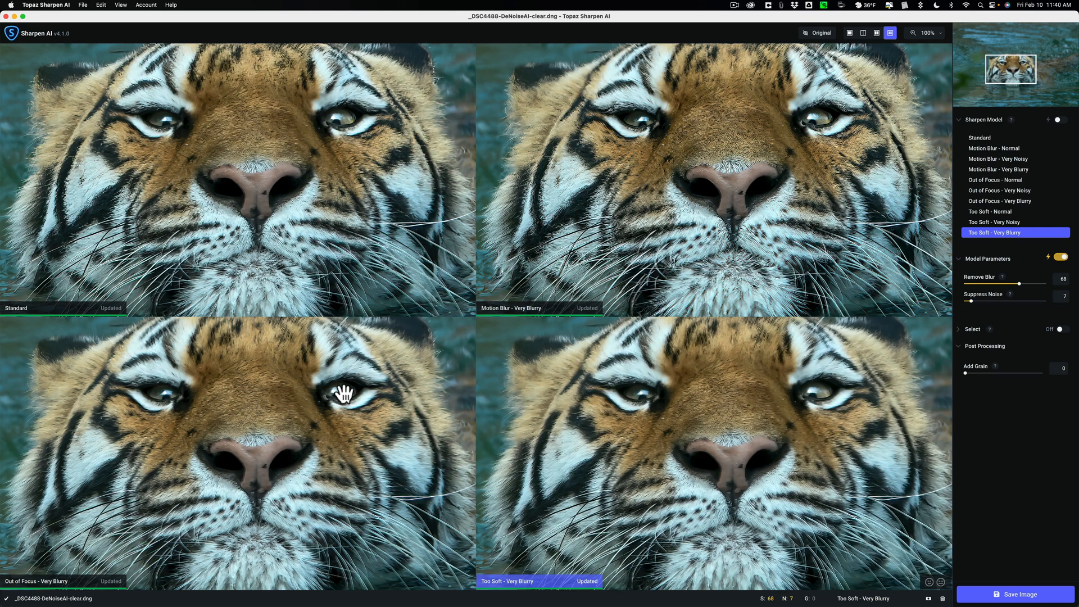
pyautogui.moveTo(344, 392)
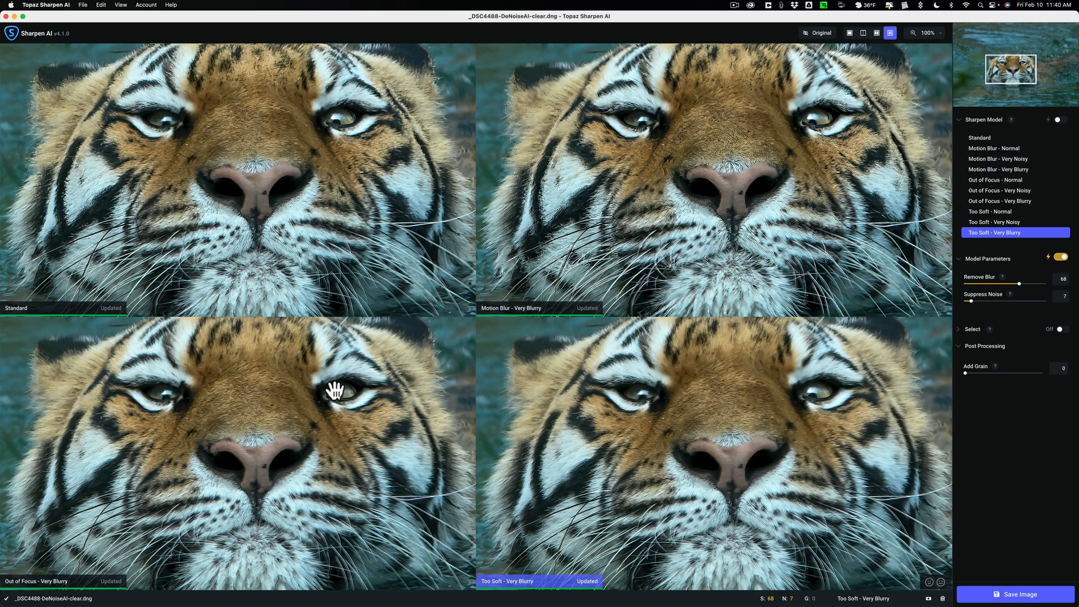
pyautogui.moveTo(625, 492)
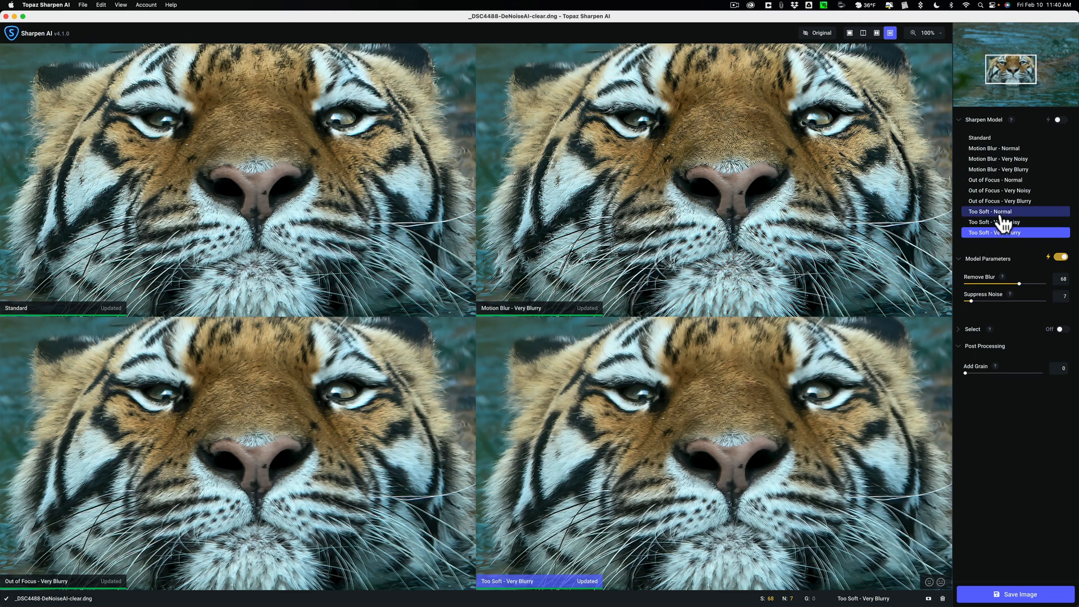
# Try Too Soft - Normal, then set the fourth pane to Standard with Motion Blur type
pyautogui.click(991, 212)
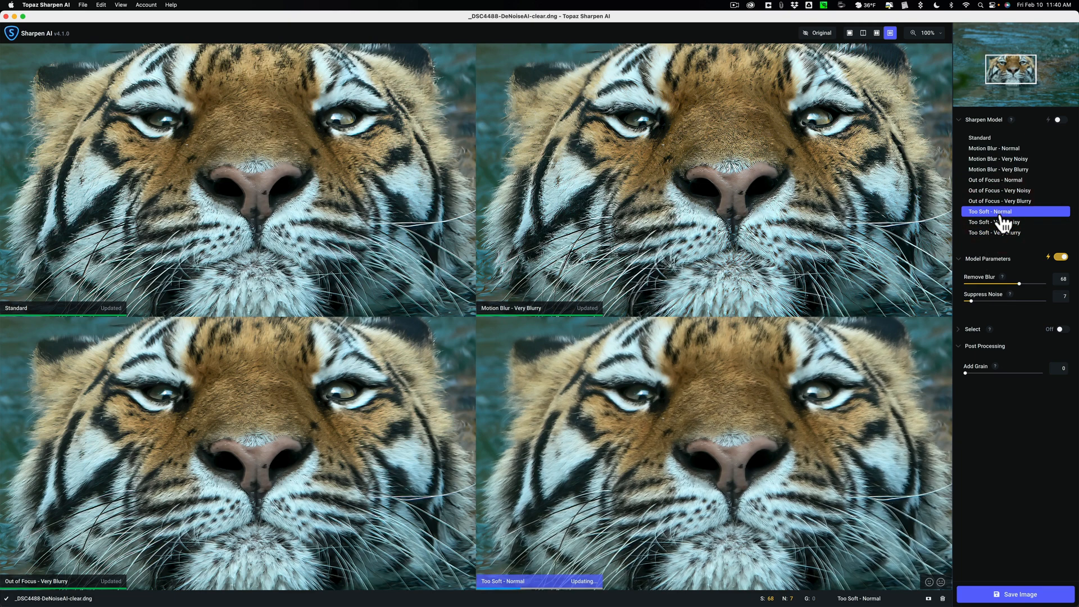
pyautogui.moveTo(985, 149)
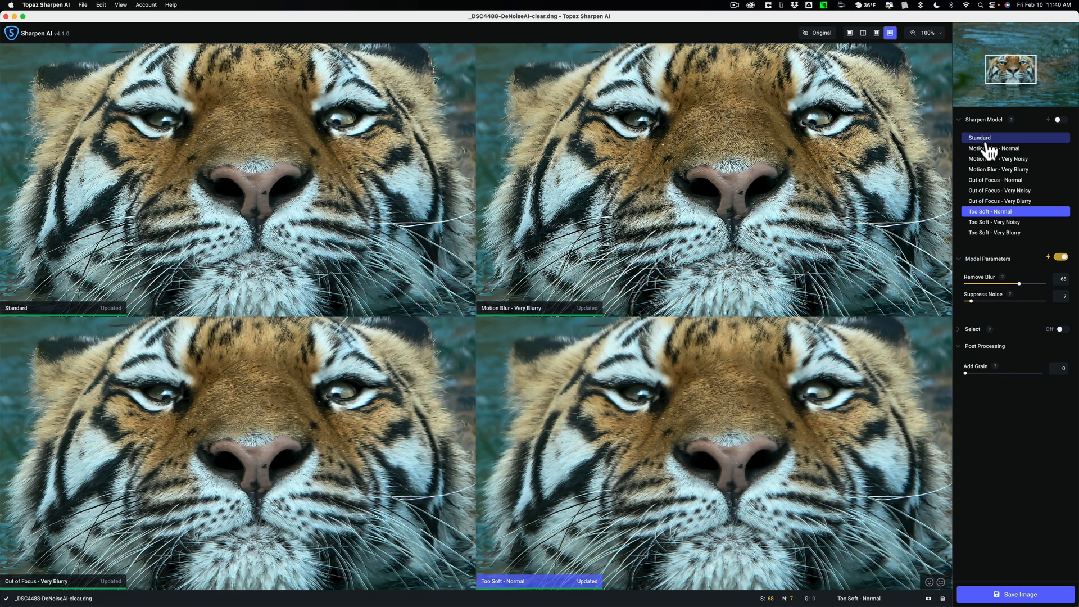
pyautogui.moveTo(692, 450)
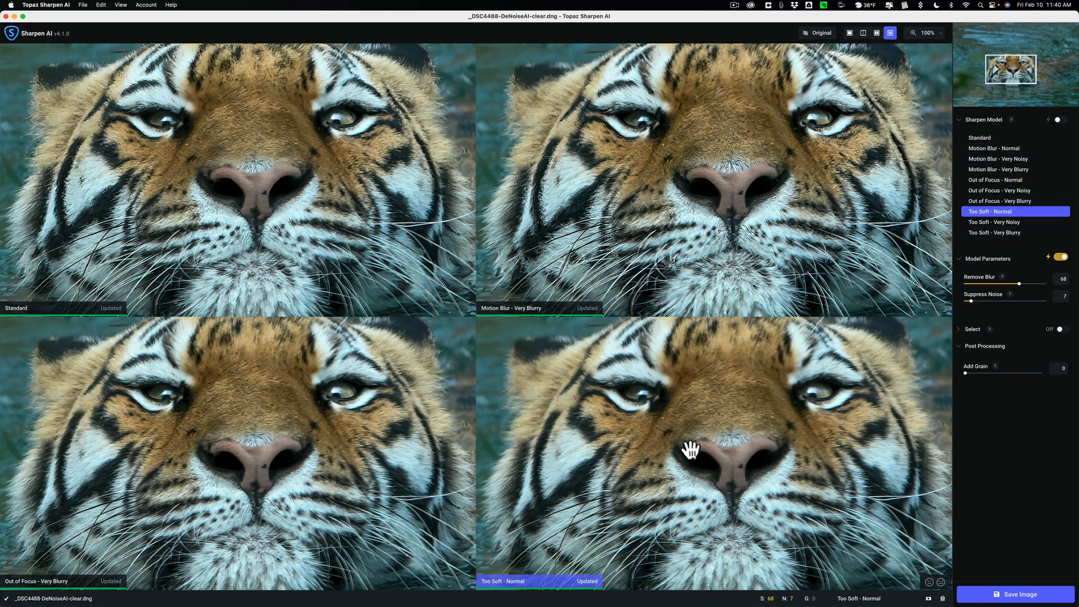
pyautogui.moveTo(699, 441)
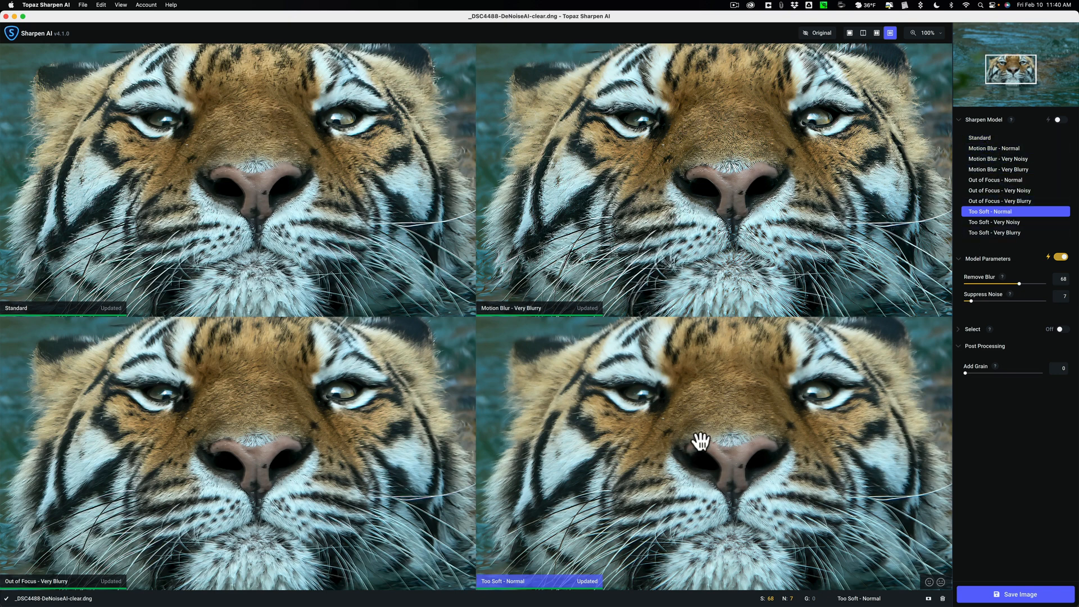
pyautogui.moveTo(703, 428)
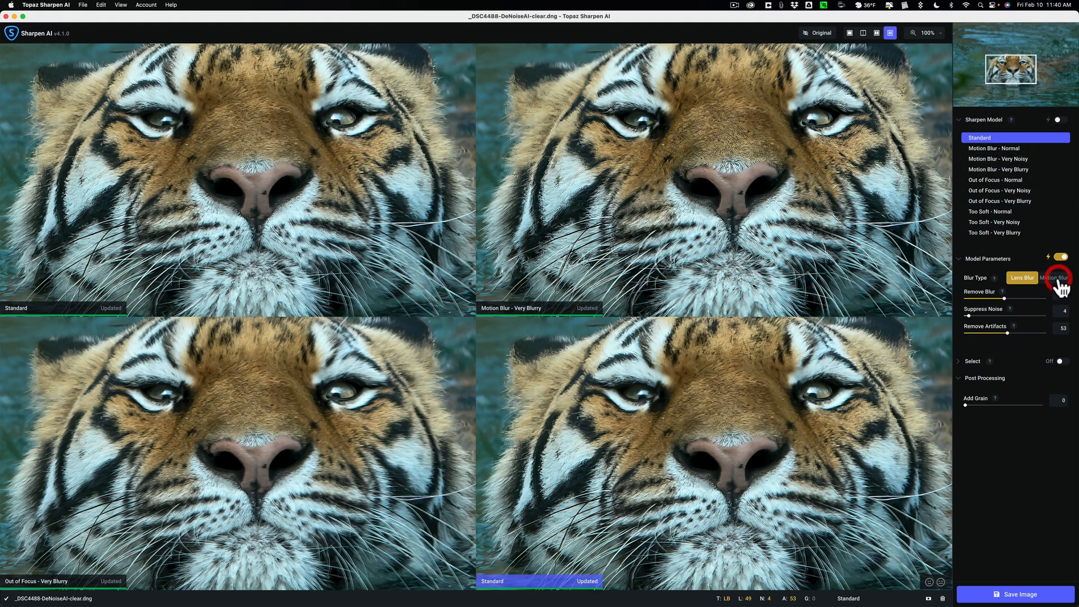
pyautogui.click(1054, 277)
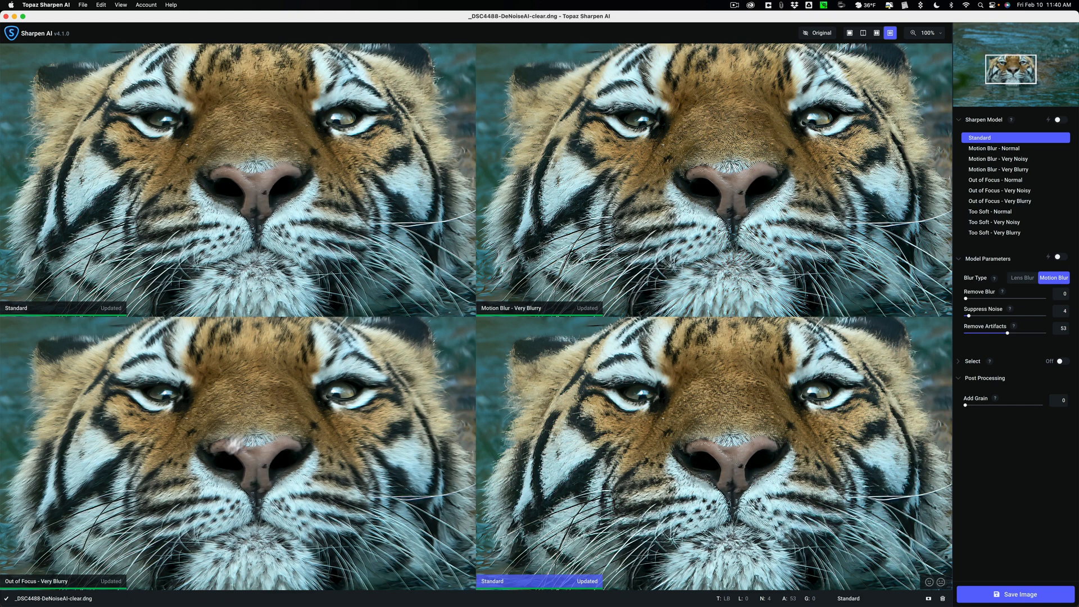
pyautogui.moveTo(245, 445)
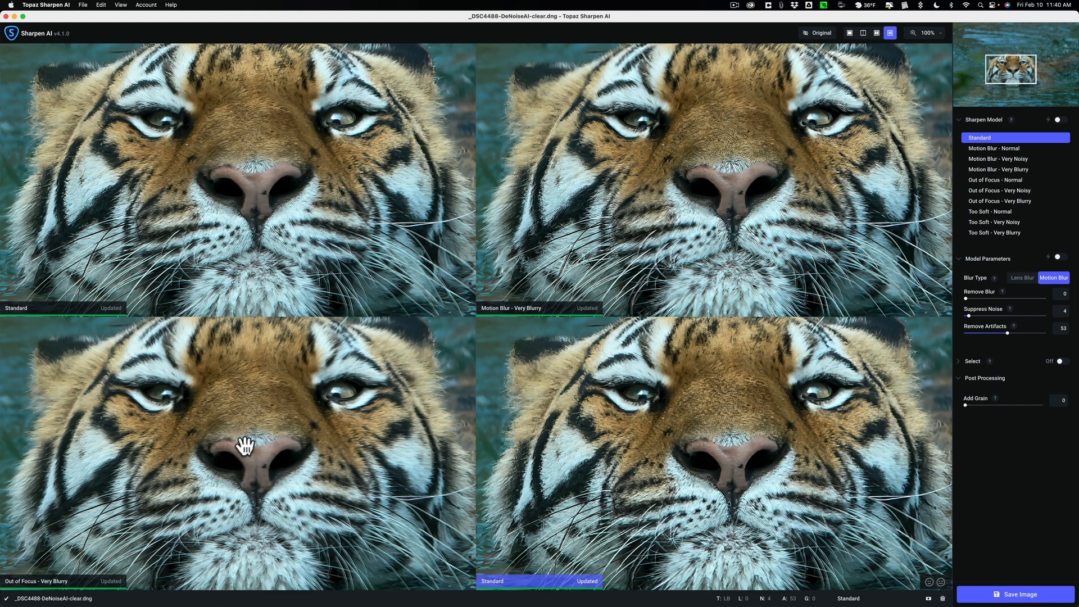
pyautogui.moveTo(114, 468)
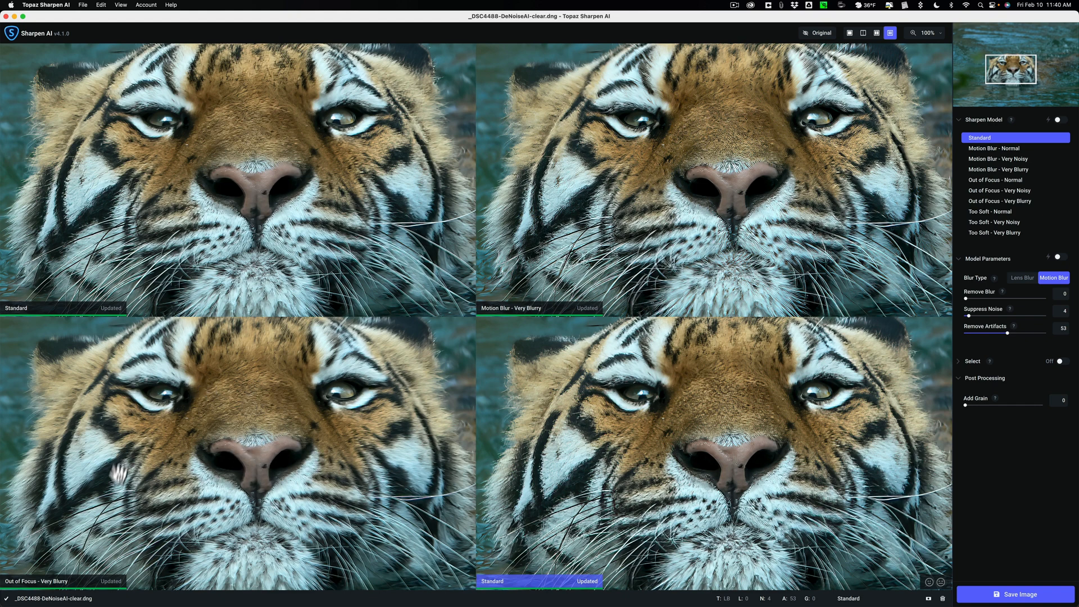
pyautogui.moveTo(677, 180)
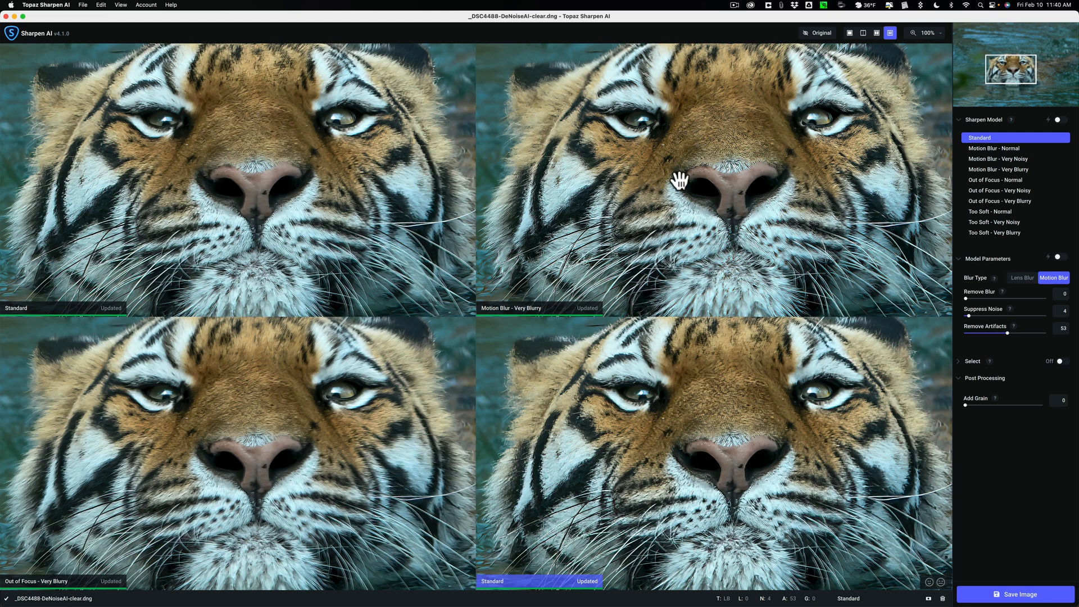
pyautogui.moveTo(601, 153)
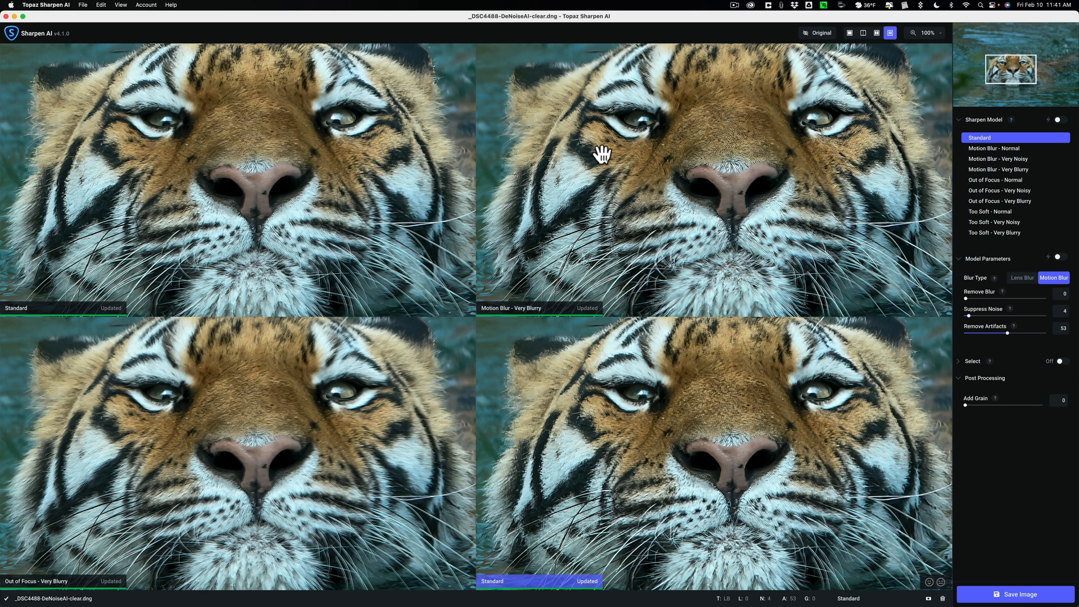
pyautogui.moveTo(560, 174)
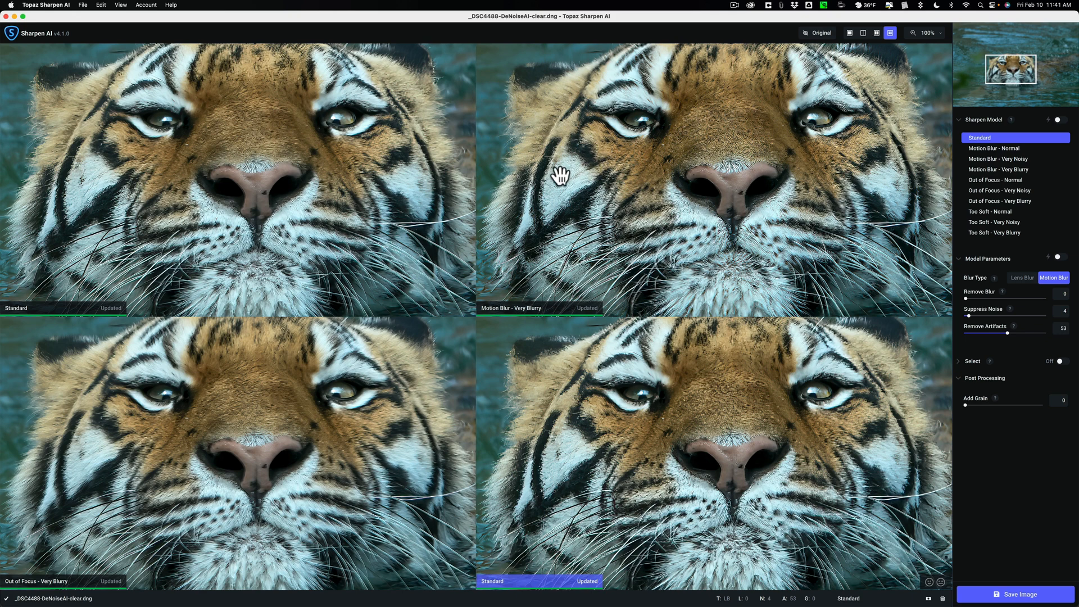
pyautogui.moveTo(558, 176)
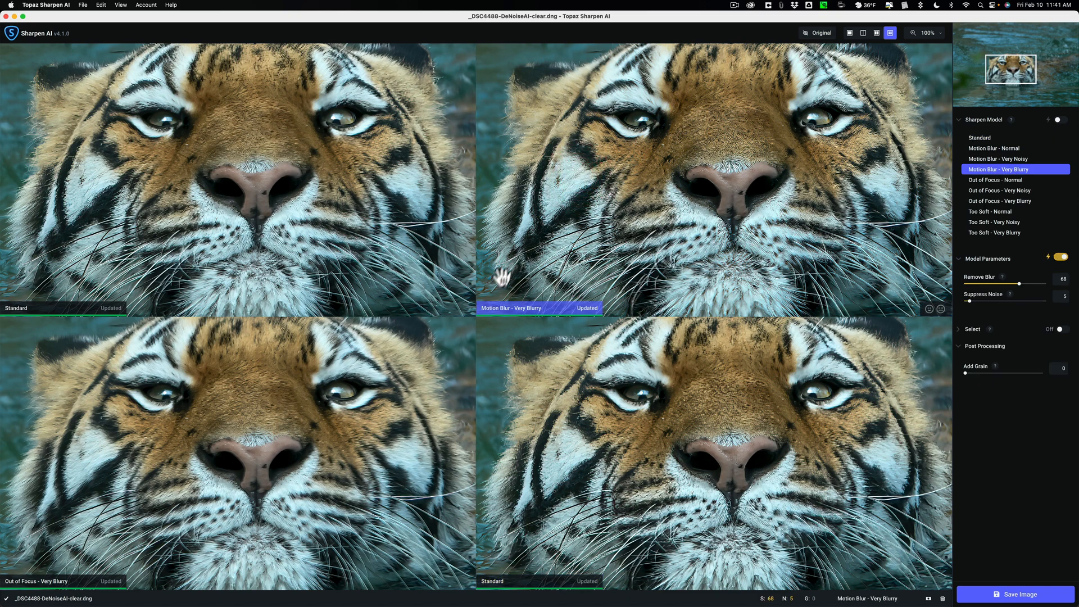
pyautogui.moveTo(636, 222)
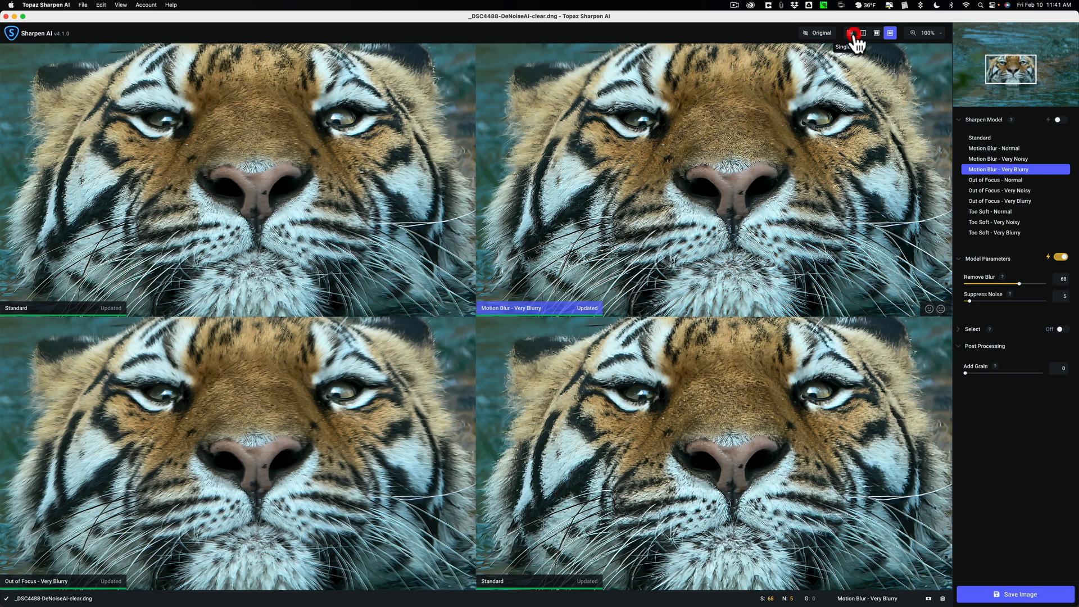
# Show the Motion Blur - Very Blurry result alone in Single view
pyautogui.click(852, 33)
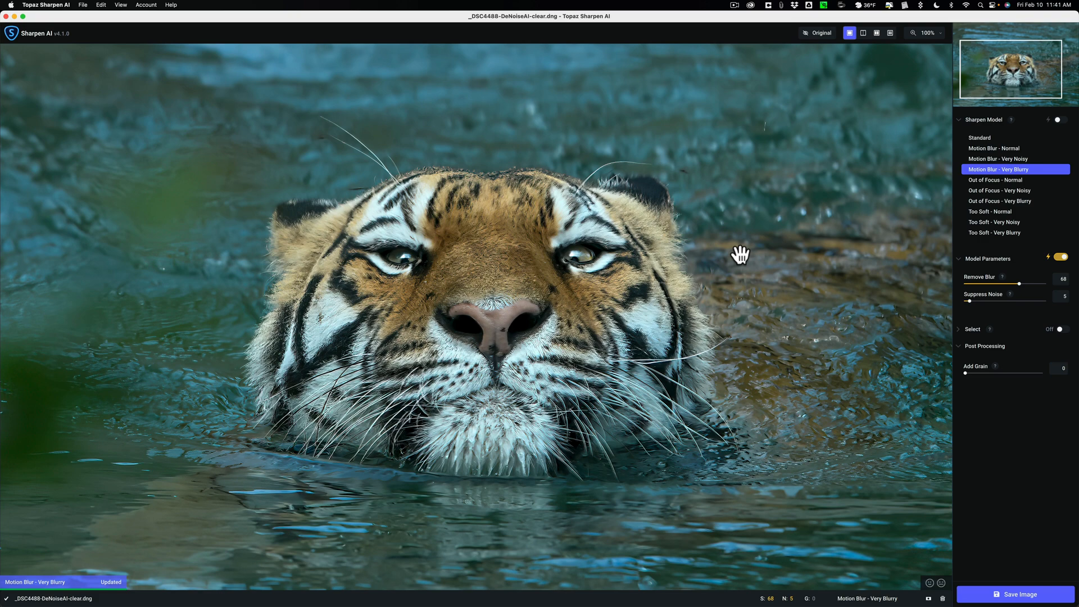
pyautogui.click(741, 256)
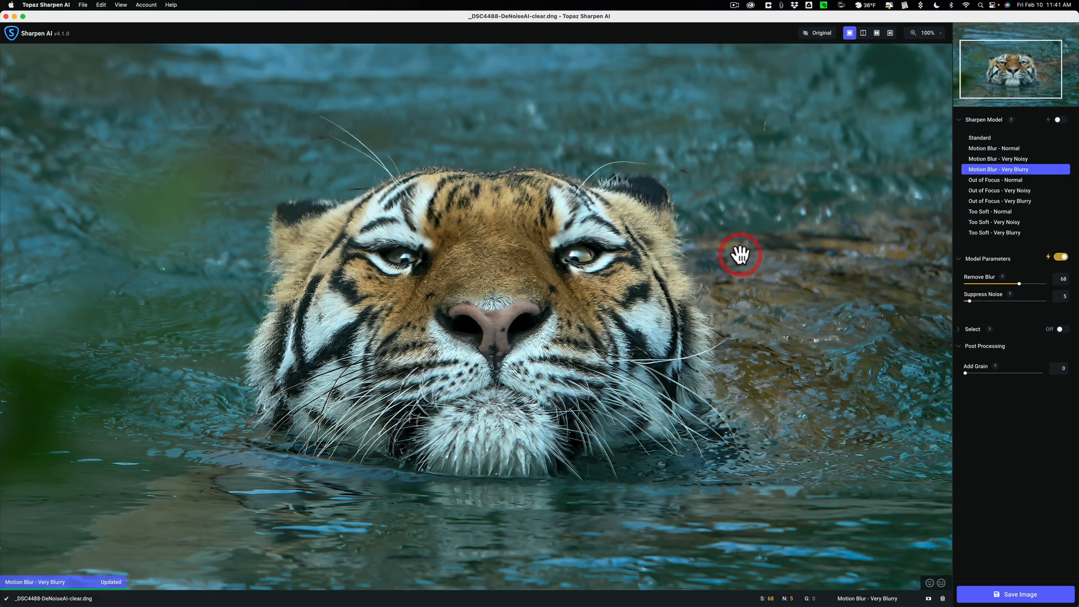
pyautogui.moveTo(1063, 263)
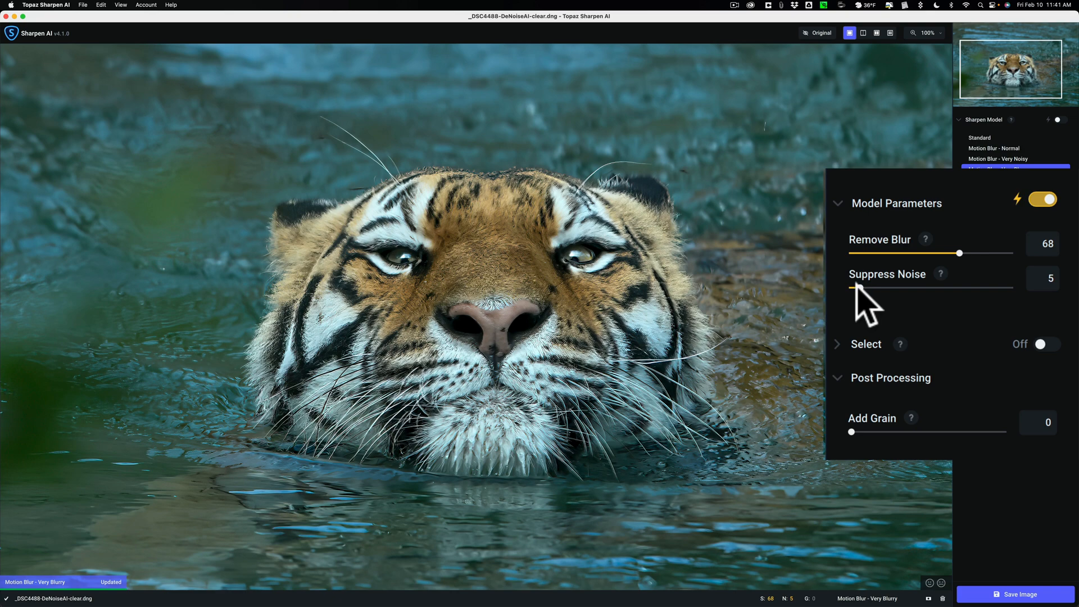
# Set Suppress Noise to 0 and lower Remove Blur to 17
pyautogui.moveTo(856, 287); pyautogui.dragTo(852, 288)
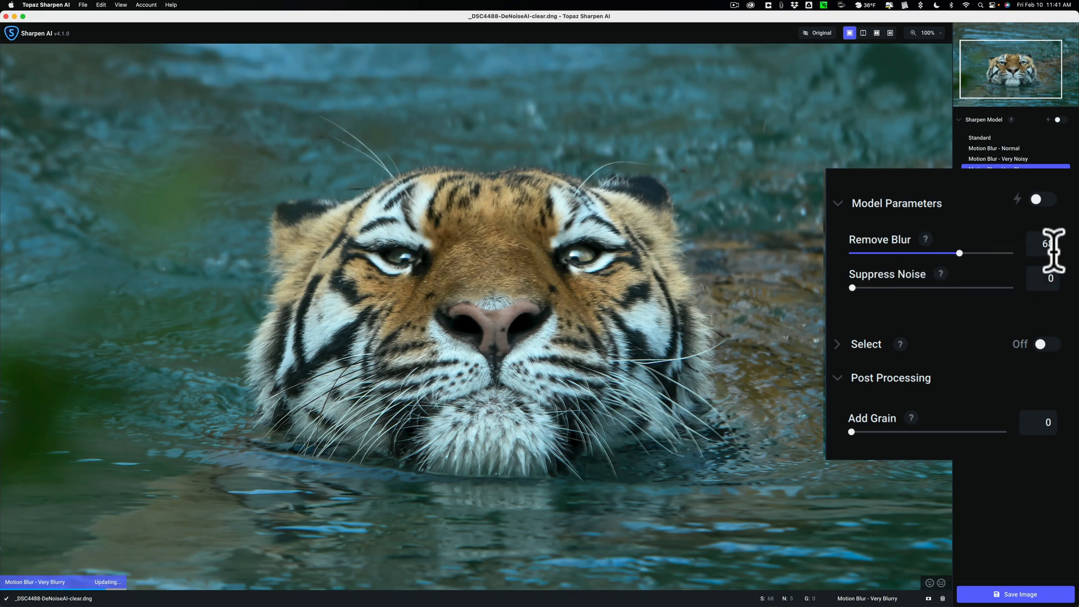
pyautogui.moveTo(956, 252); pyautogui.dragTo(863, 253)
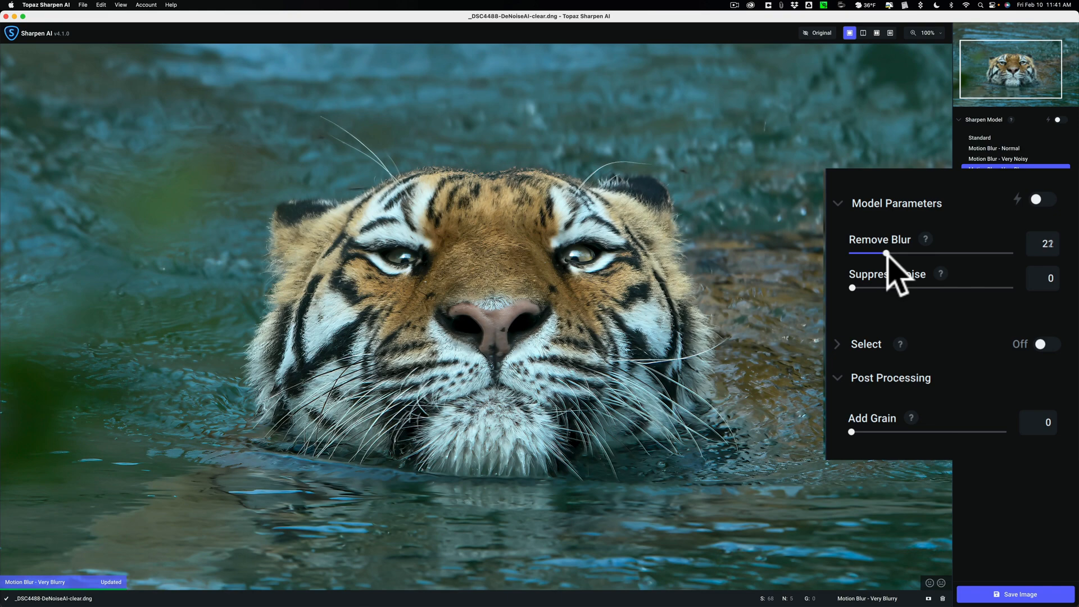
pyautogui.moveTo(861, 252); pyautogui.dragTo(904, 252)
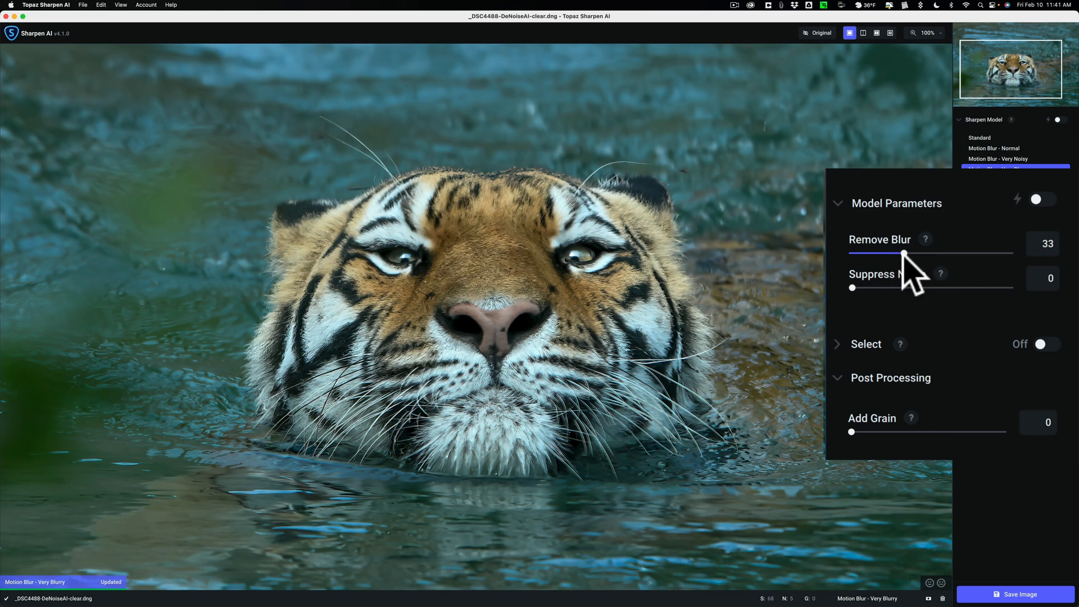
pyautogui.moveTo(907, 252); pyautogui.dragTo(908, 252)
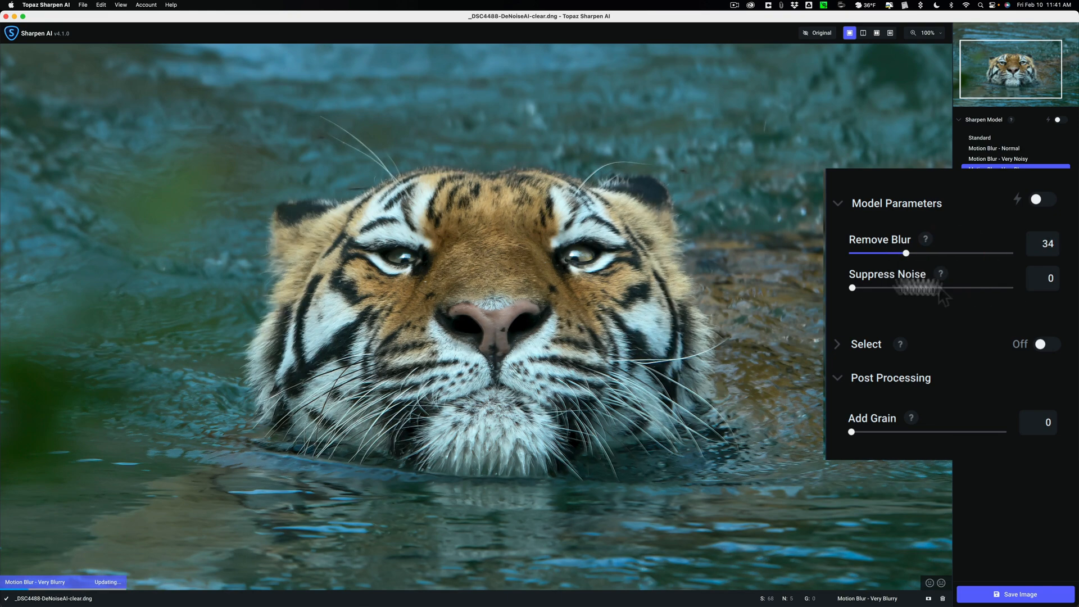
pyautogui.moveTo(714, 265)
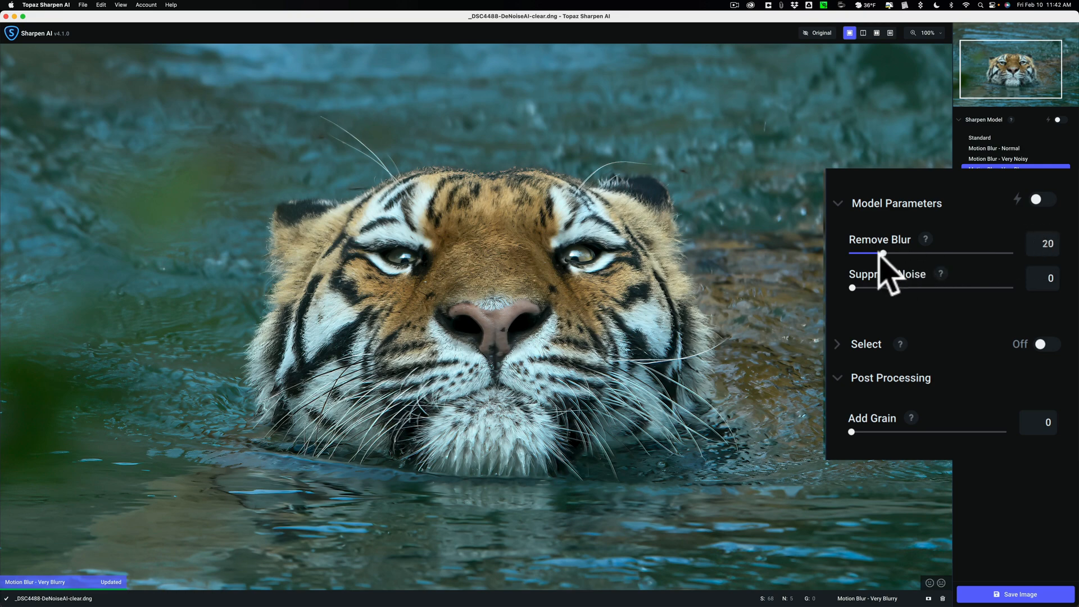
pyautogui.moveTo(888, 251); pyautogui.dragTo(879, 251)
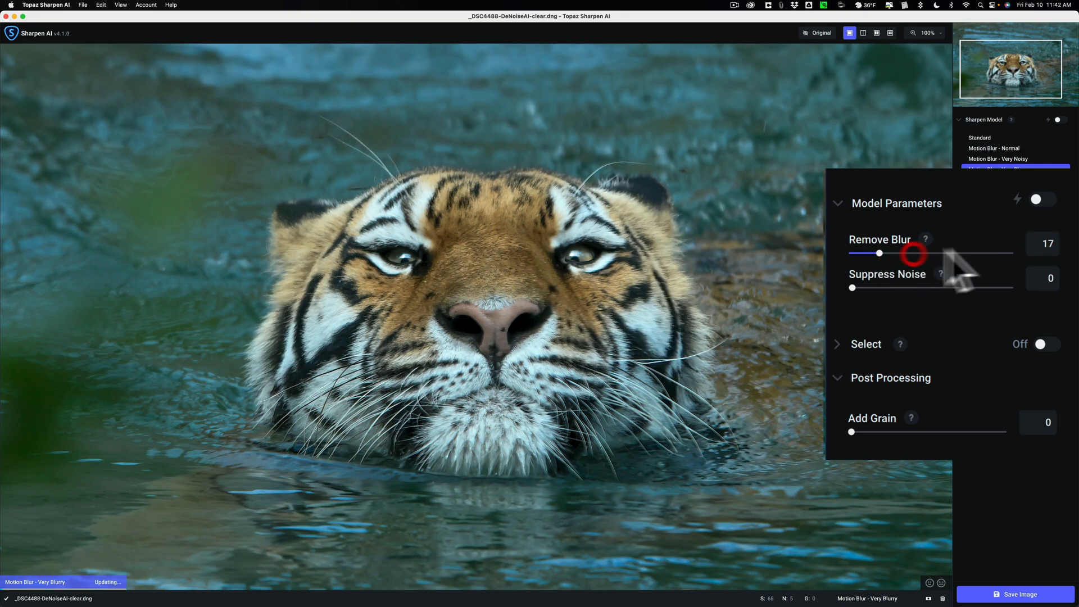
pyautogui.moveTo(971, 264)
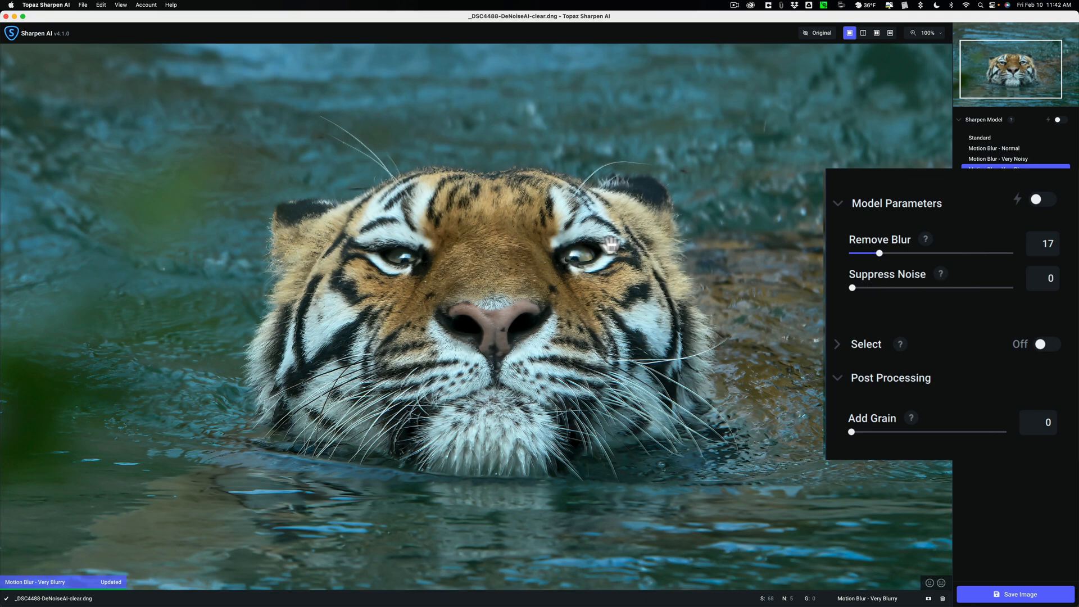
pyautogui.moveTo(535, 289)
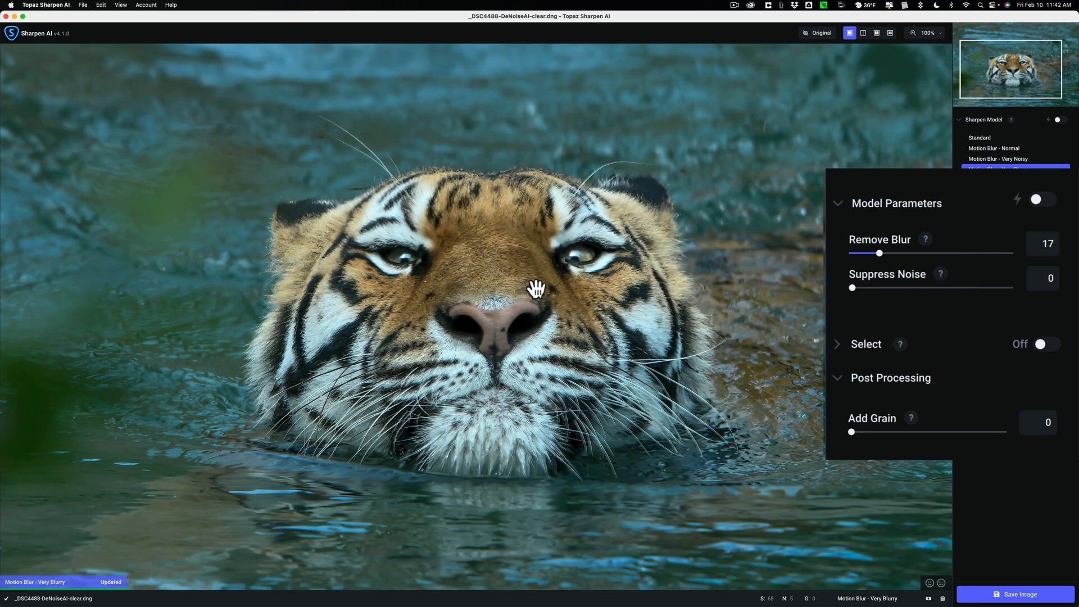
pyautogui.moveTo(828, 124)
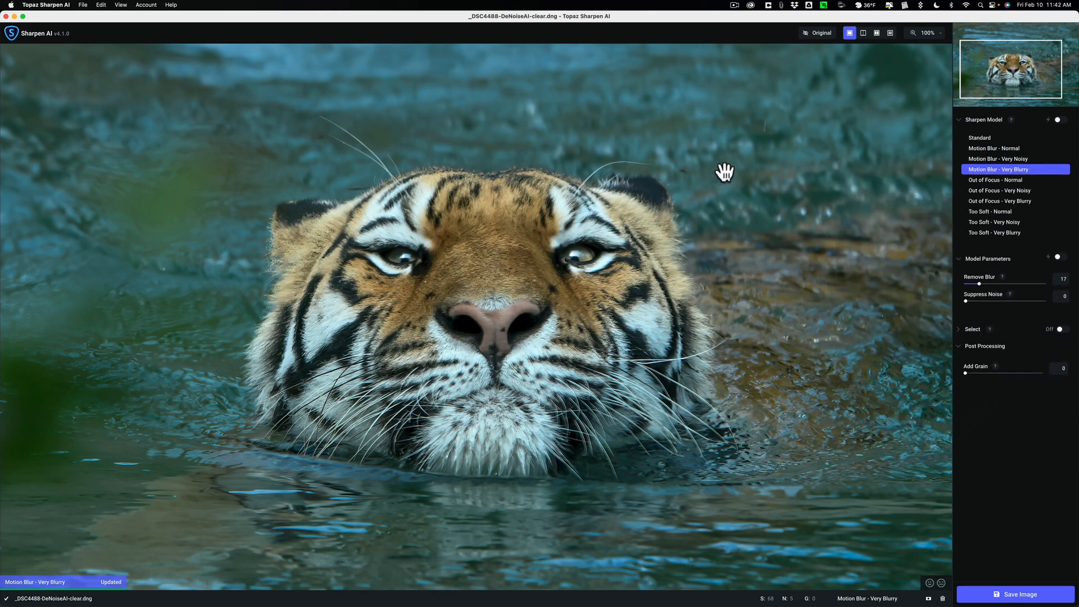
pyautogui.moveTo(729, 174)
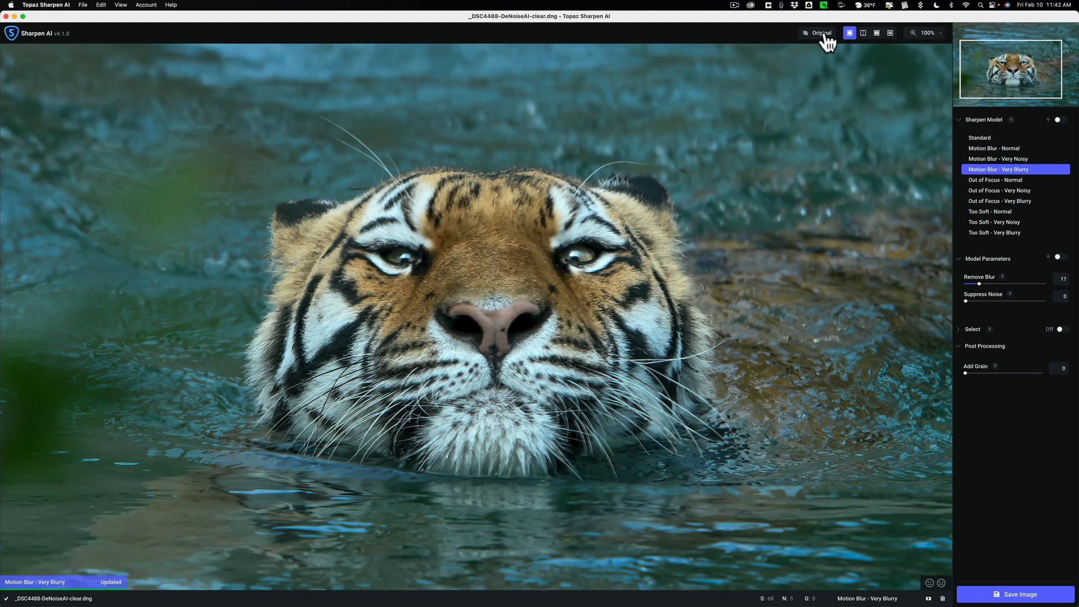
pyautogui.click(819, 33)
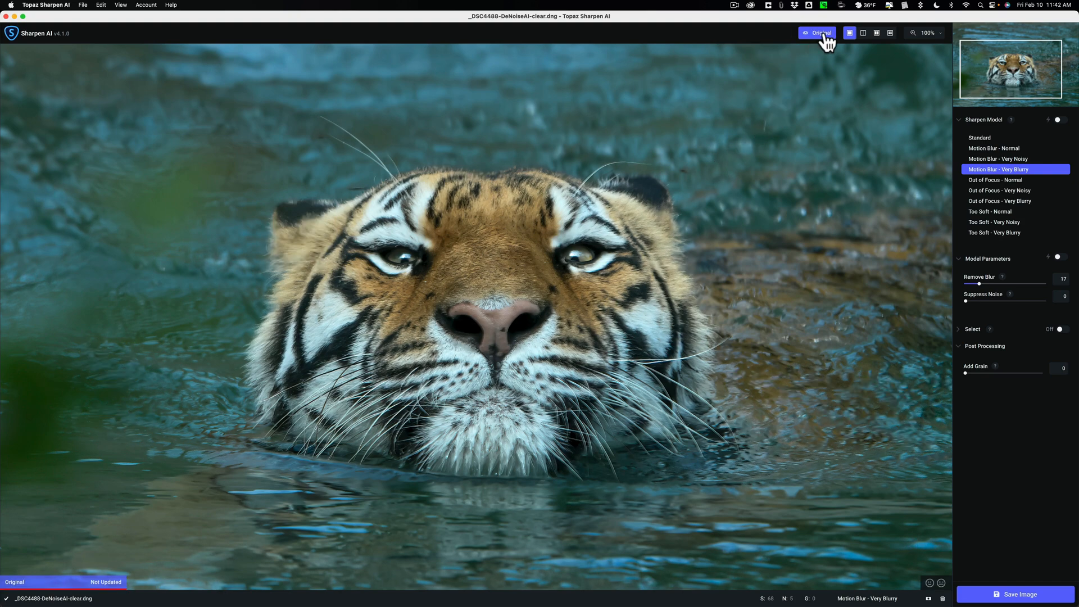
pyautogui.click(817, 34)
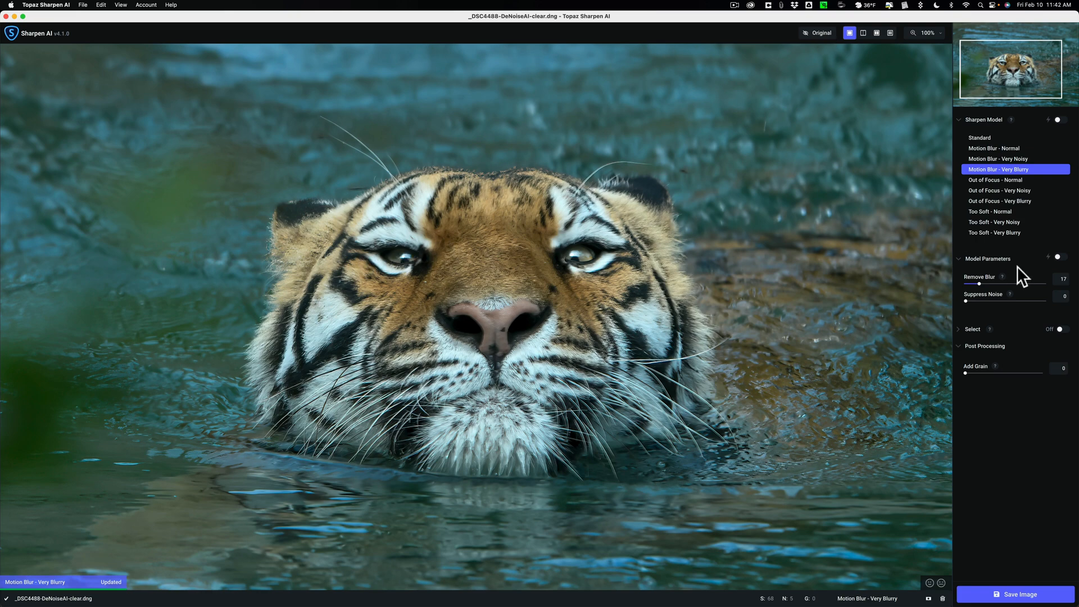
pyautogui.moveTo(387, 264)
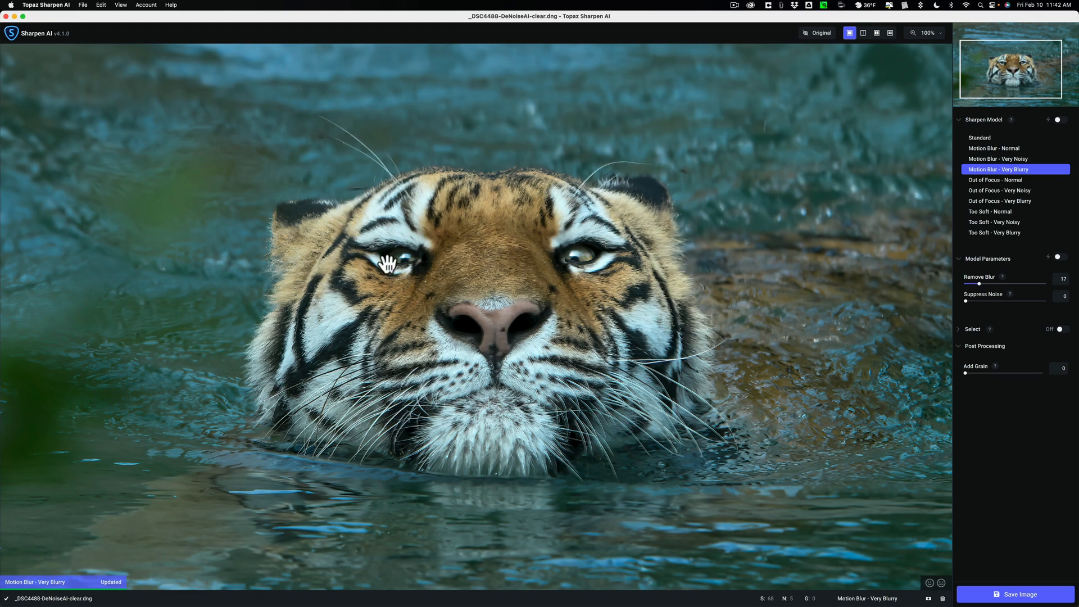
pyautogui.moveTo(488, 292)
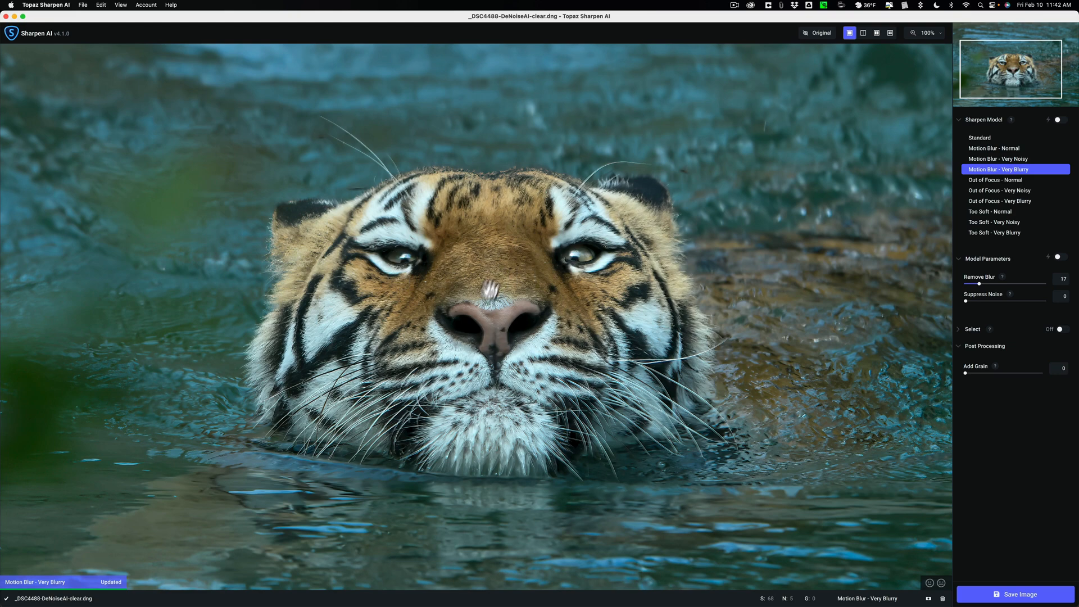
pyautogui.moveTo(288, 241)
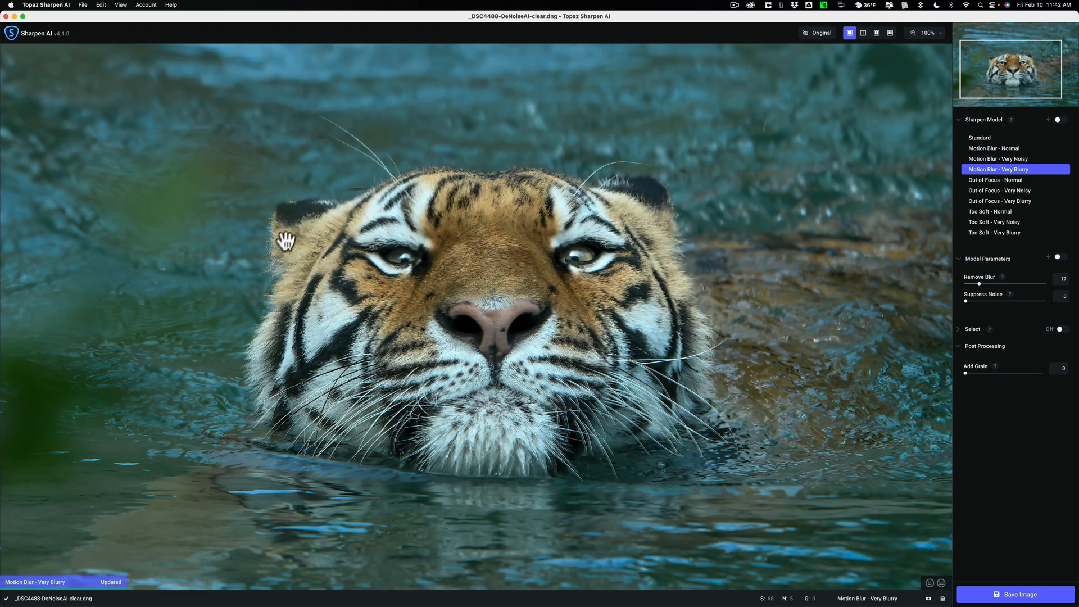
pyautogui.moveTo(662, 267)
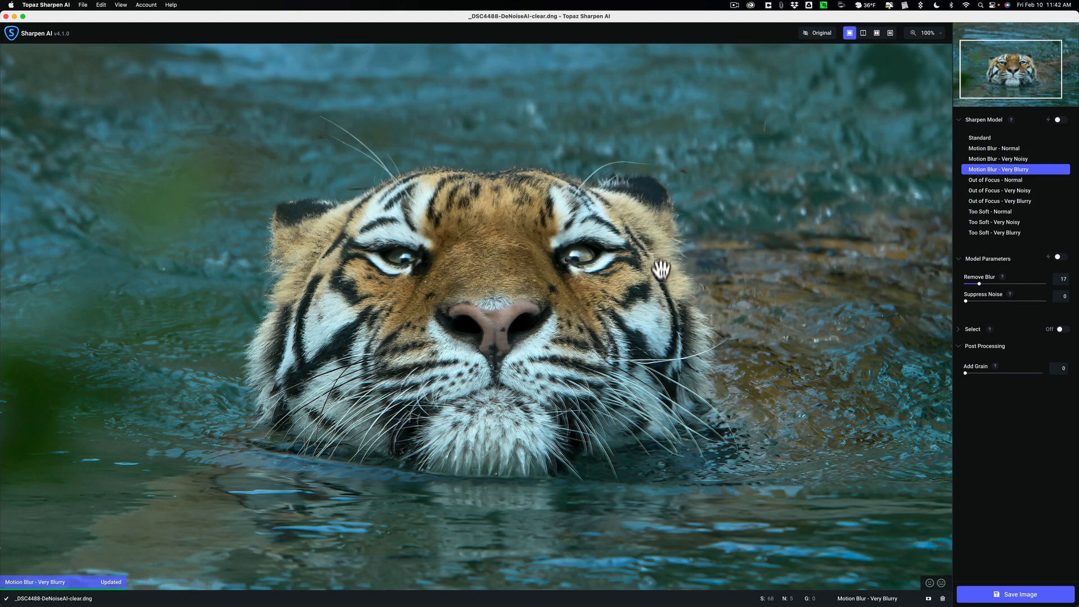
pyautogui.moveTo(659, 250)
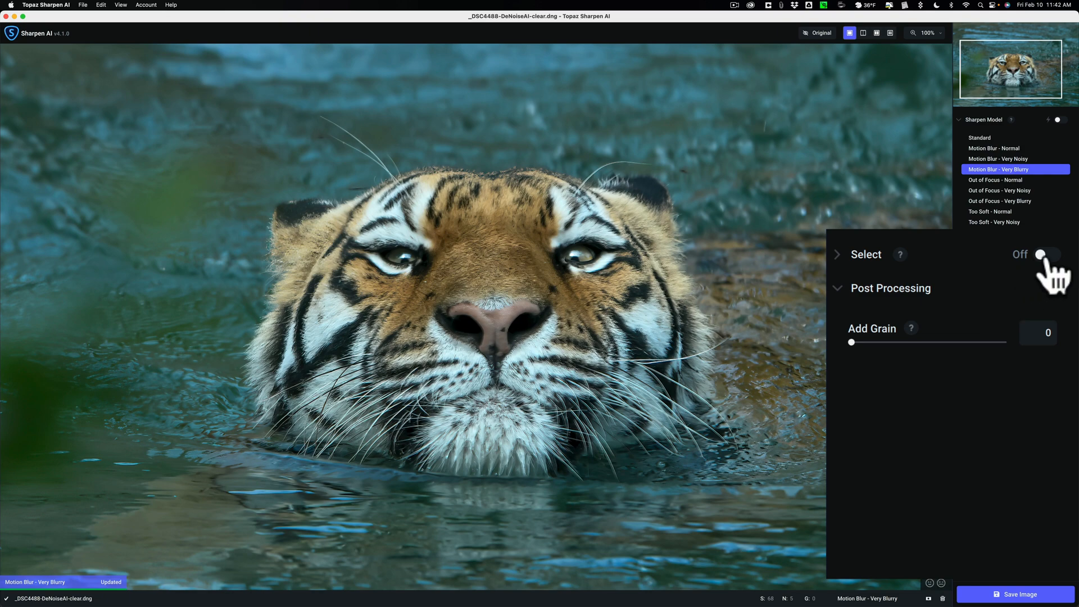
# Turn on Select with Auto - Subjects masking the tiger's head and enter Refine mode
pyautogui.click(1049, 255)
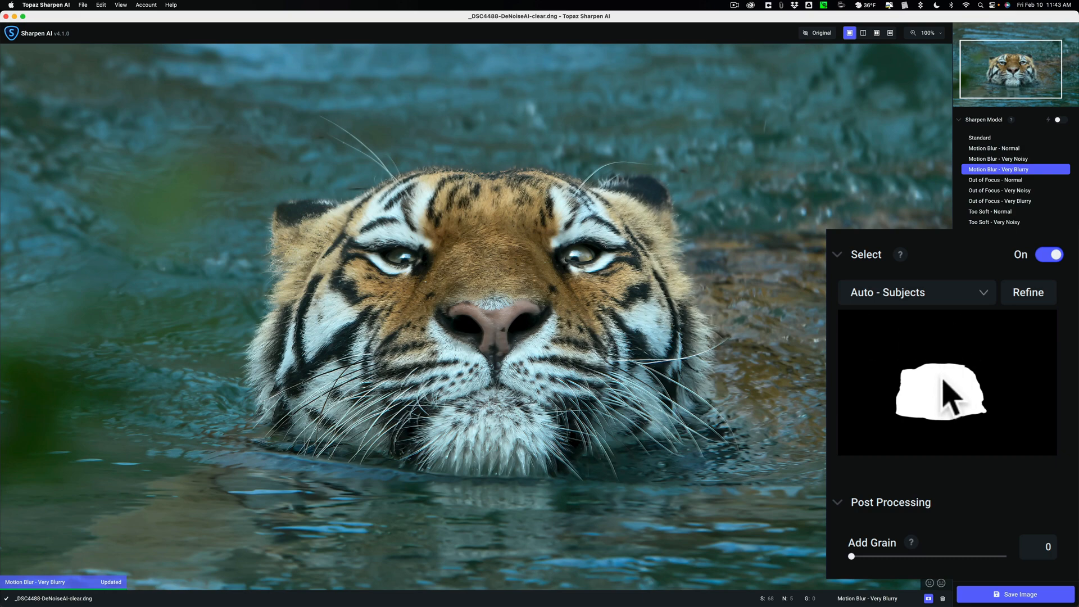
pyautogui.moveTo(972, 482)
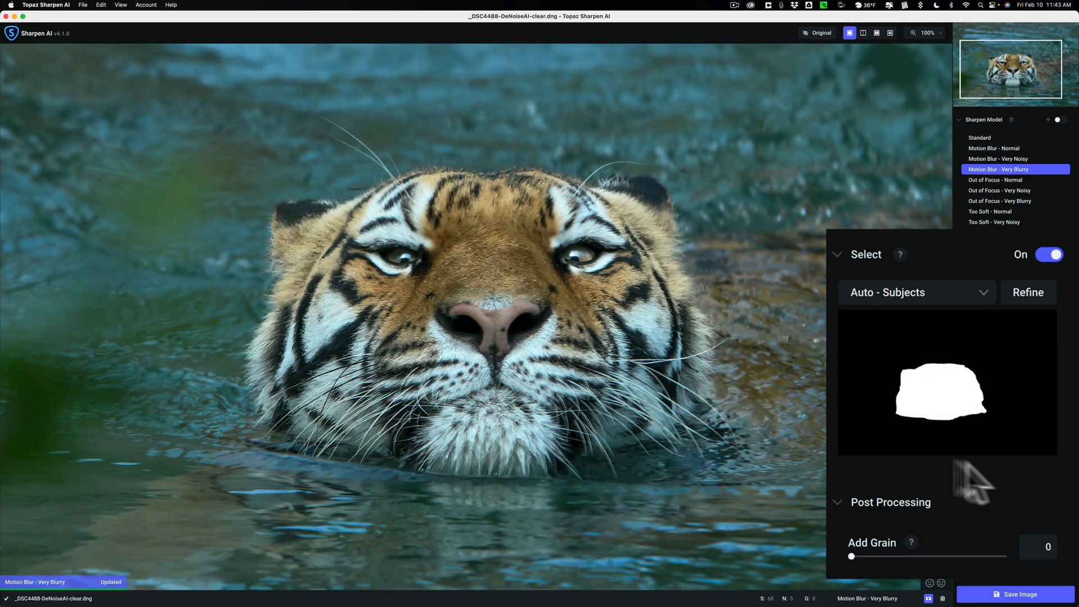
pyautogui.moveTo(1001, 469)
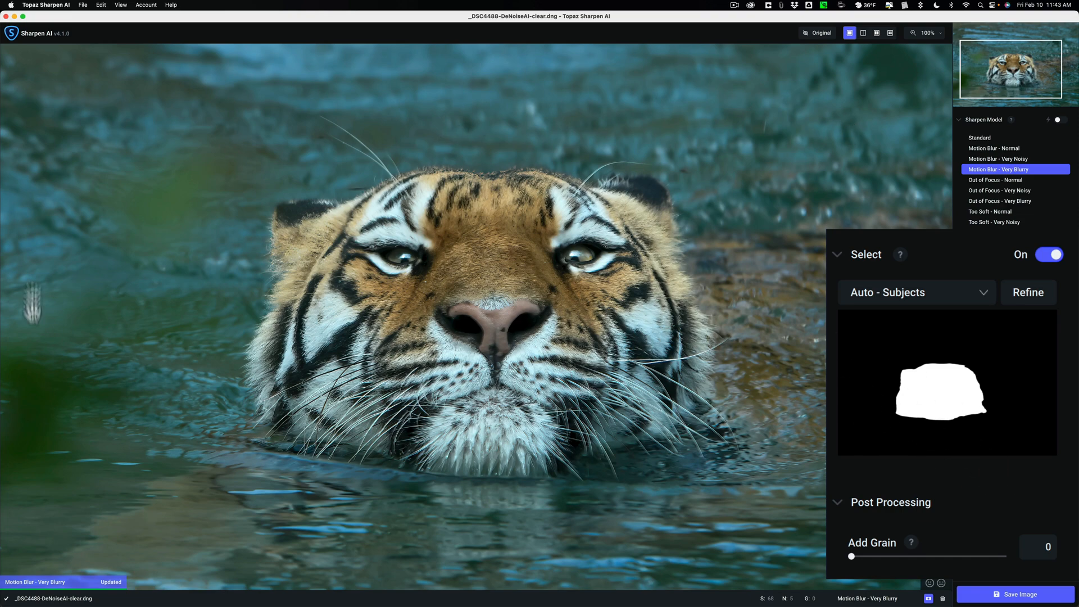
pyautogui.moveTo(754, 456)
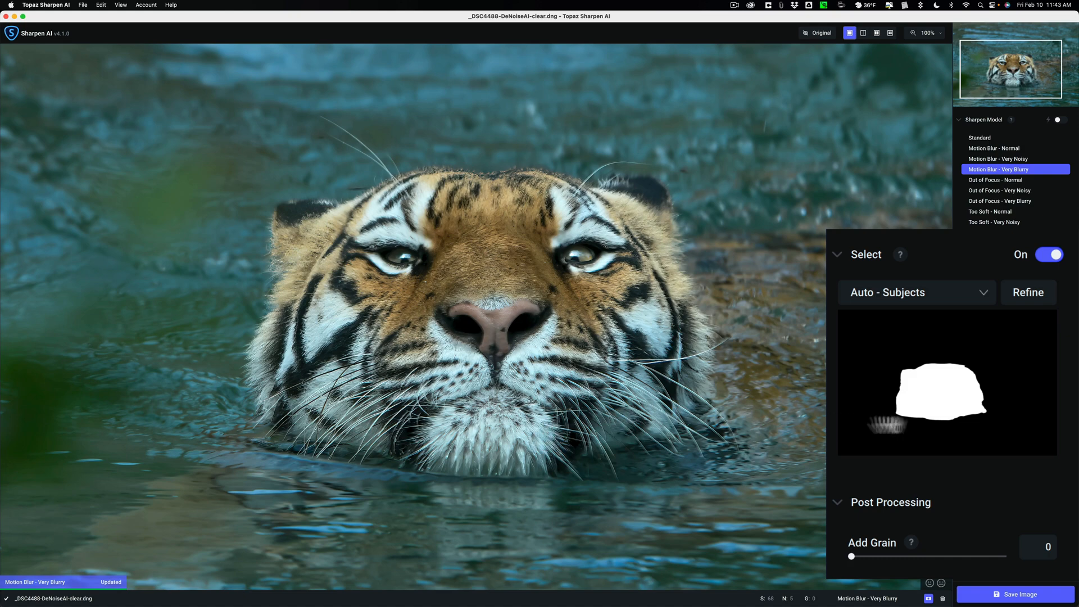
pyautogui.click(1028, 292)
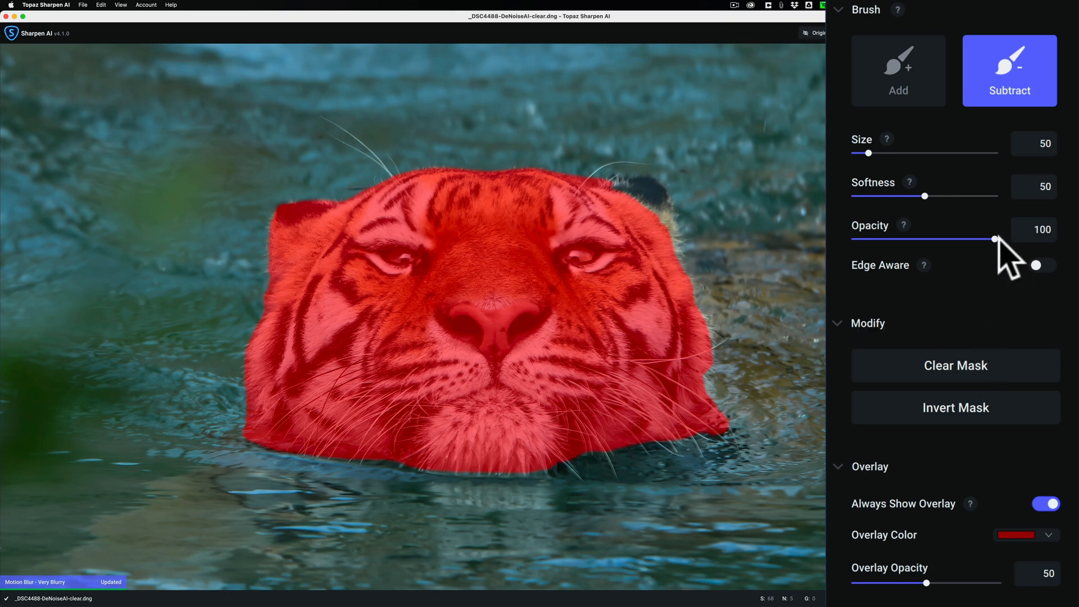
pyautogui.moveTo(1004, 258)
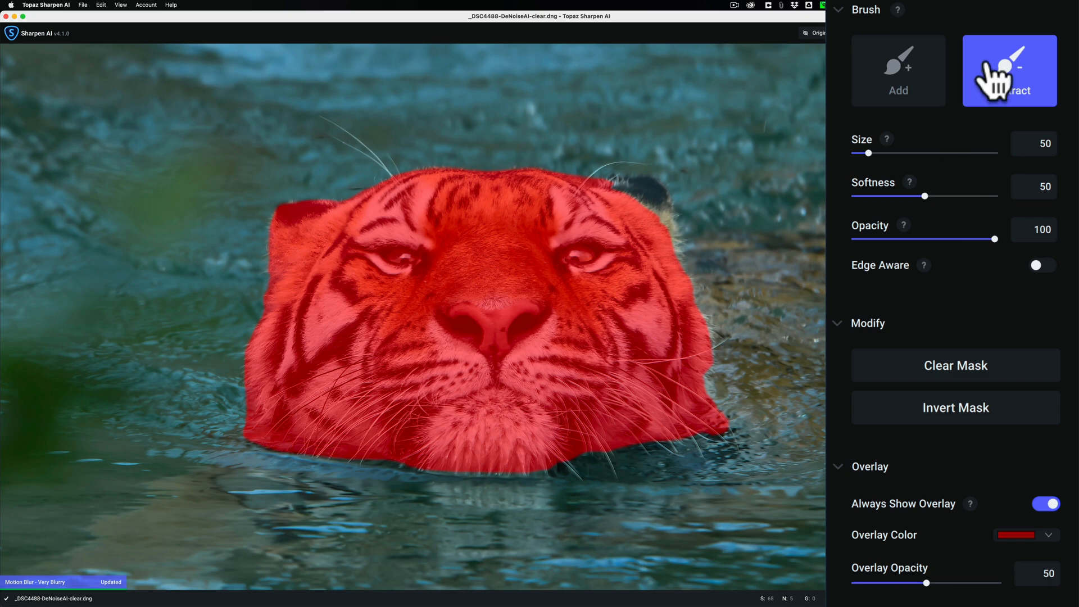
pyautogui.moveTo(1005, 255)
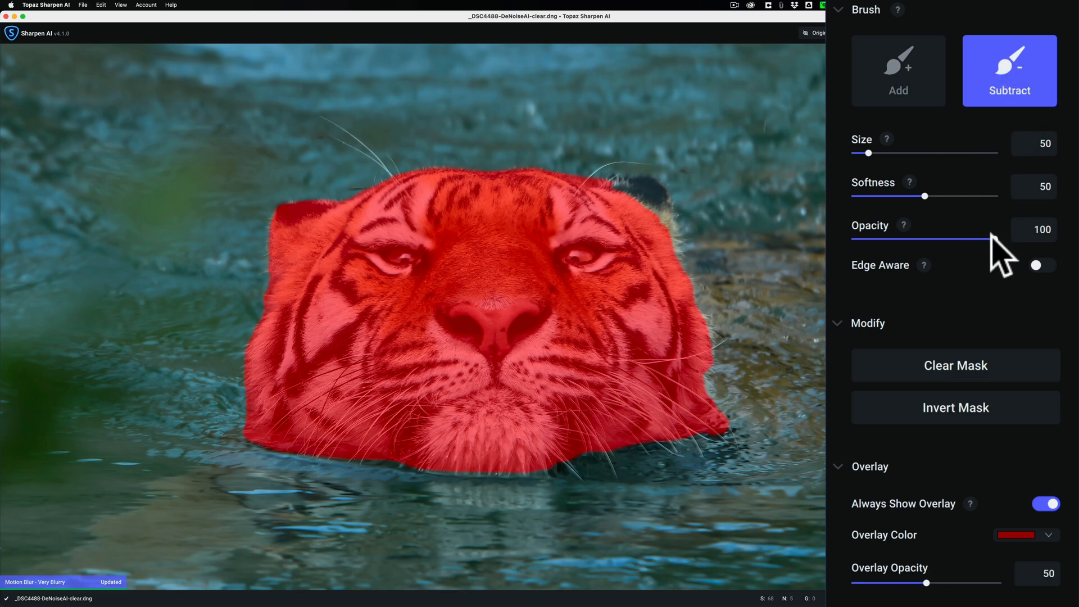
# Set the Subtract brush to opacity 20 and size 205, erasing along the head's right edge
pyautogui.moveTo(996, 239); pyautogui.dragTo(902, 239)
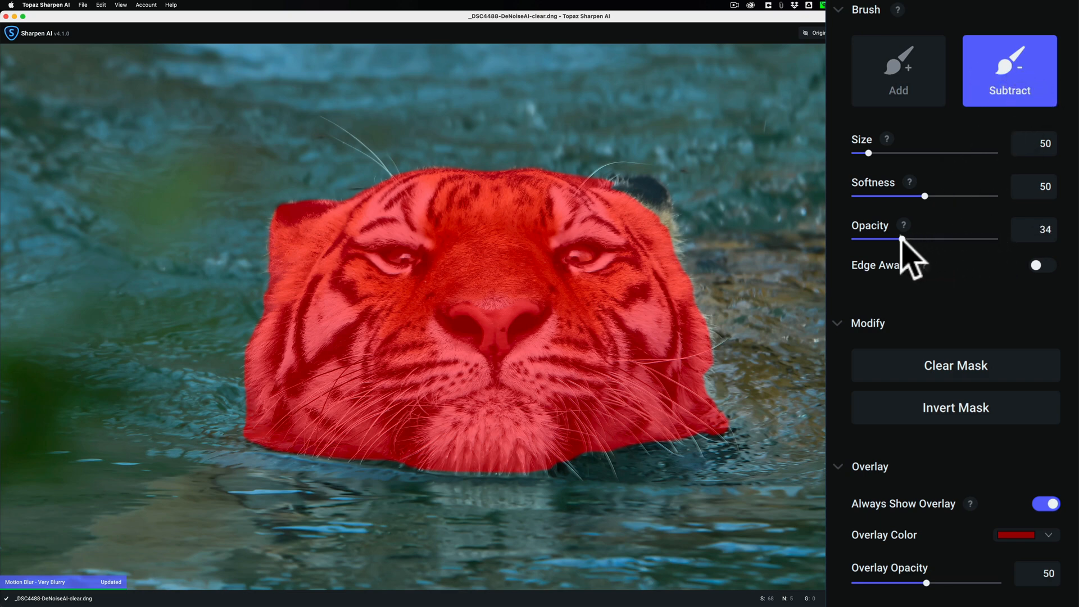
pyautogui.click(277, 289)
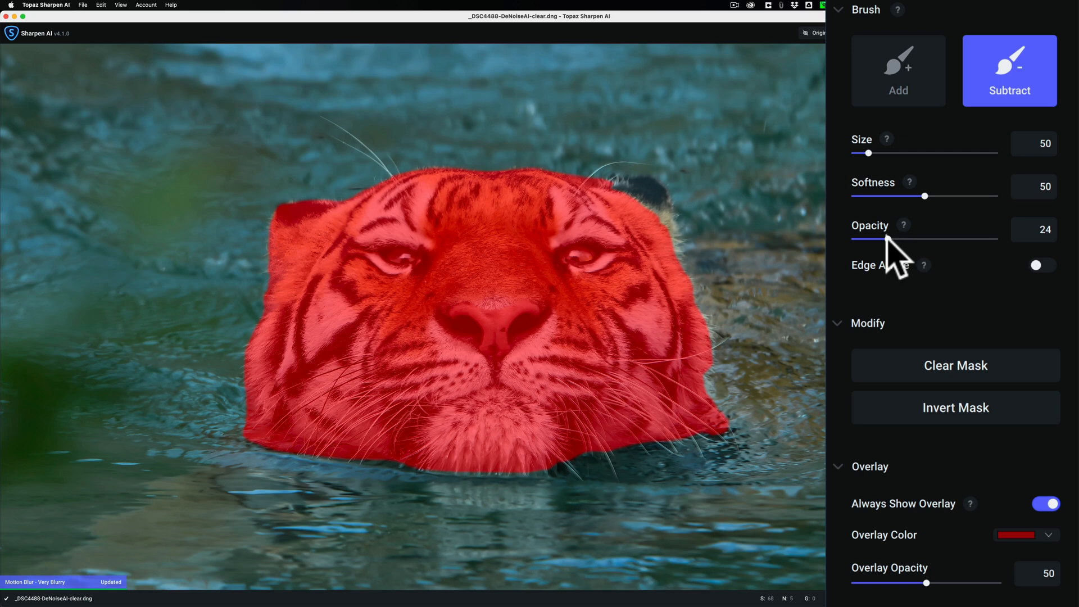
pyautogui.moveTo(888, 237); pyautogui.dragTo(884, 237)
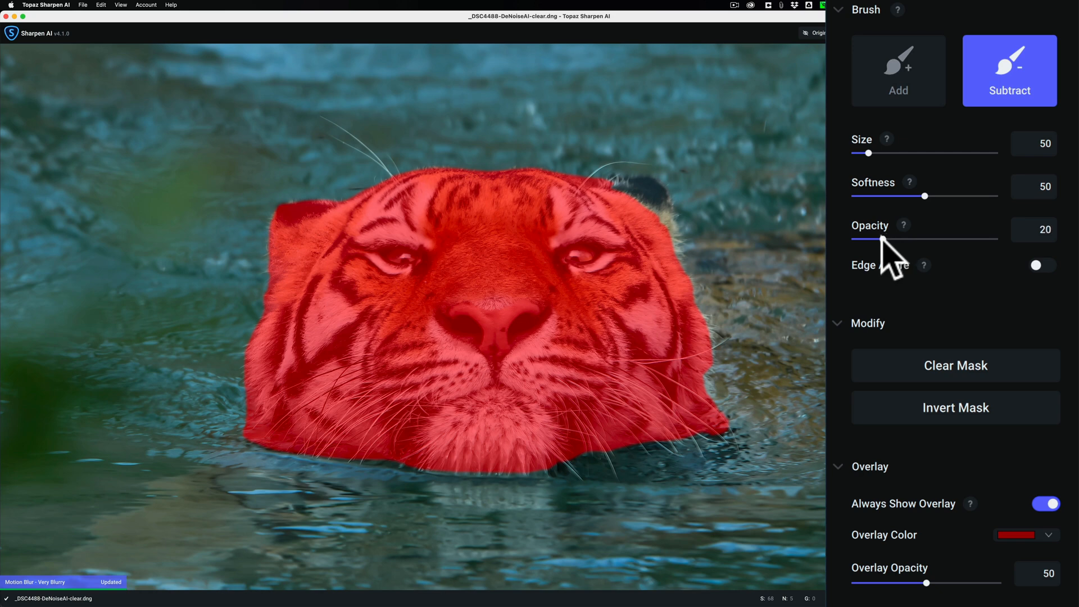
pyautogui.moveTo(947, 276)
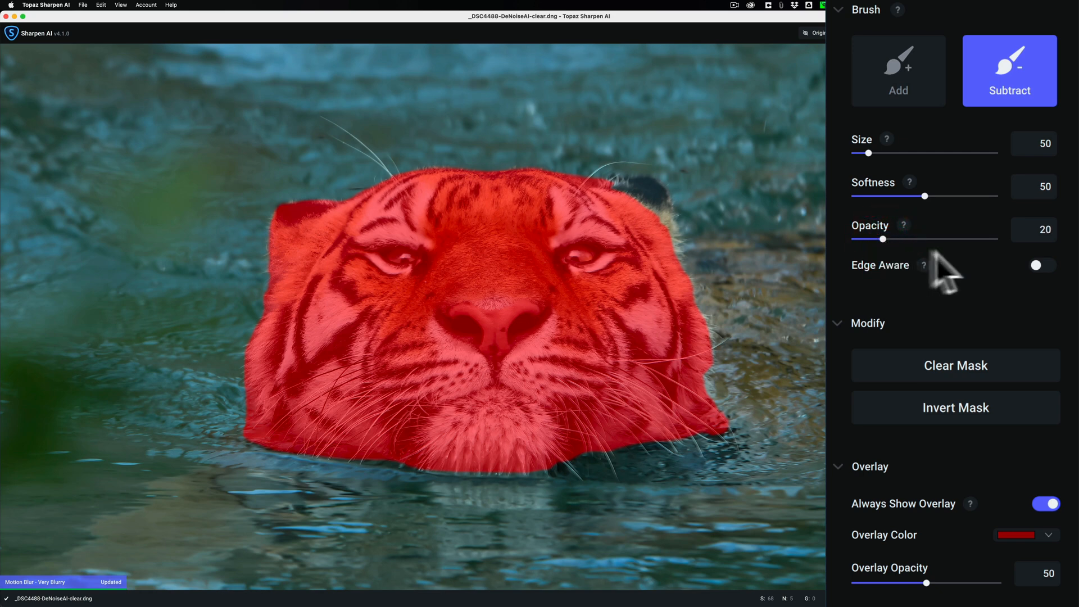
pyautogui.moveTo(1060, 297)
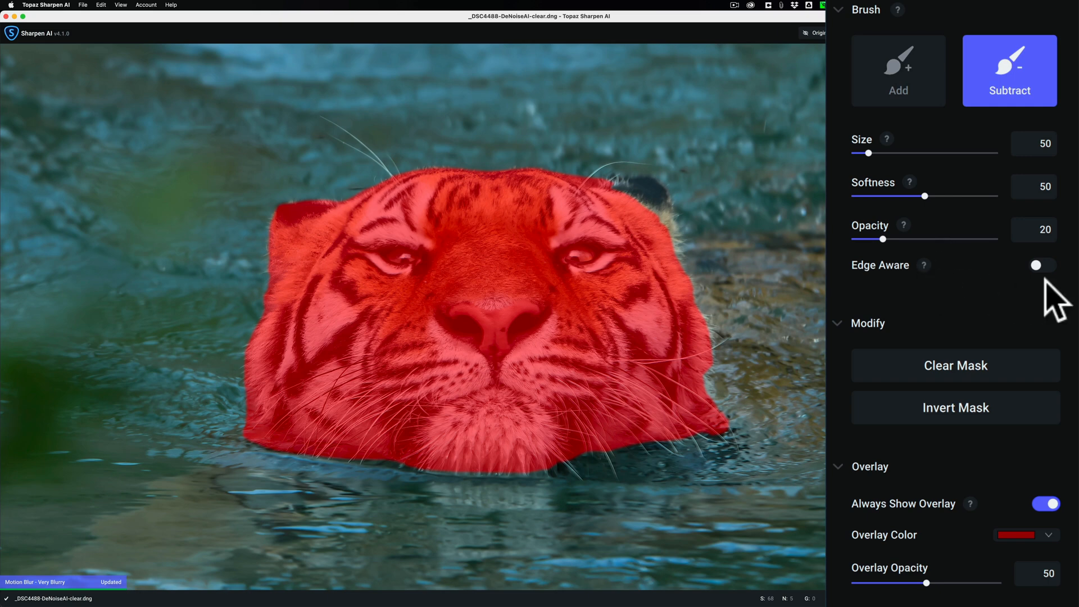
pyautogui.moveTo(776, 189)
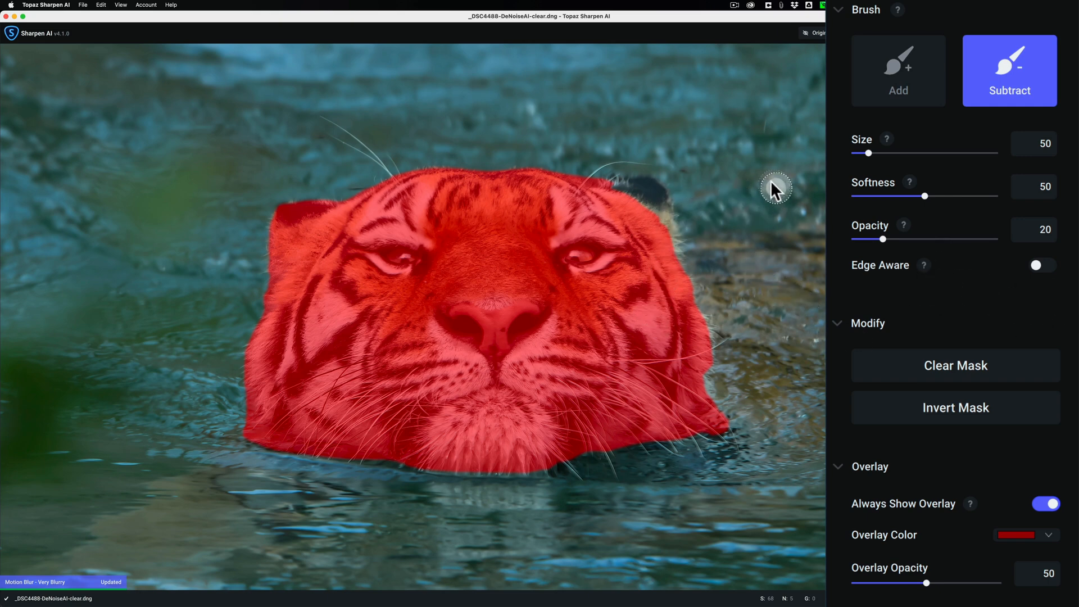
pyautogui.moveTo(769, 234)
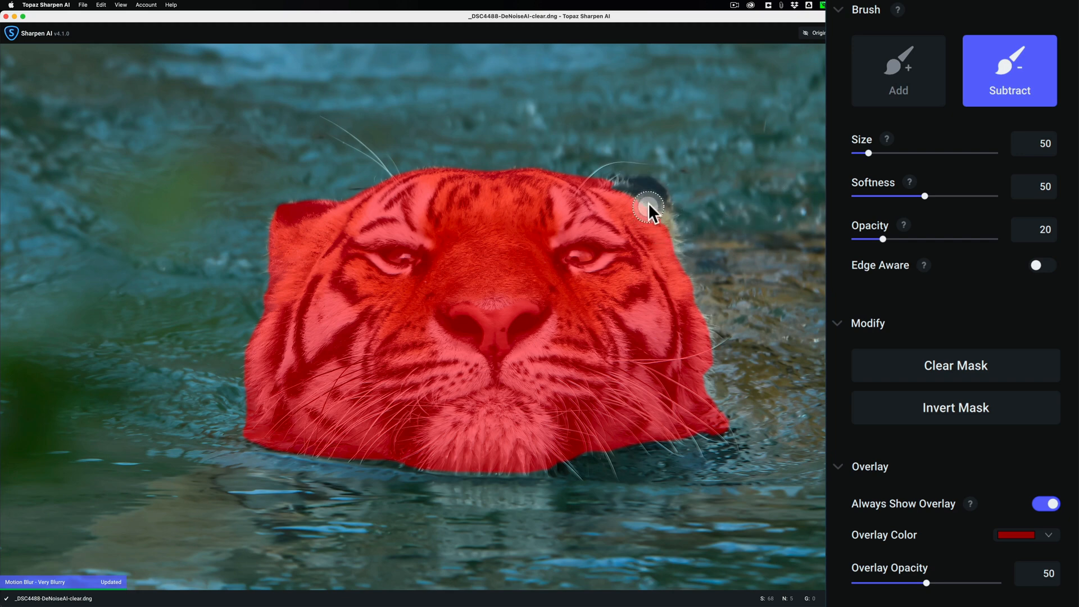
pyautogui.moveTo(920, 168)
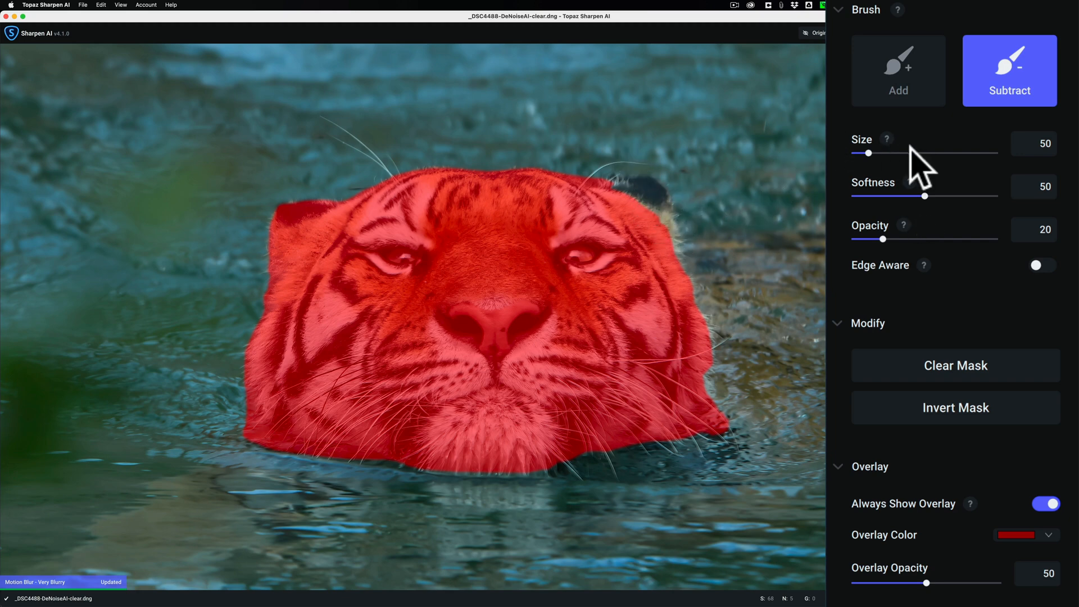
pyautogui.moveTo(869, 153); pyautogui.dragTo(913, 153)
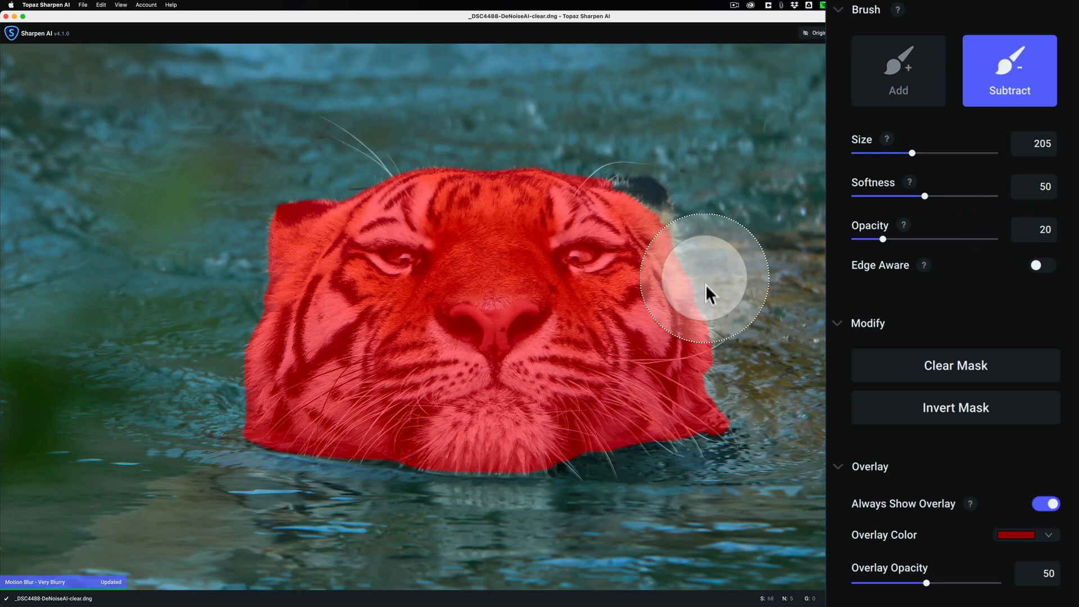
pyautogui.moveTo(708, 297); pyautogui.dragTo(637, 203)
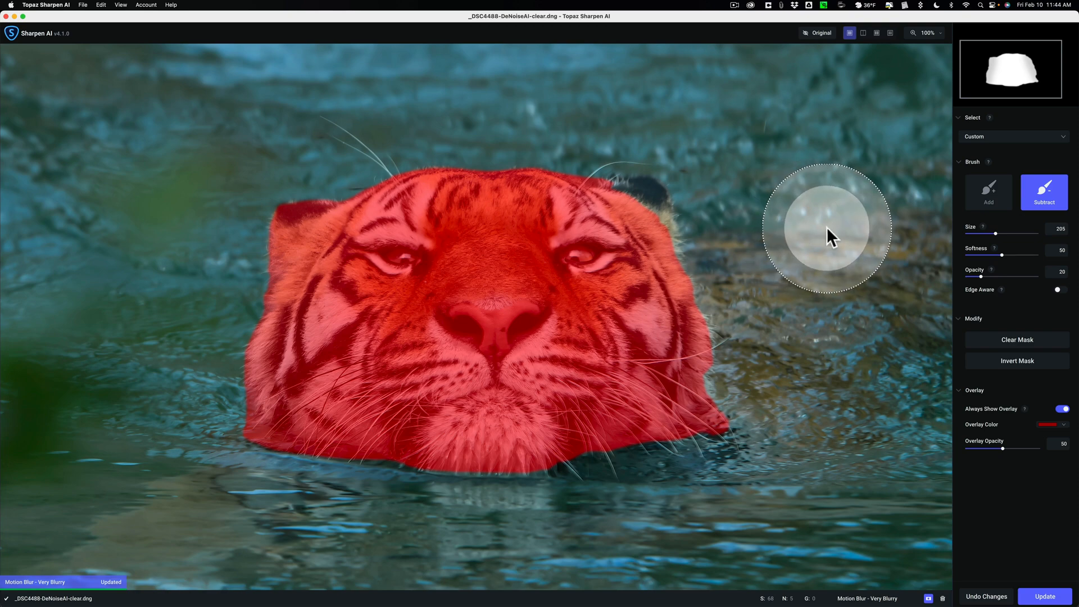
pyautogui.moveTo(839, 241)
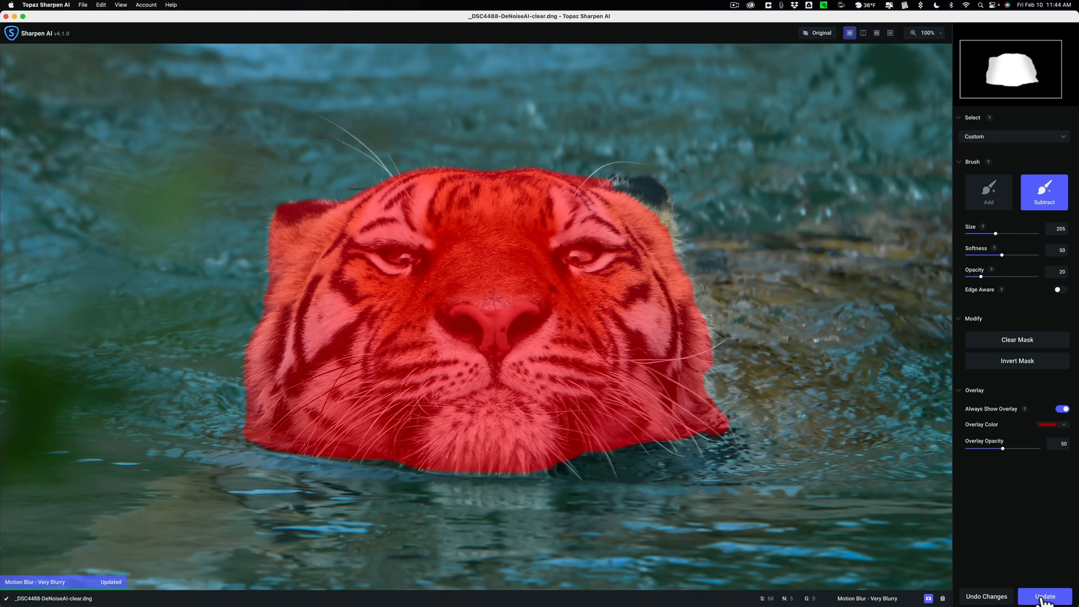
pyautogui.click(1043, 596)
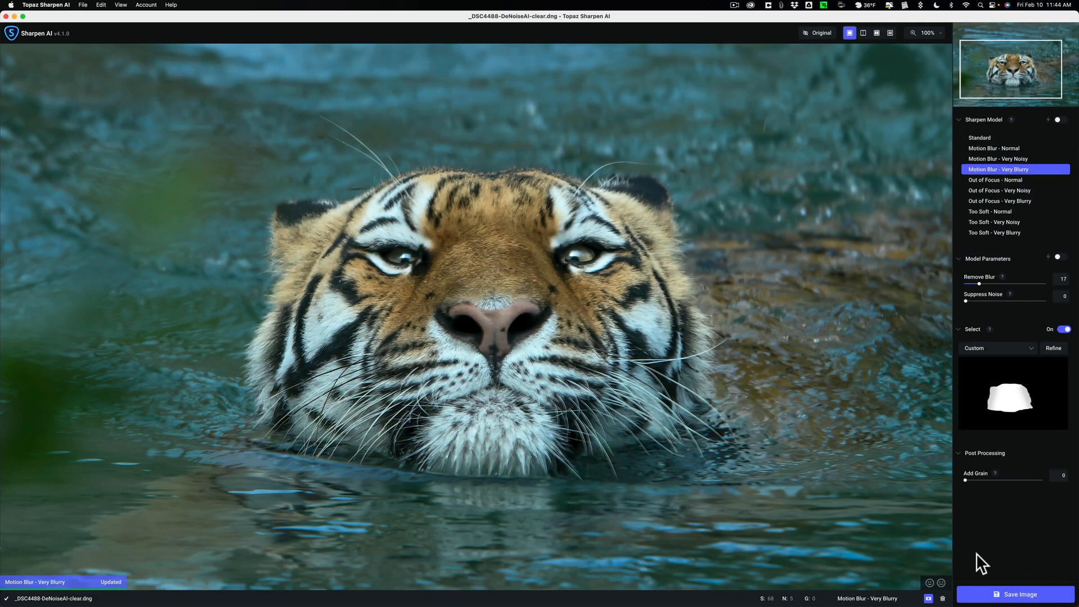
pyautogui.moveTo(481, 172)
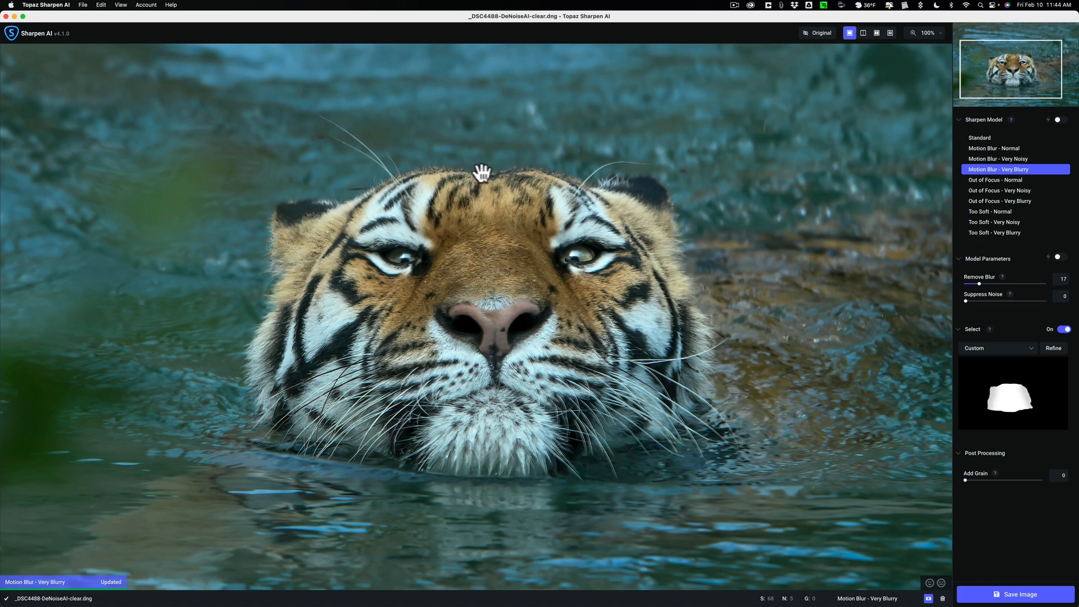
pyautogui.moveTo(448, 182)
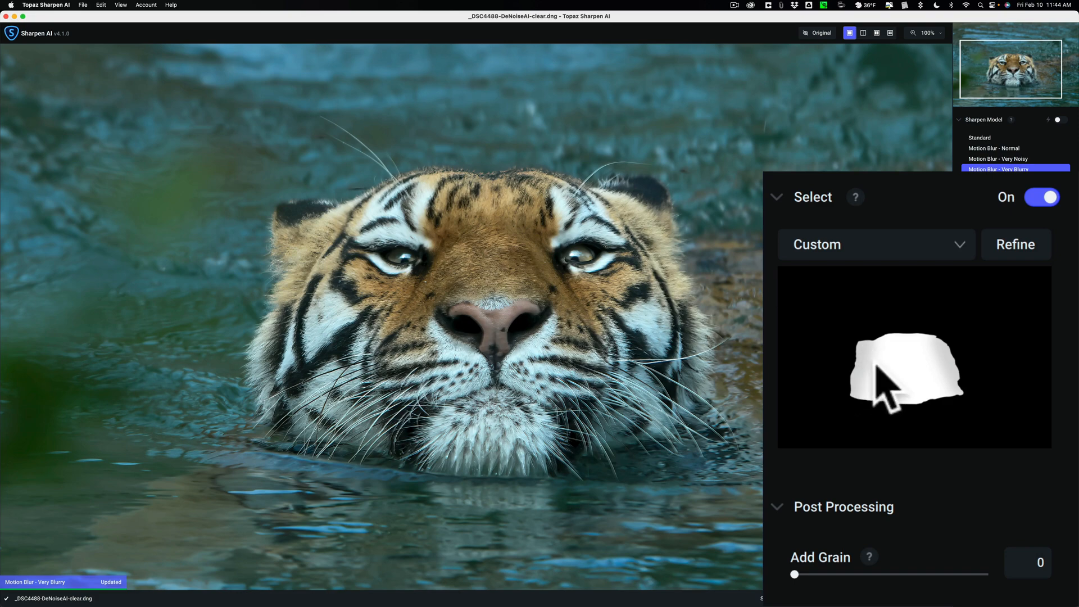
pyautogui.moveTo(957, 385)
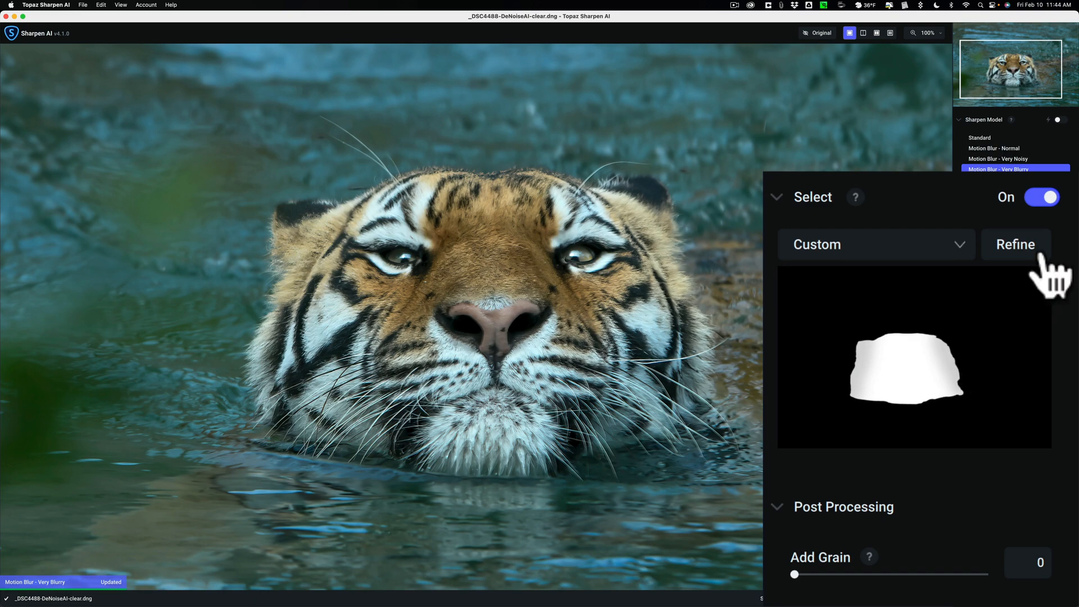
# Refine with a 40-opacity Subtract brush, partially erasing the mask above both ears
pyautogui.click(1016, 245)
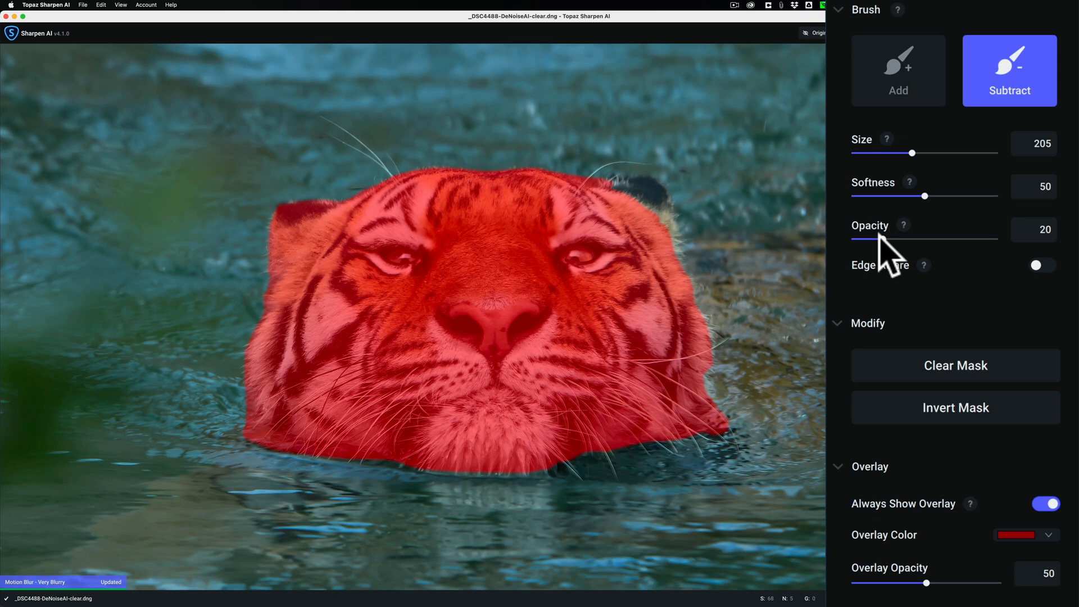
pyautogui.moveTo(888, 240); pyautogui.dragTo(933, 240)
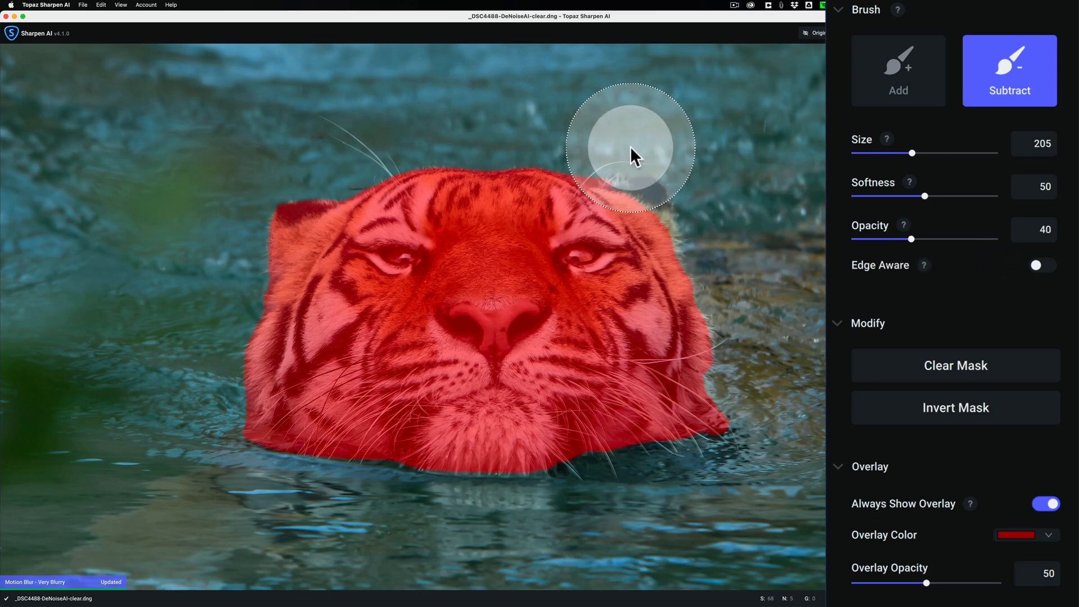
pyautogui.moveTo(630, 147); pyautogui.dragTo(548, 148)
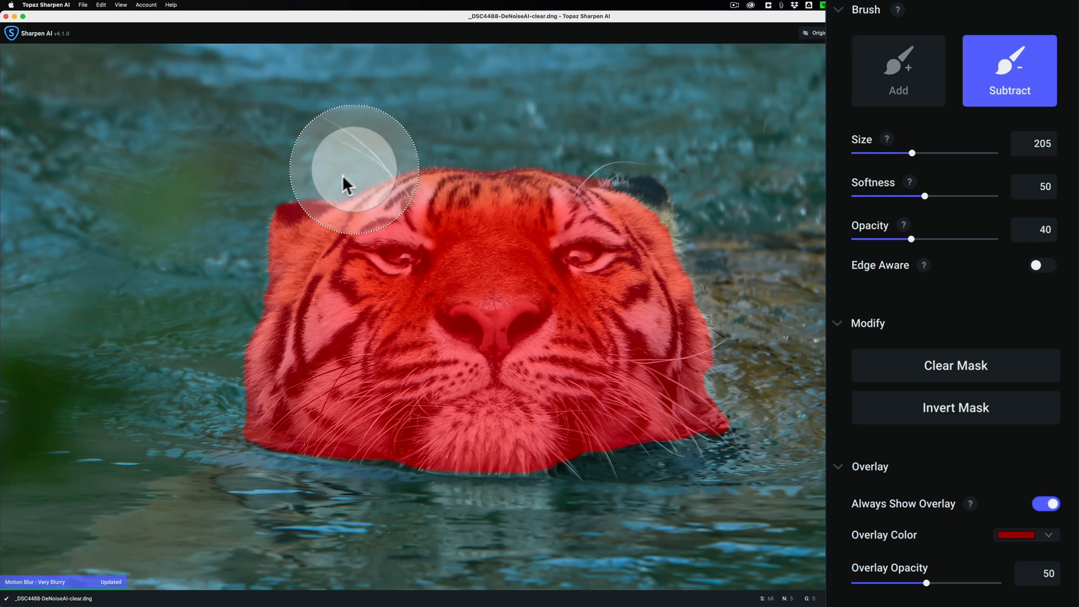
pyautogui.moveTo(353, 167); pyautogui.dragTo(279, 433)
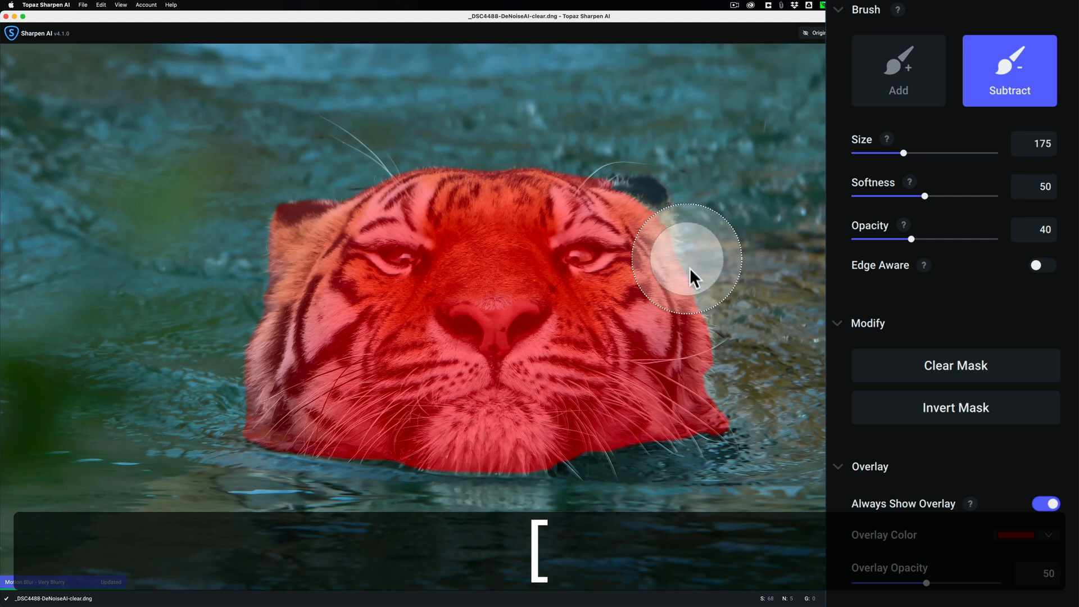
# Trim the mask along the right cheek and left ear, then hide the red overlay
pyautogui.moveTo(692, 279); pyautogui.dragTo(494, 334)
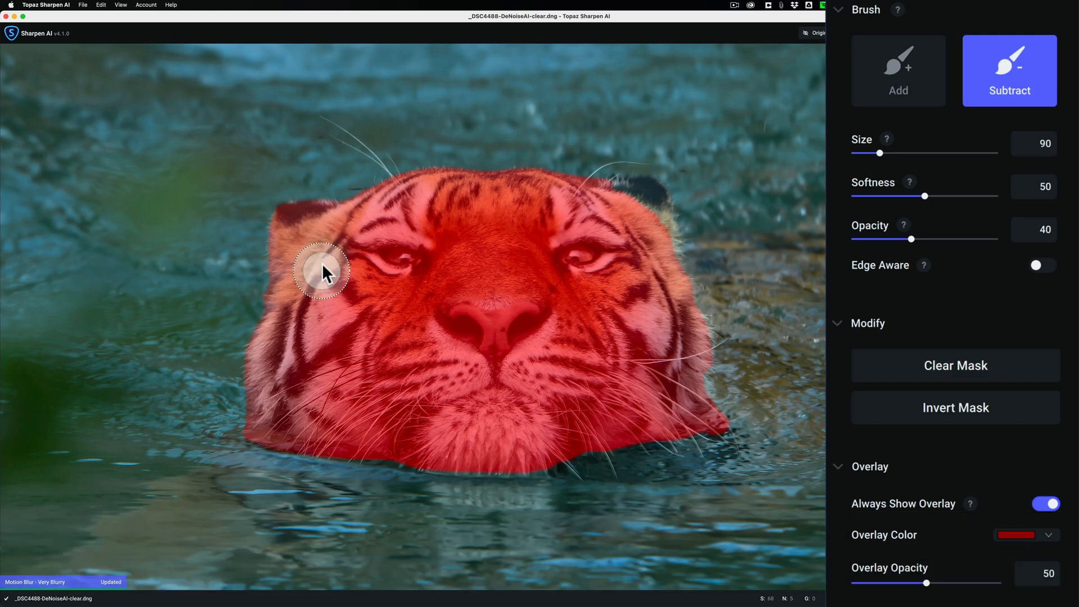
pyautogui.moveTo(325, 271); pyautogui.dragTo(333, 243)
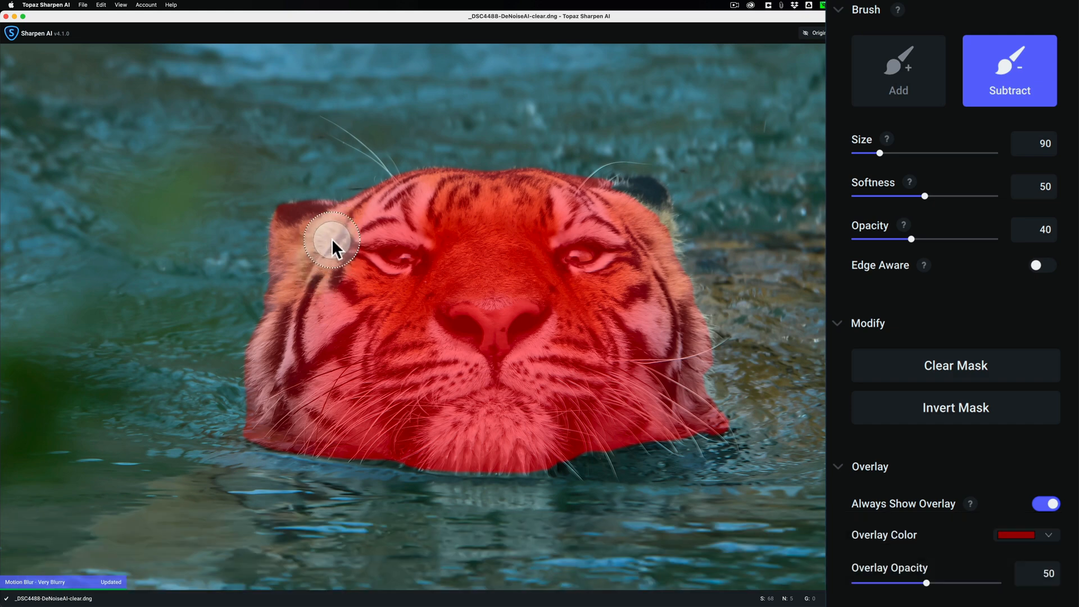
pyautogui.click(334, 241)
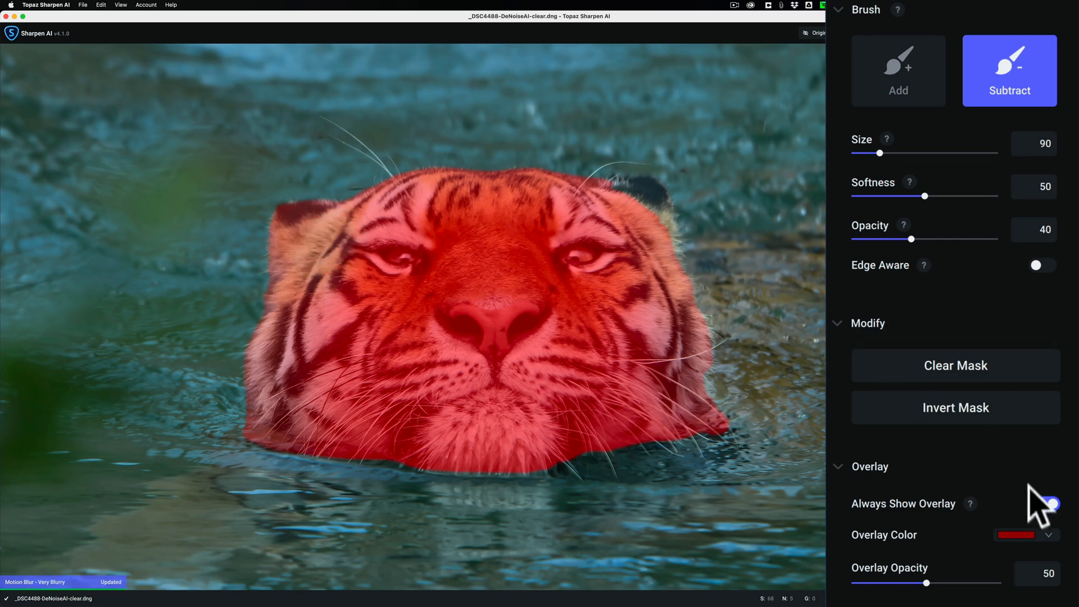
pyautogui.click(1046, 503)
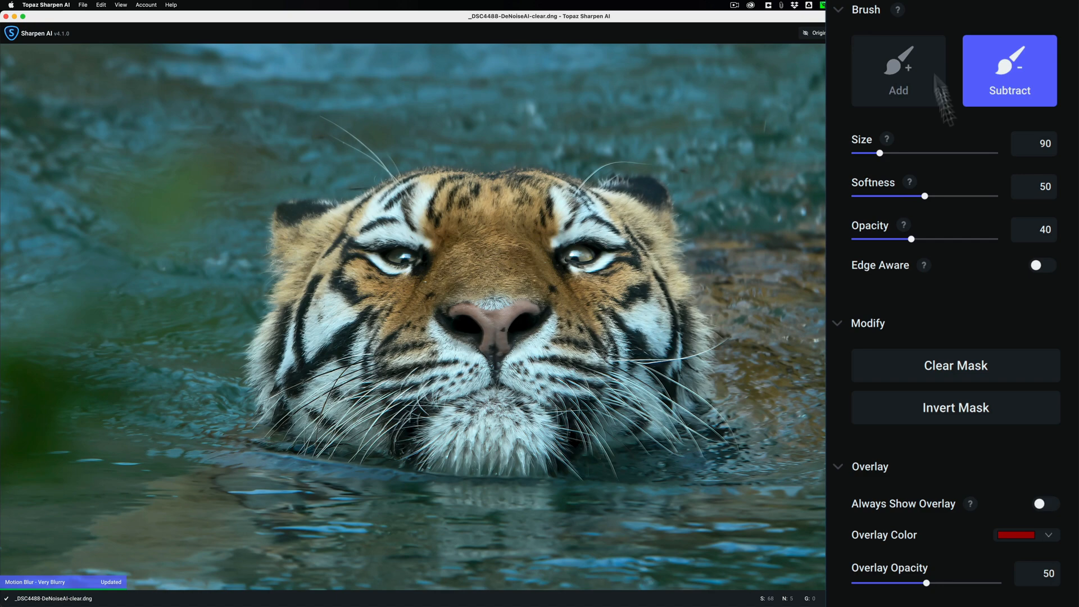
pyautogui.click(818, 33)
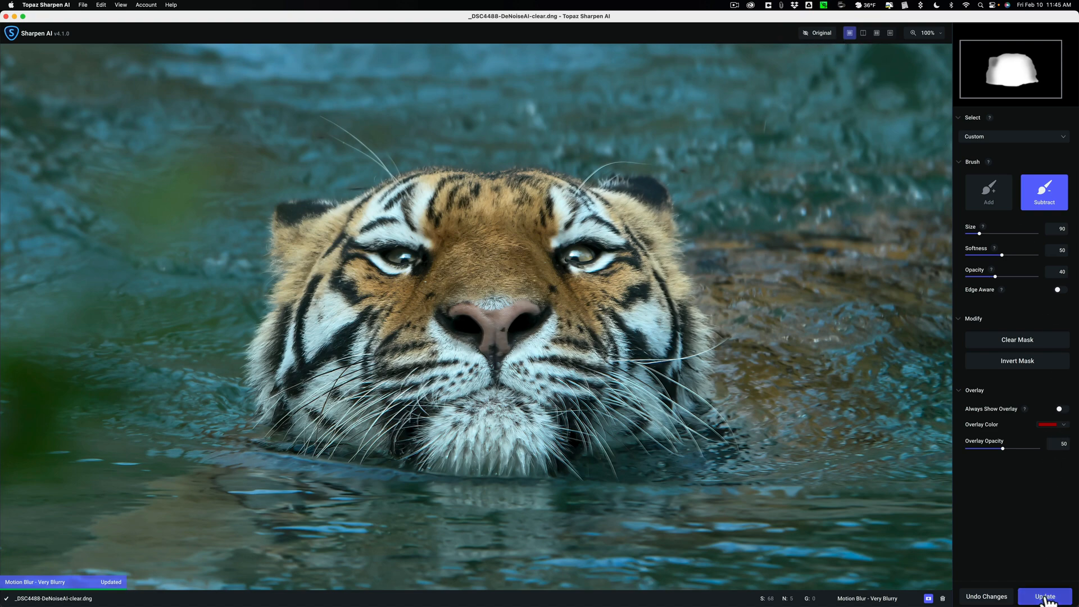
# Apply the refined, partially subtracted mask so selective sharpening takes effect on the tiger
pyautogui.click(1044, 595)
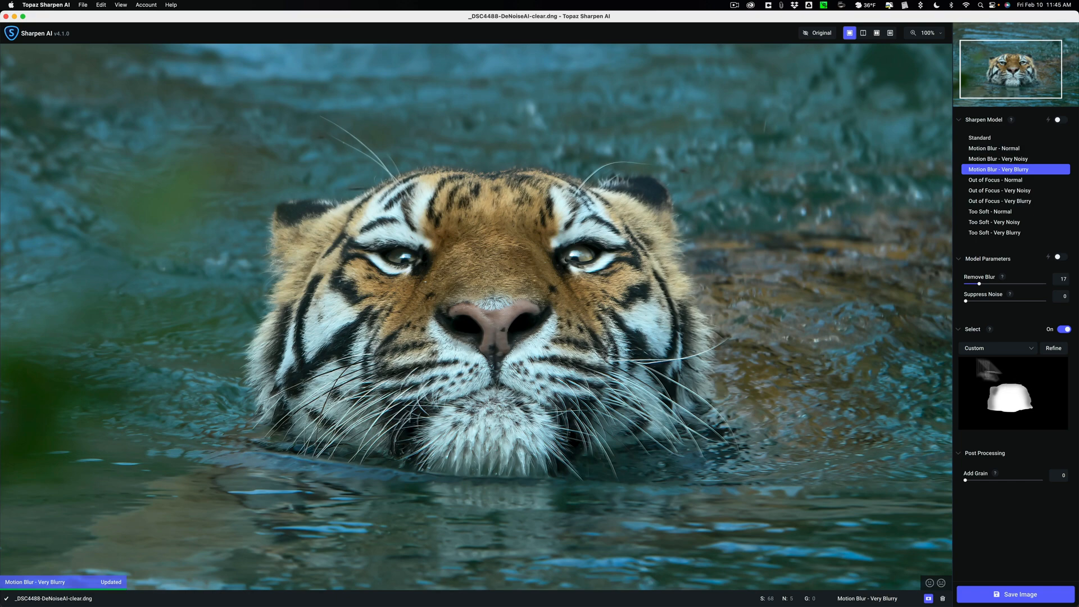
pyautogui.moveTo(936, 283)
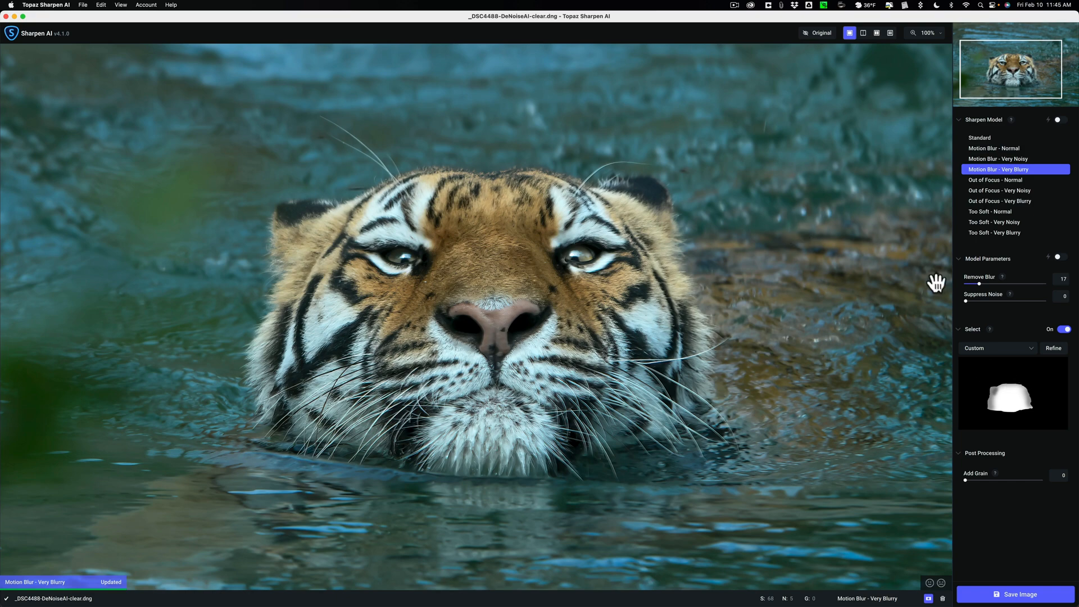
pyautogui.moveTo(1008, 362)
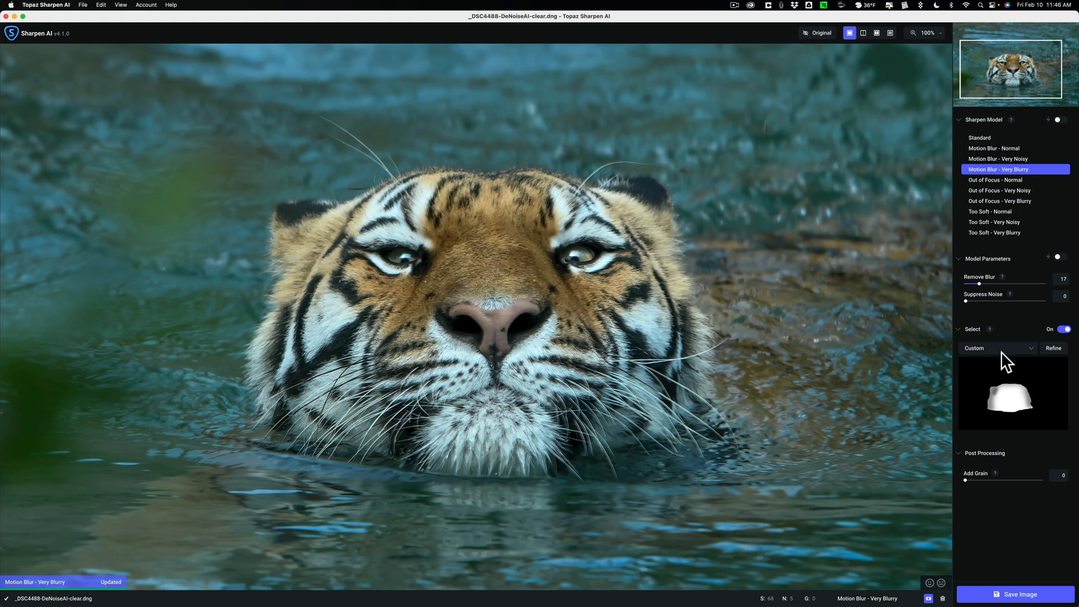
# Save the sharpened tiger as a DNG in the source directory
pyautogui.click(1015, 594)
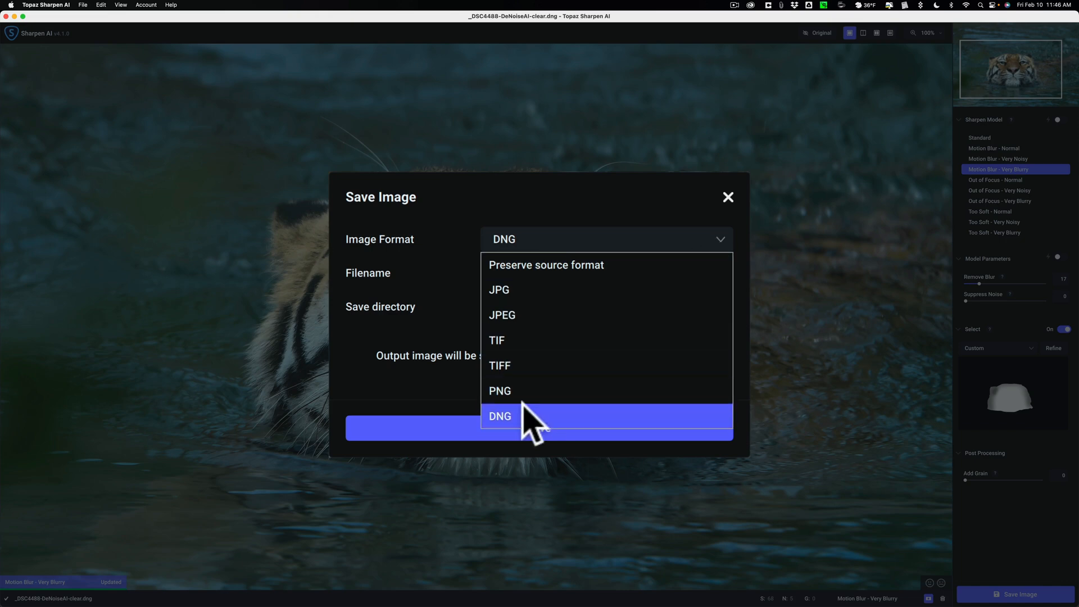
pyautogui.click(500, 416)
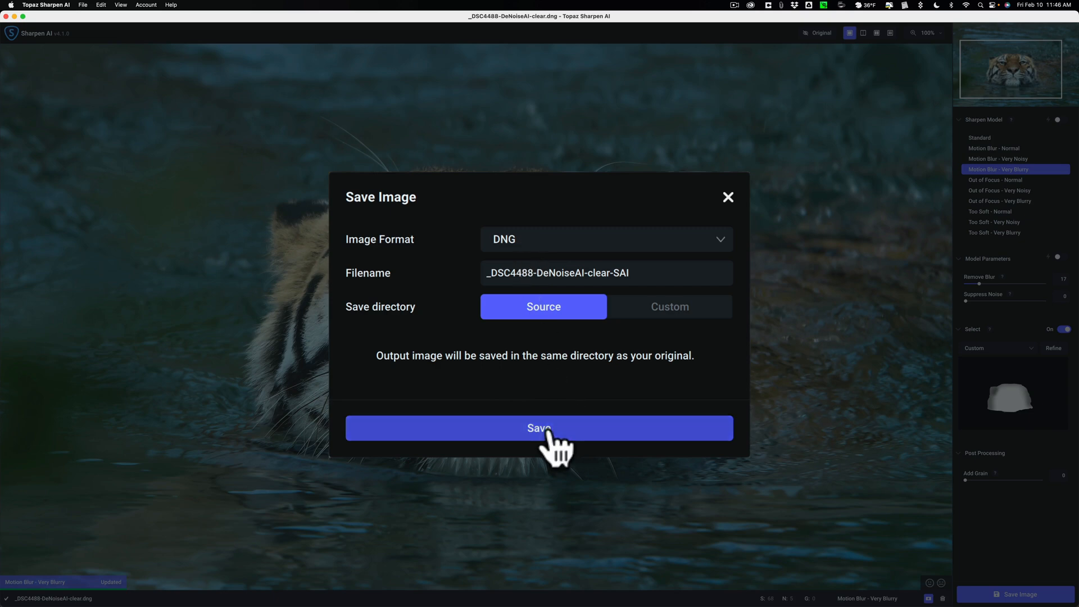
pyautogui.click(539, 427)
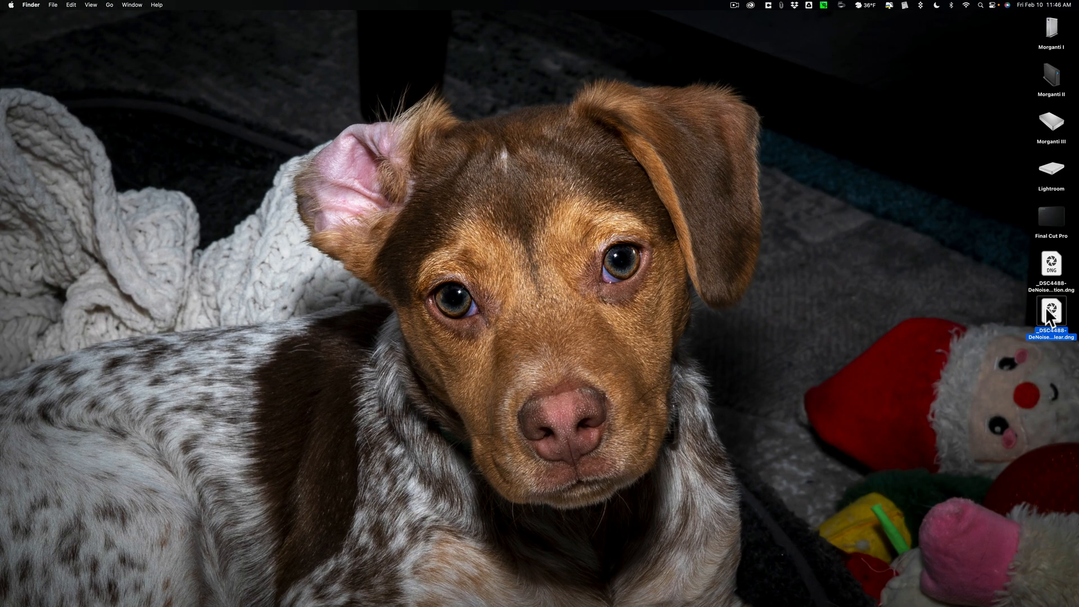
# Move _DSC4488-DeNoiseAI-clear.dng onto the desktop and open it in Camera Raw
pyautogui.moveTo(1051, 319); pyautogui.dragTo(948, 269)
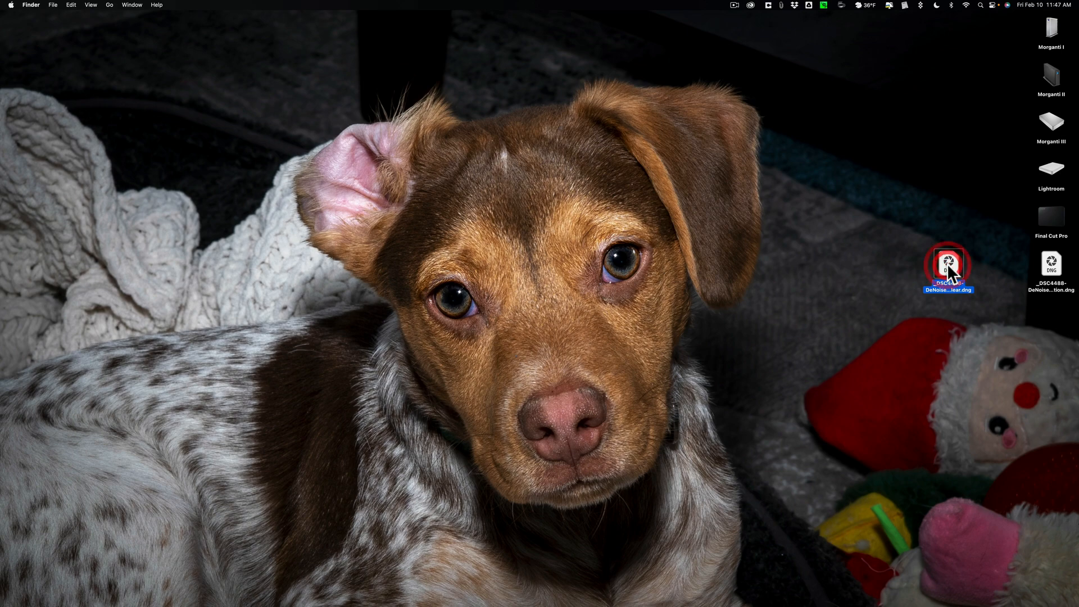
pyautogui.doubleClick(948, 269)
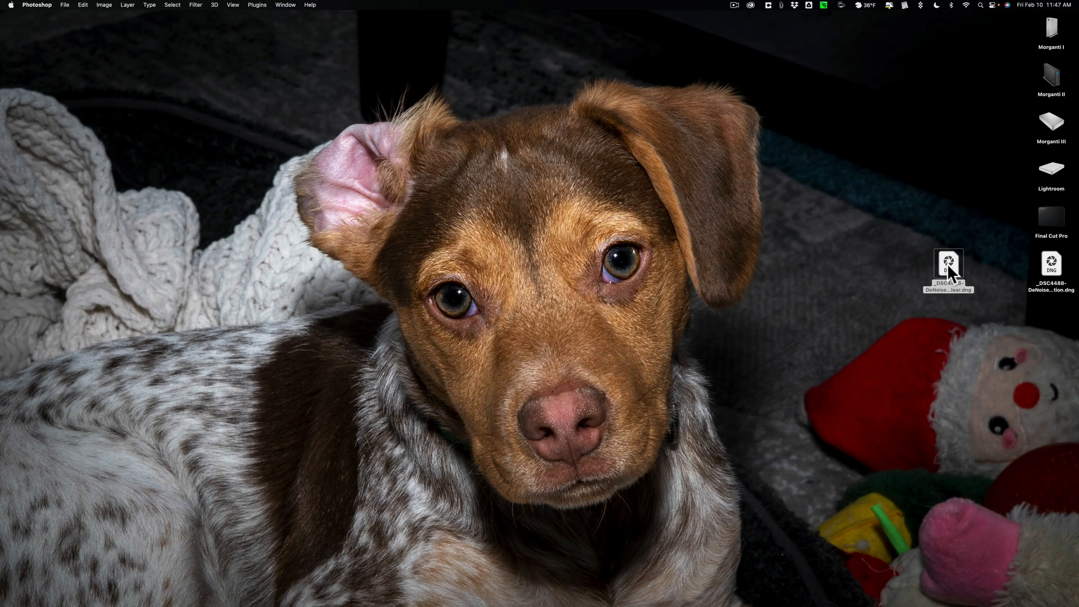
pyautogui.doubleClick(948, 270)
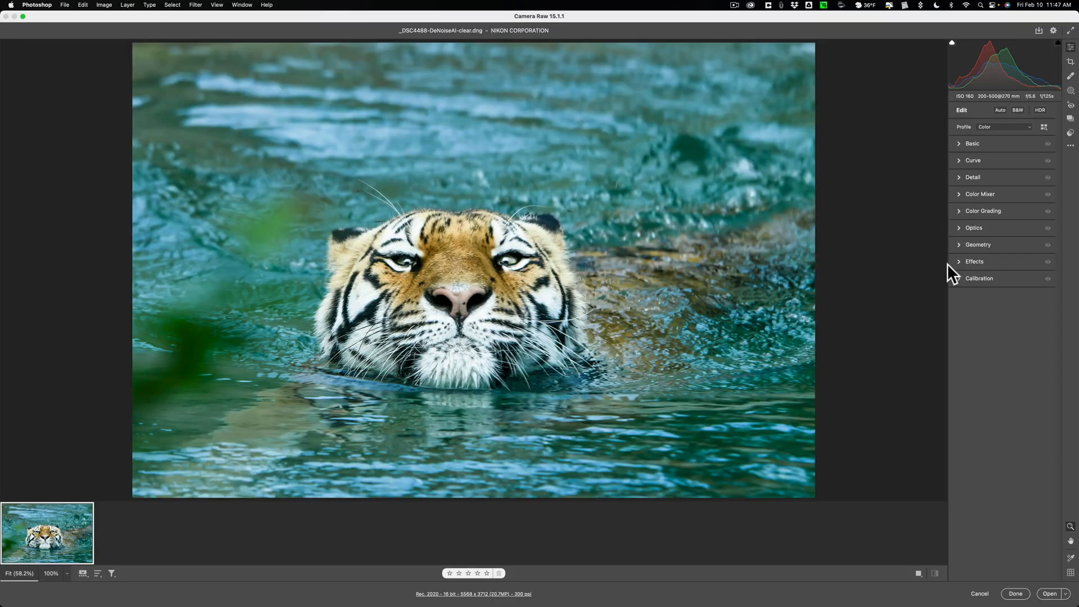
pyautogui.moveTo(604, 278)
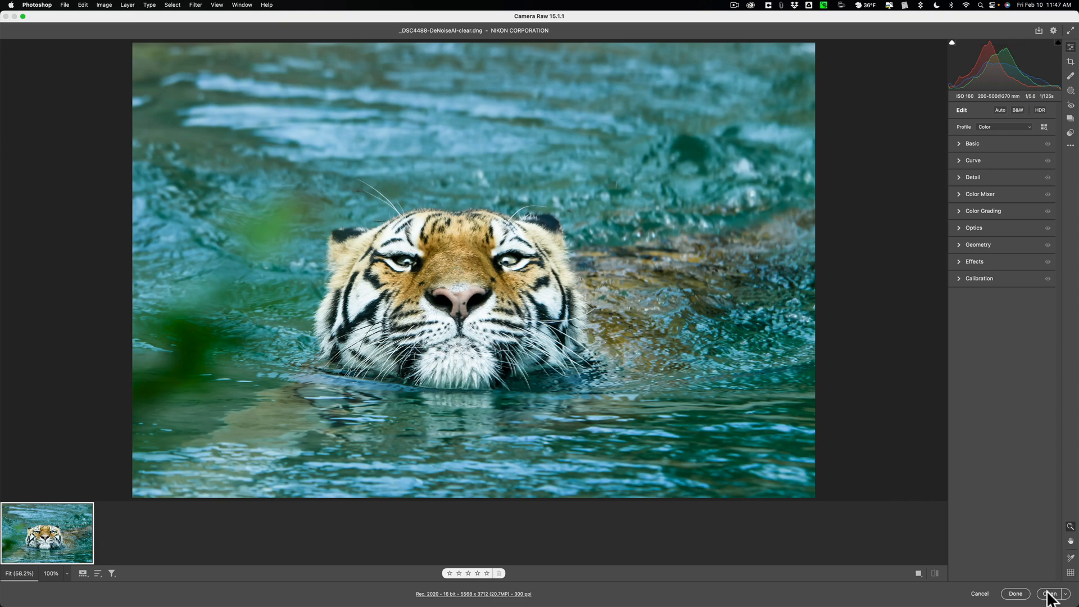
# In Basic, set Exposure to -0.55, Highlights to -29 and Shadows to +38
pyautogui.click(972, 144)
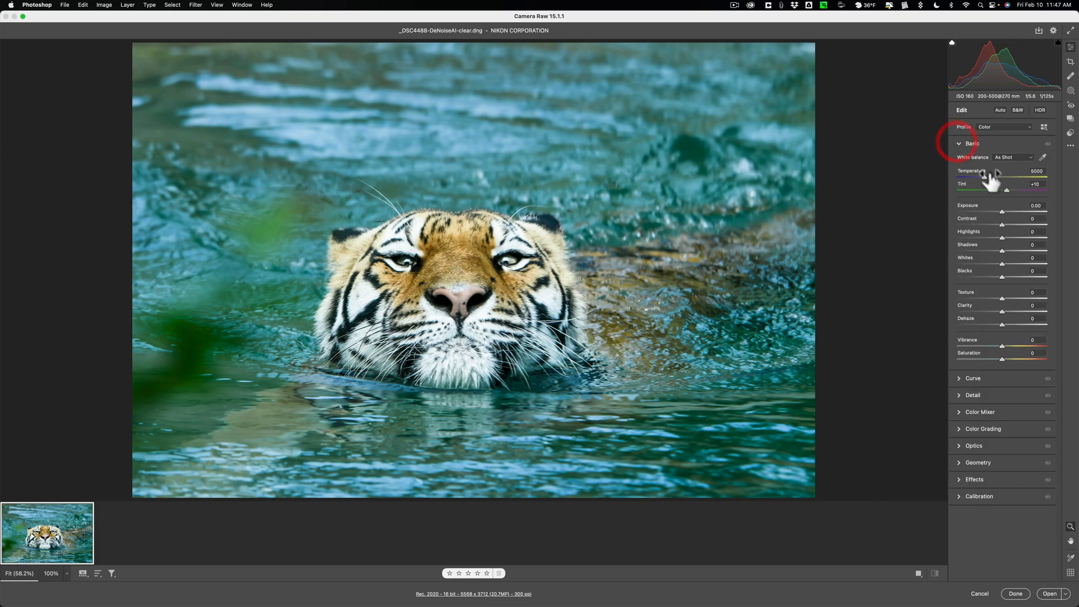
pyautogui.moveTo(1002, 209); pyautogui.dragTo(999, 210)
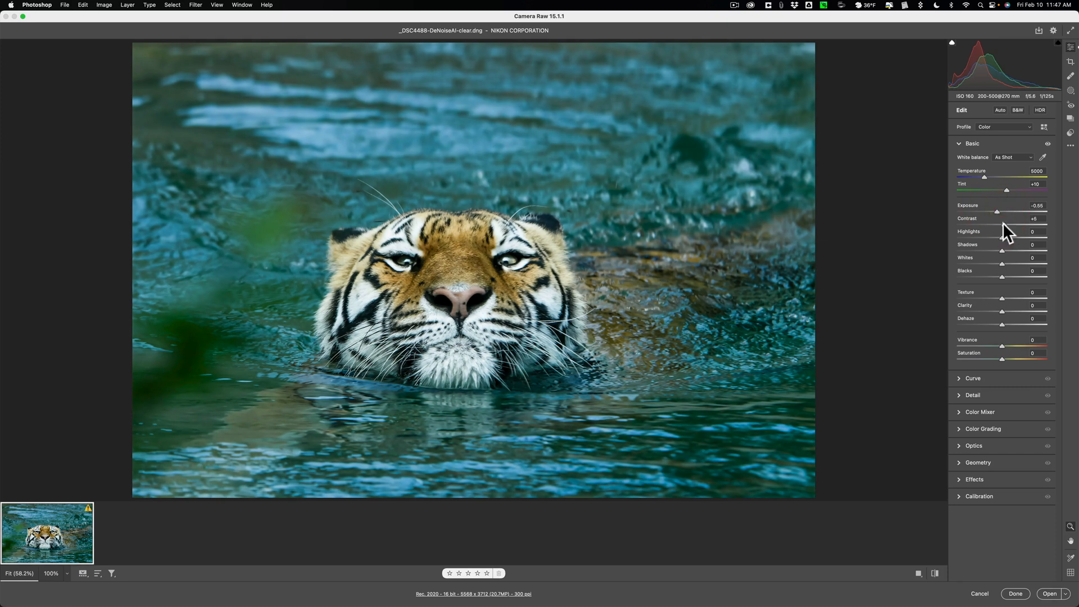
pyautogui.moveTo(1002, 239); pyautogui.dragTo(989, 239)
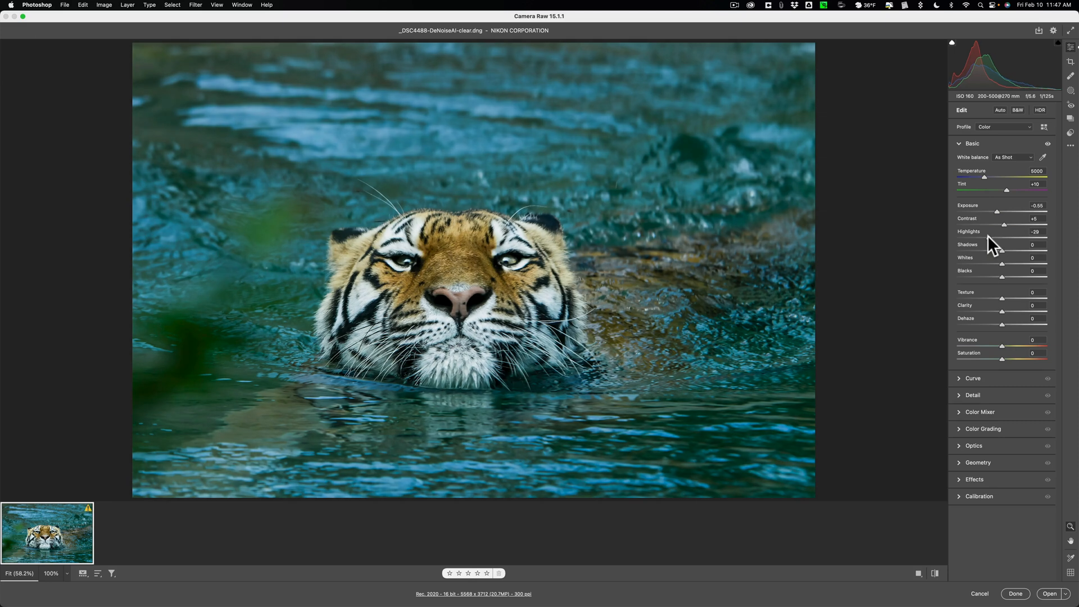
pyautogui.moveTo(1002, 251); pyautogui.dragTo(1015, 250)
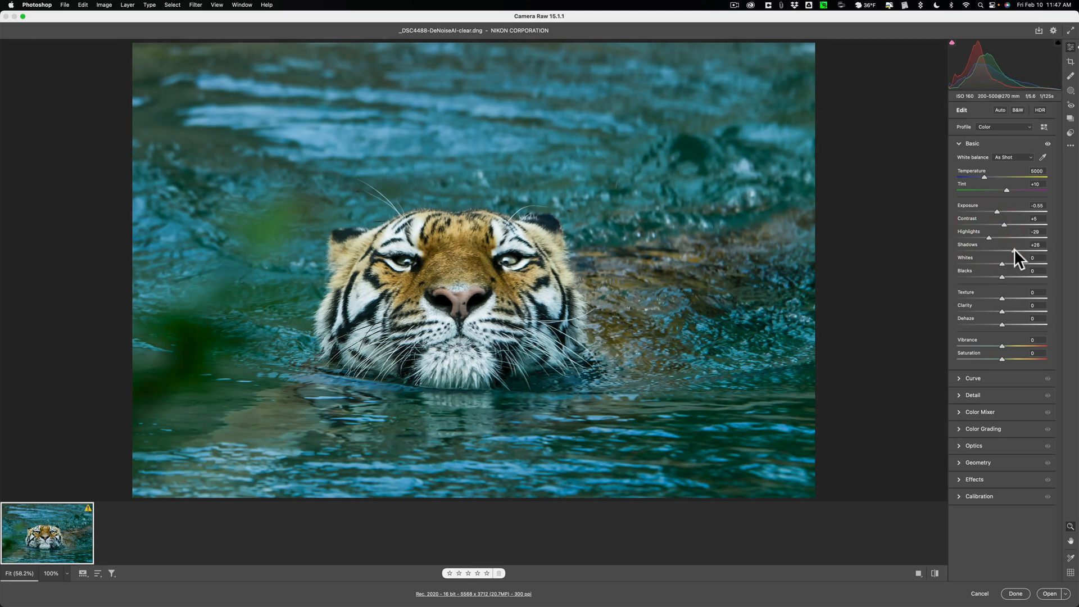
pyautogui.moveTo(1014, 250); pyautogui.dragTo(1018, 250)
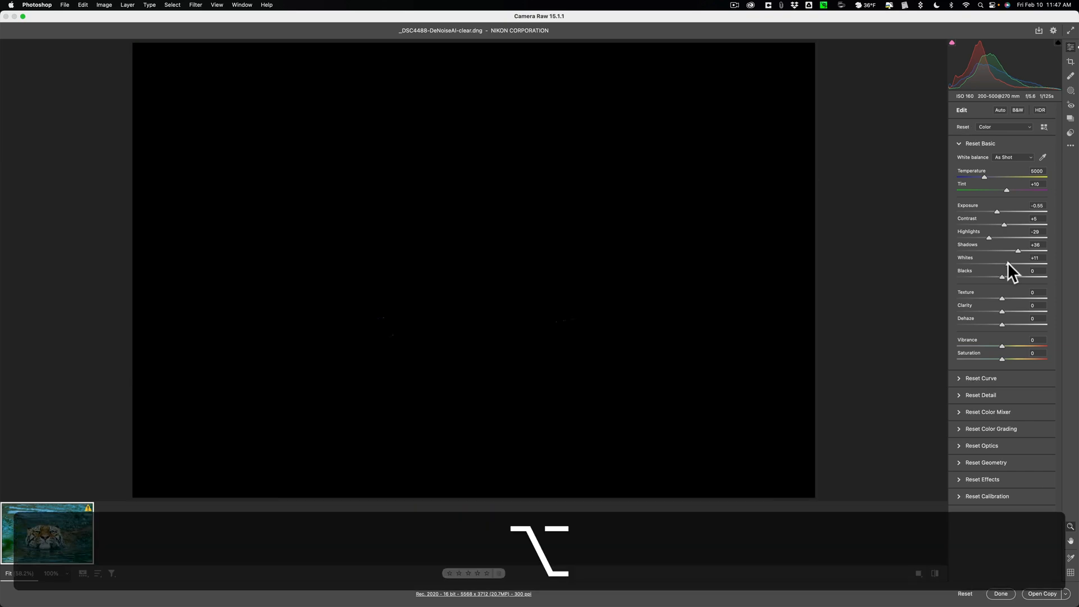
# Set Whites +7, Blacks -17 and Vibrance +8, then open the tiger in Photoshop
pyautogui.moveTo(1018, 264); pyautogui.dragTo(1011, 264)
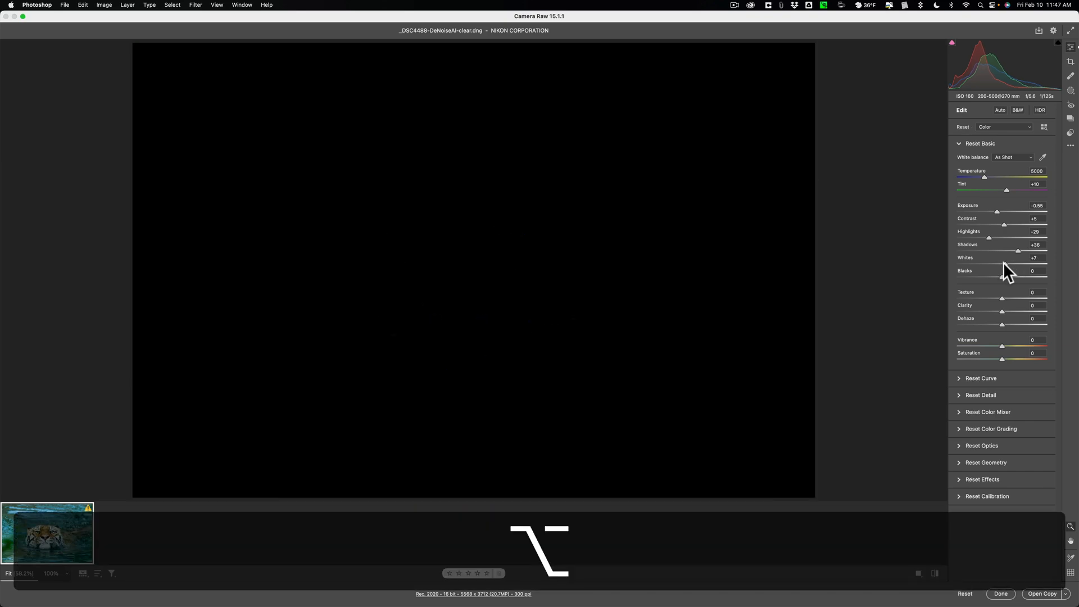
pyautogui.moveTo(1002, 276); pyautogui.dragTo(995, 276)
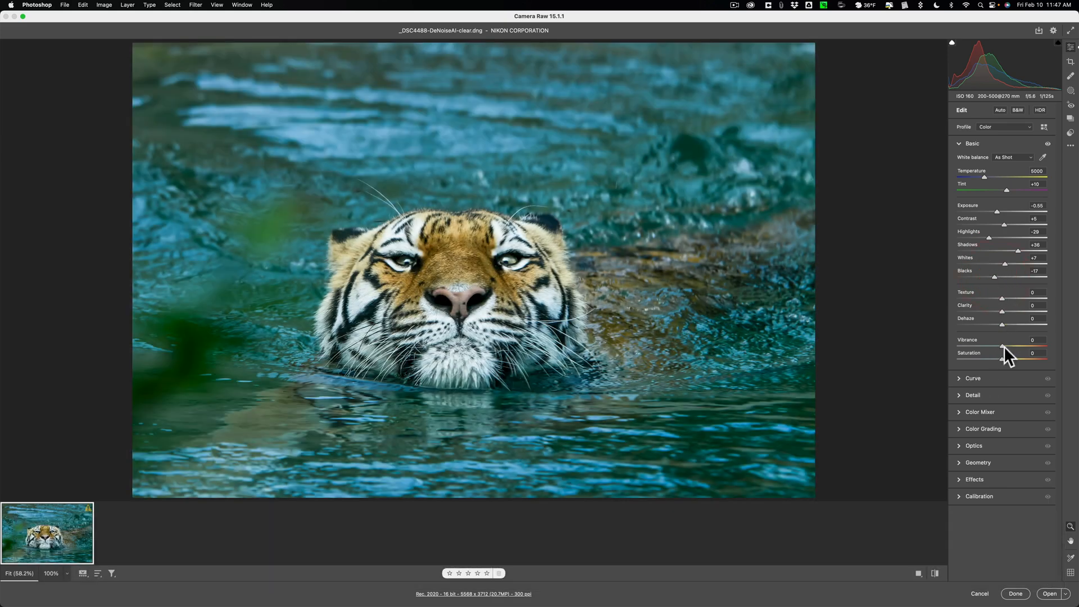
pyautogui.moveTo(985, 346); pyautogui.dragTo(1005, 347)
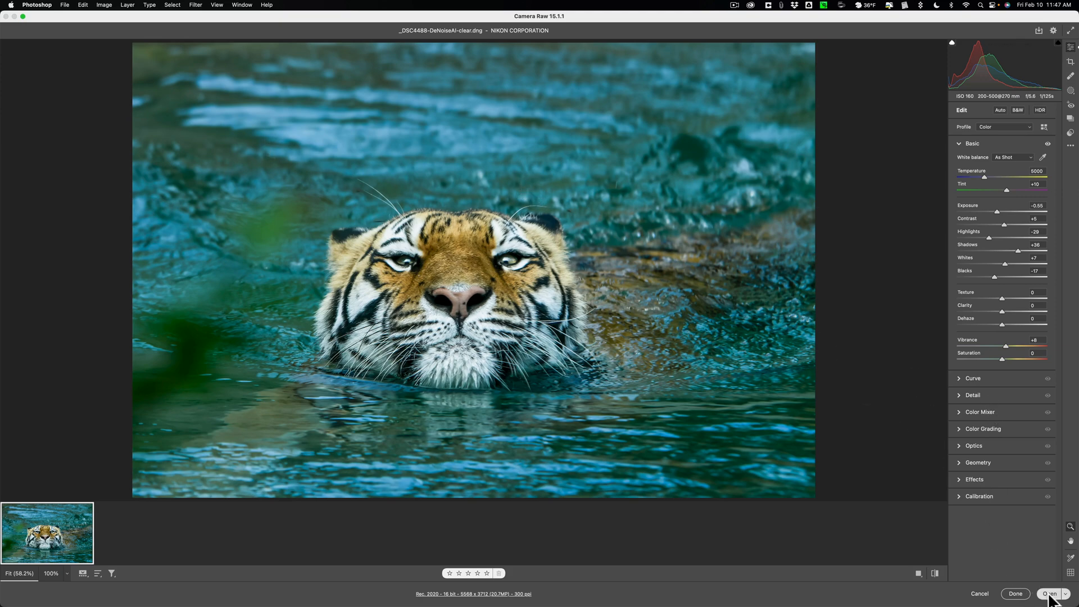
pyautogui.click(1048, 594)
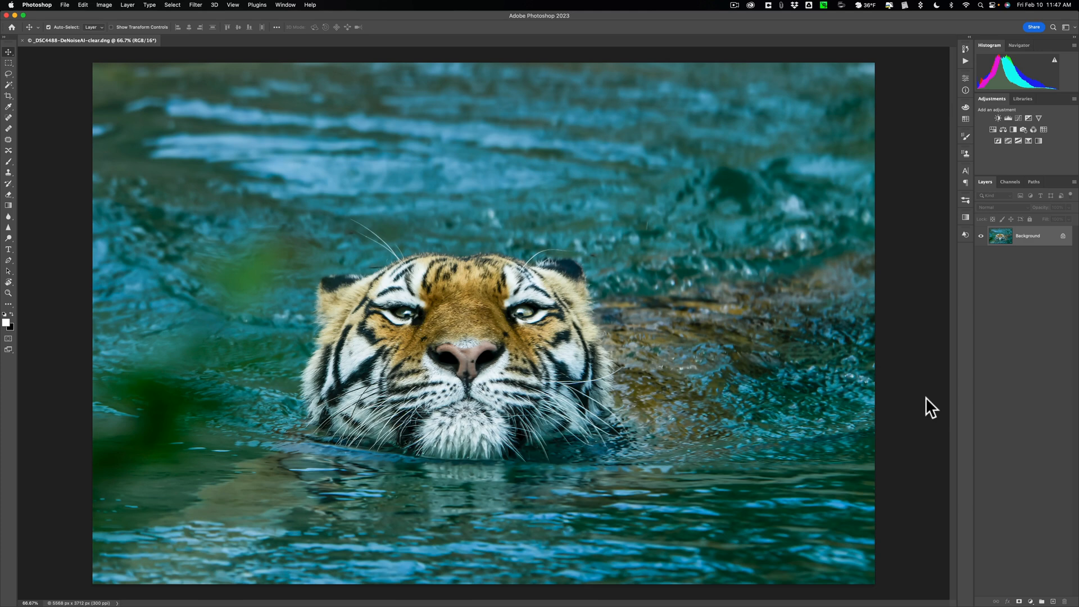